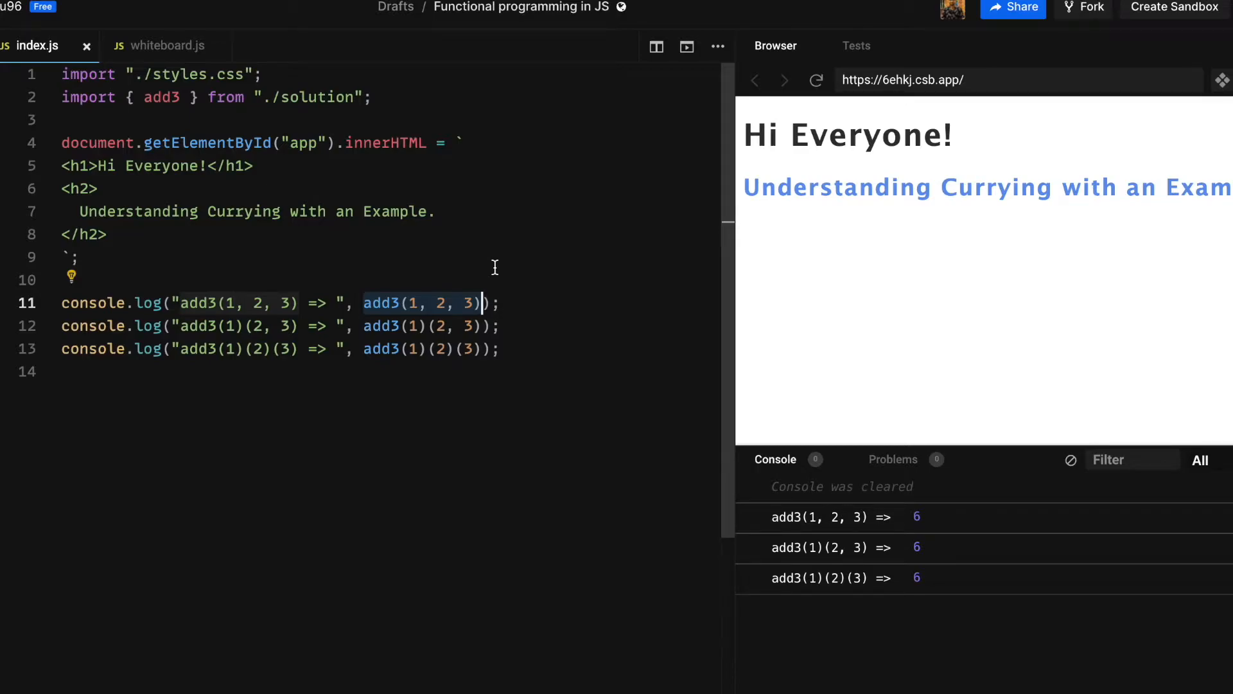
pyautogui.click(165, 45)
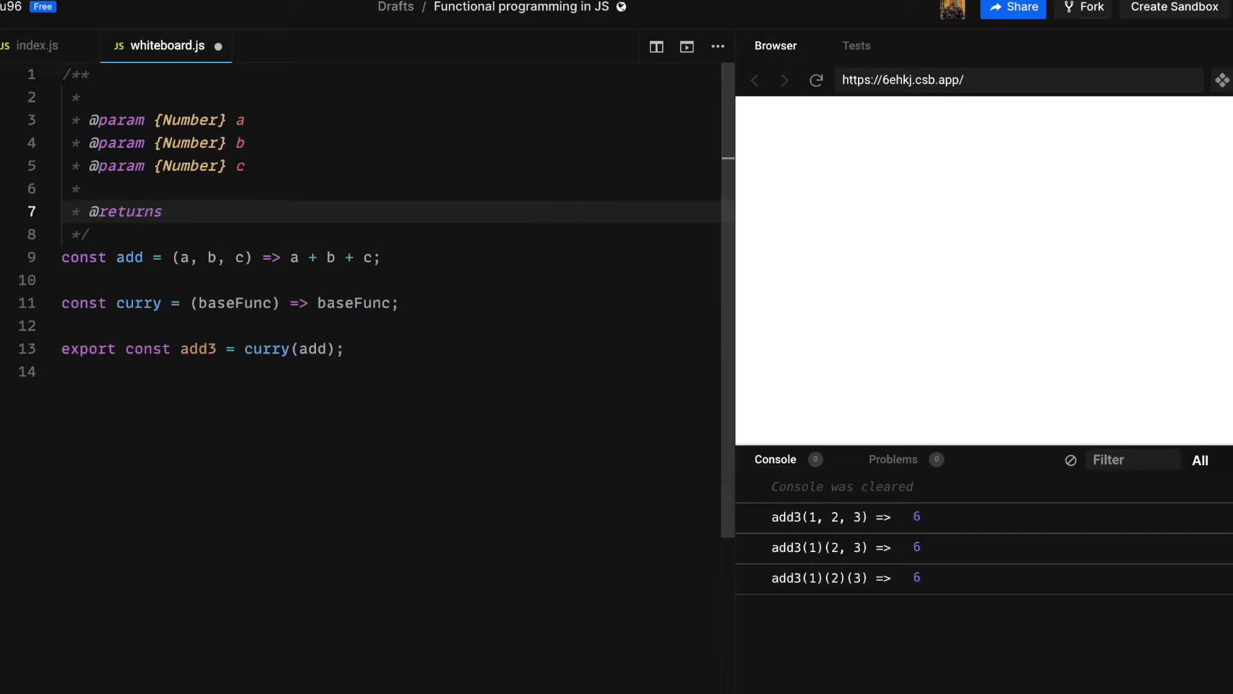
pyautogui.write('{Number}')
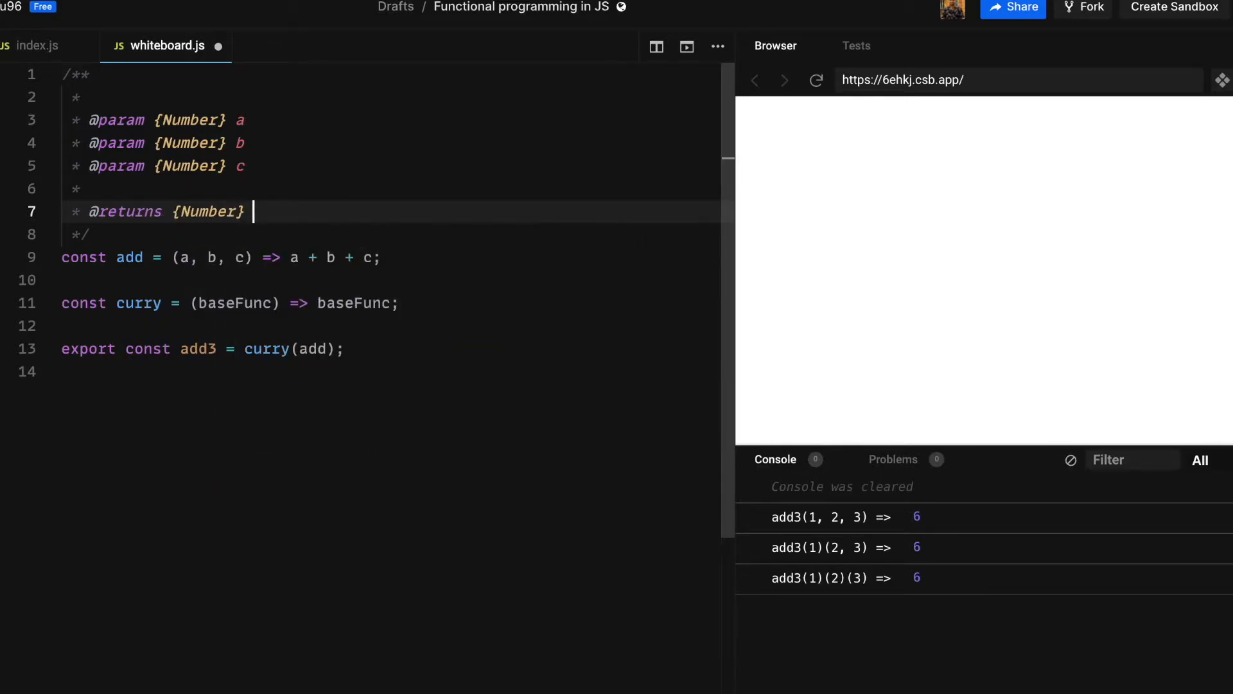
pyautogui.write('Sum')
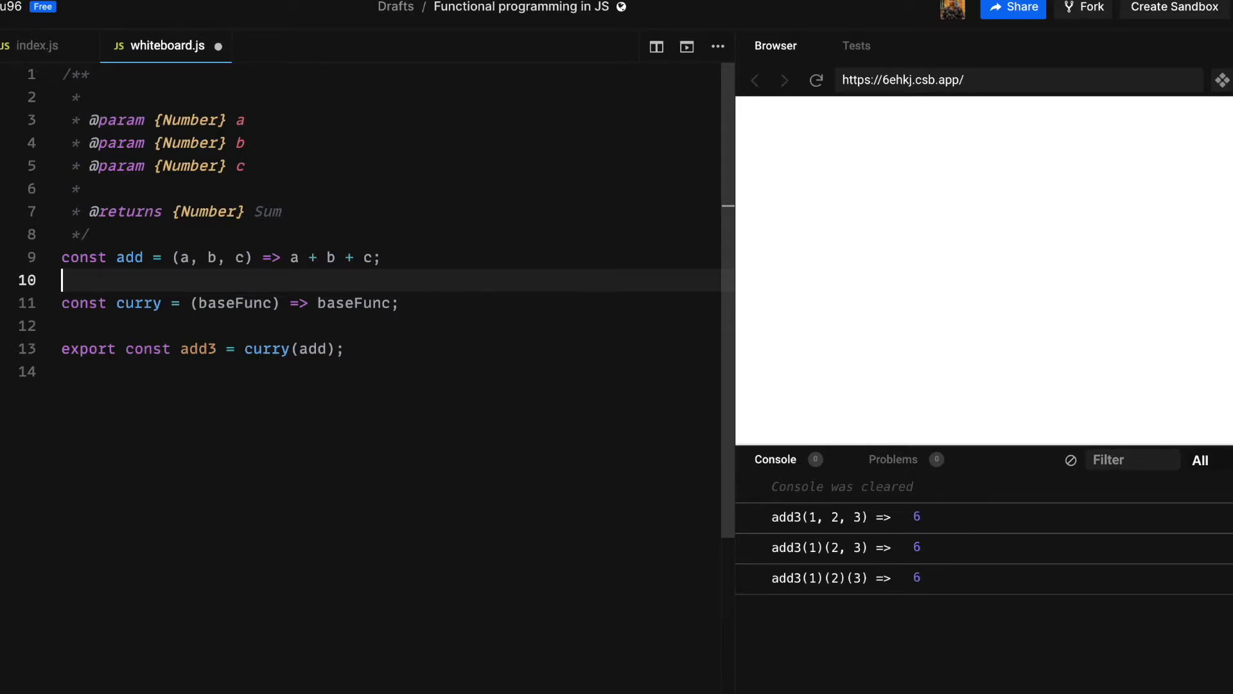
# Add a comment below the add3 export noting add3(1, 2, 3) gives 6
pyautogui.click(346, 371)
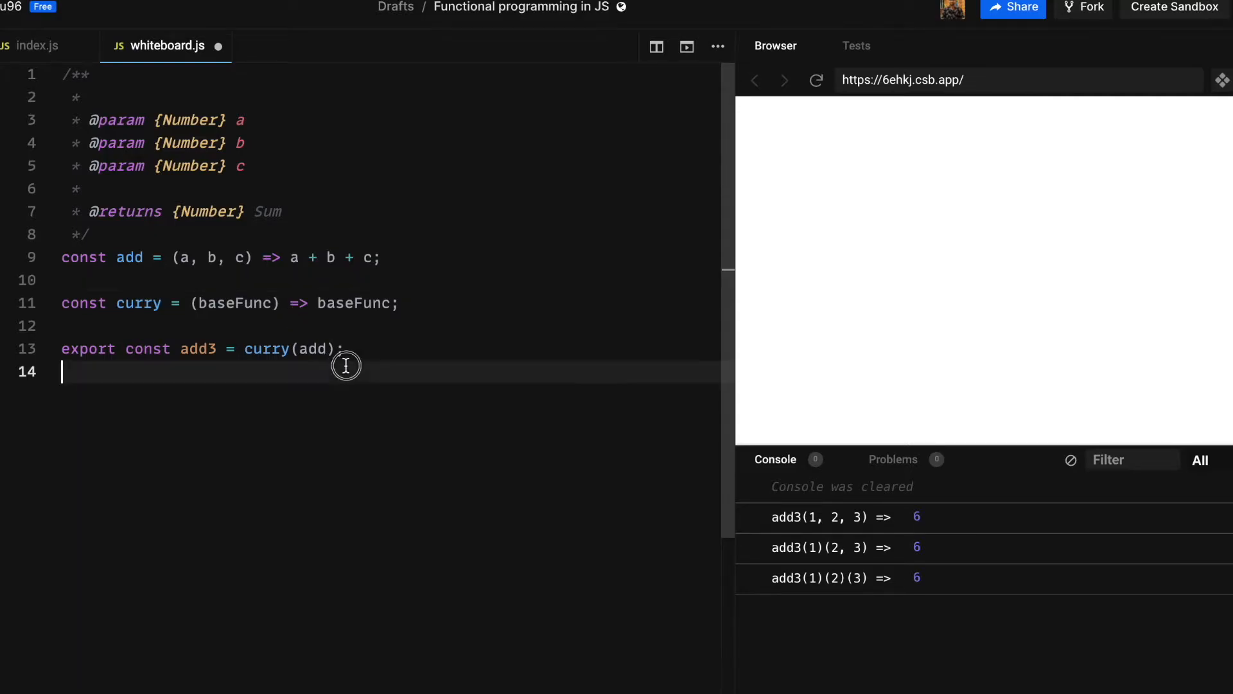
pyautogui.write('//')
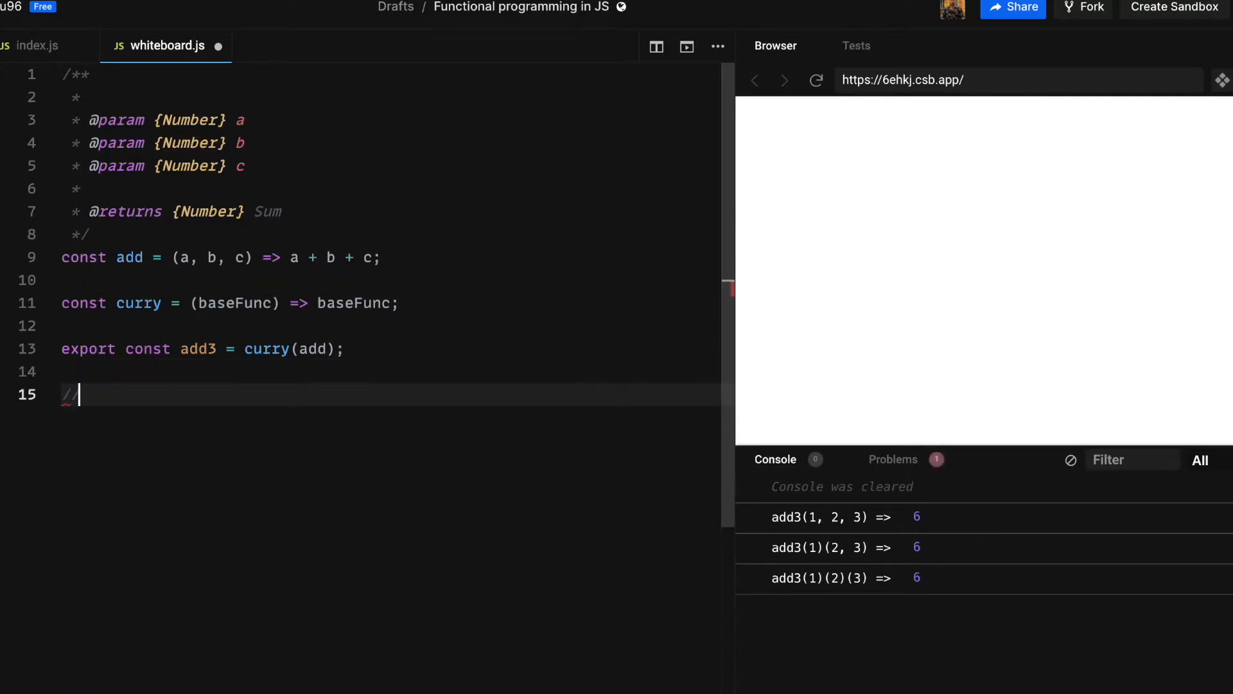
pyautogui.write('add3(1,')
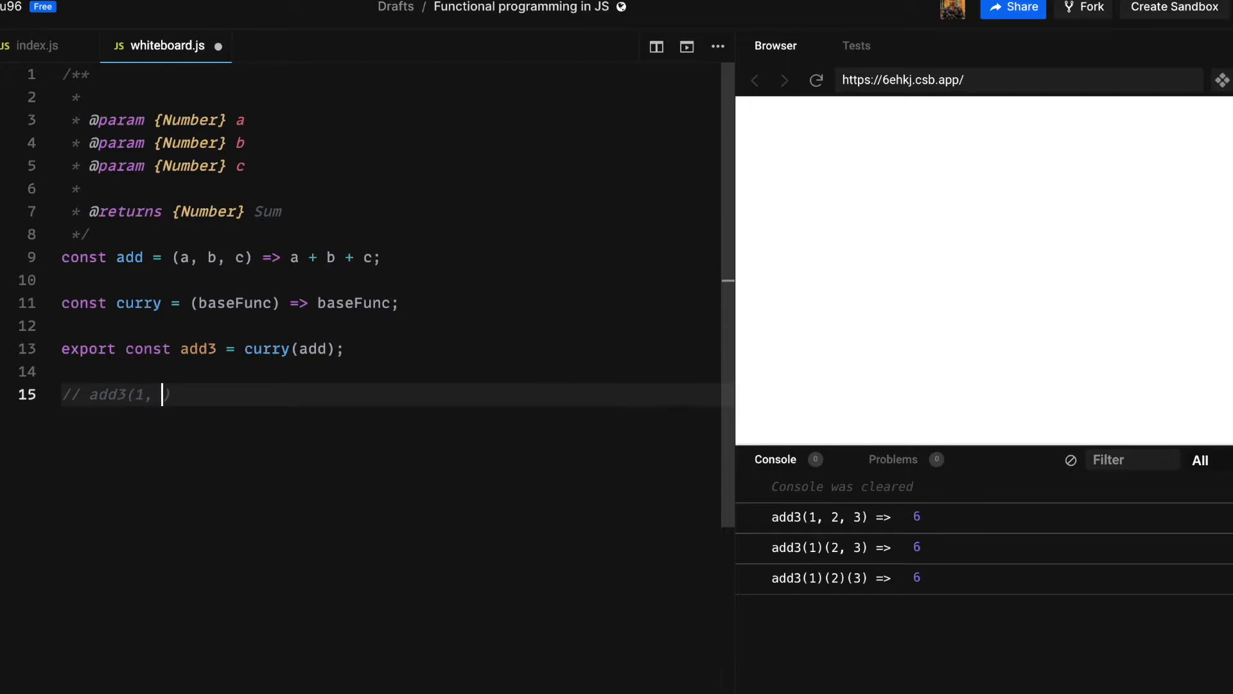
pyautogui.write('2, 3)')
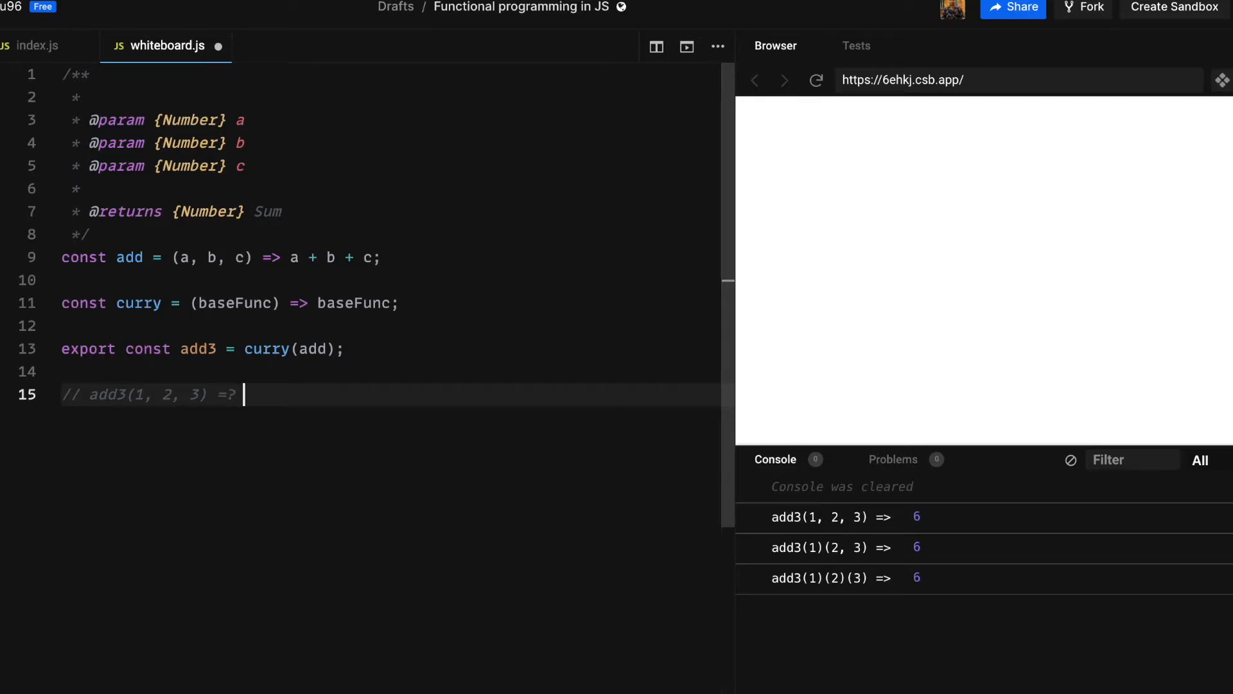
pyautogui.write('6')
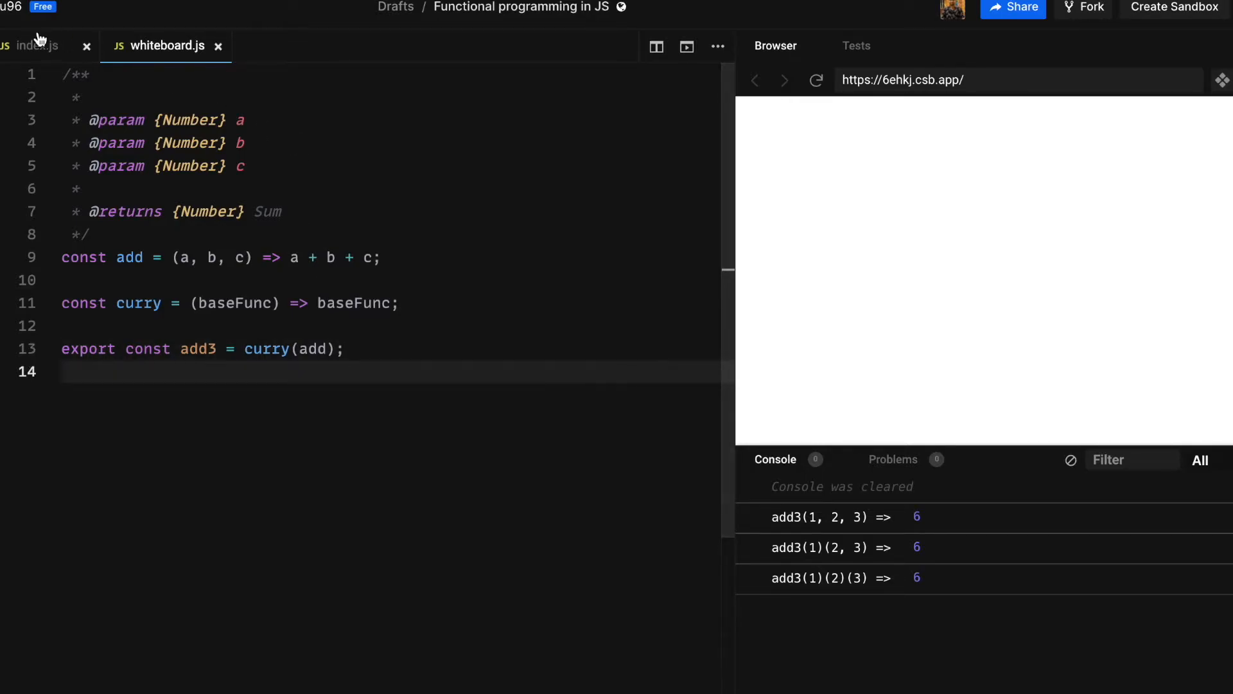
# Point index.js's add3 import at ./whiteboard and comment out the two chained add3 logs
pyautogui.click(38, 45)
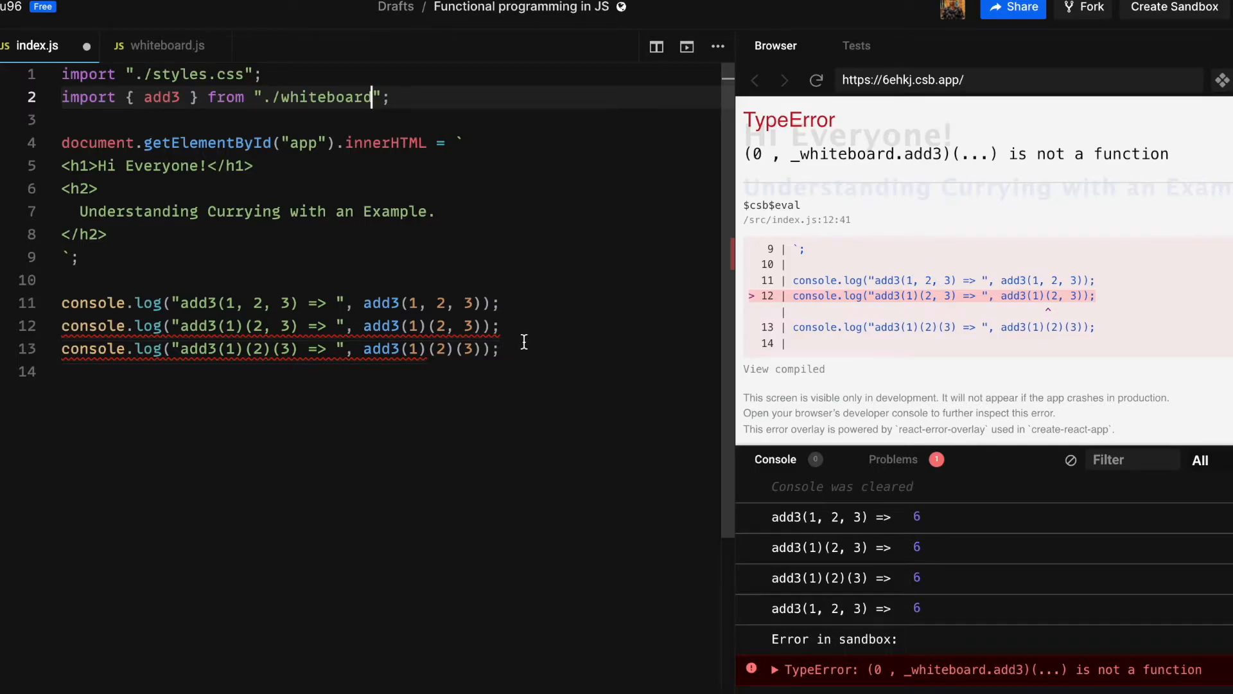
pyautogui.moveTo(165, 45)
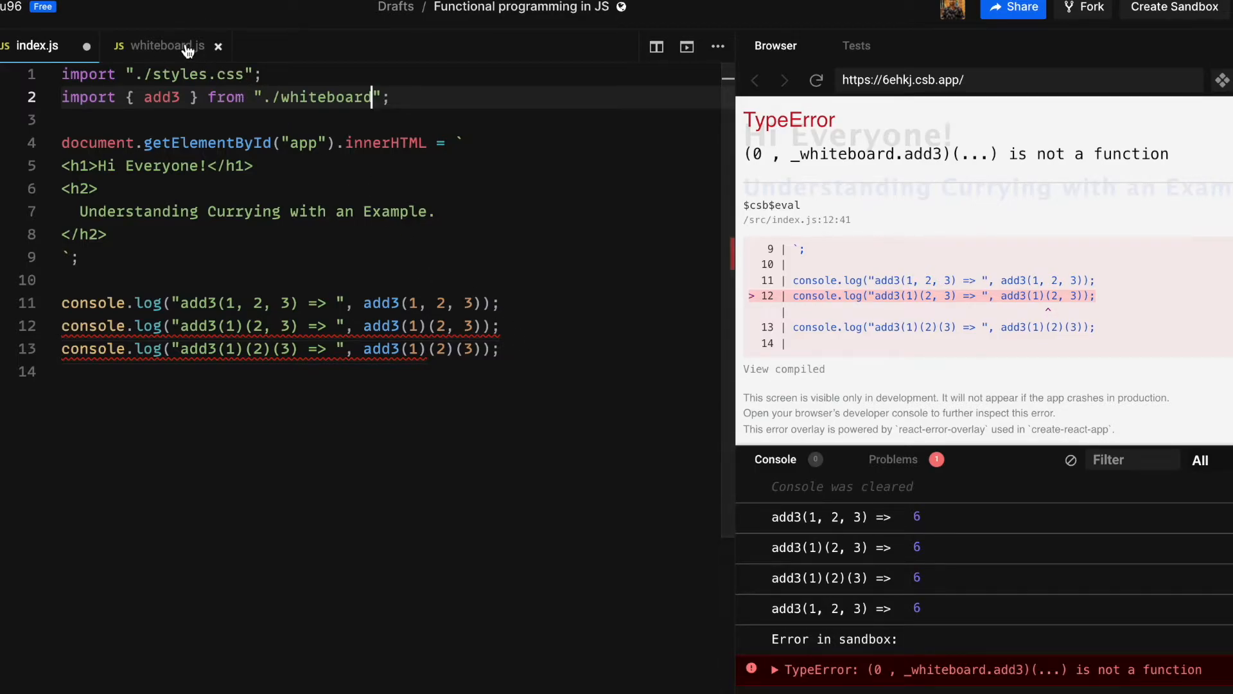
pyautogui.click(165, 46)
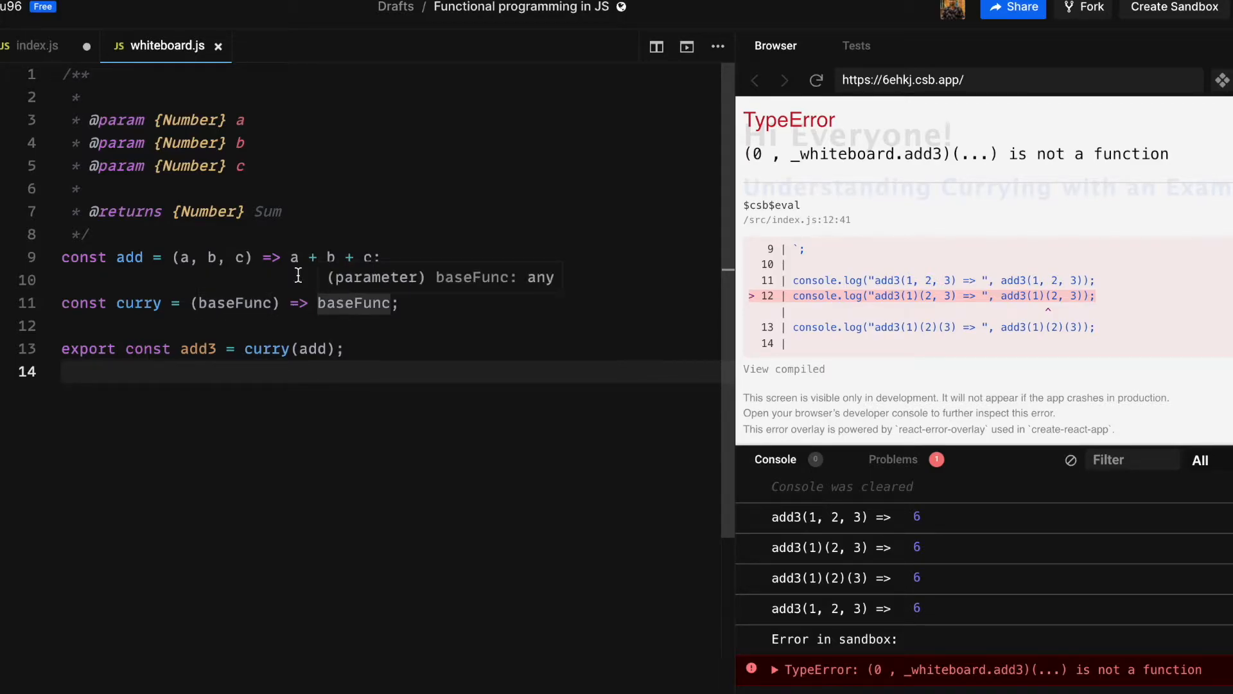
pyautogui.moveTo(292, 257)
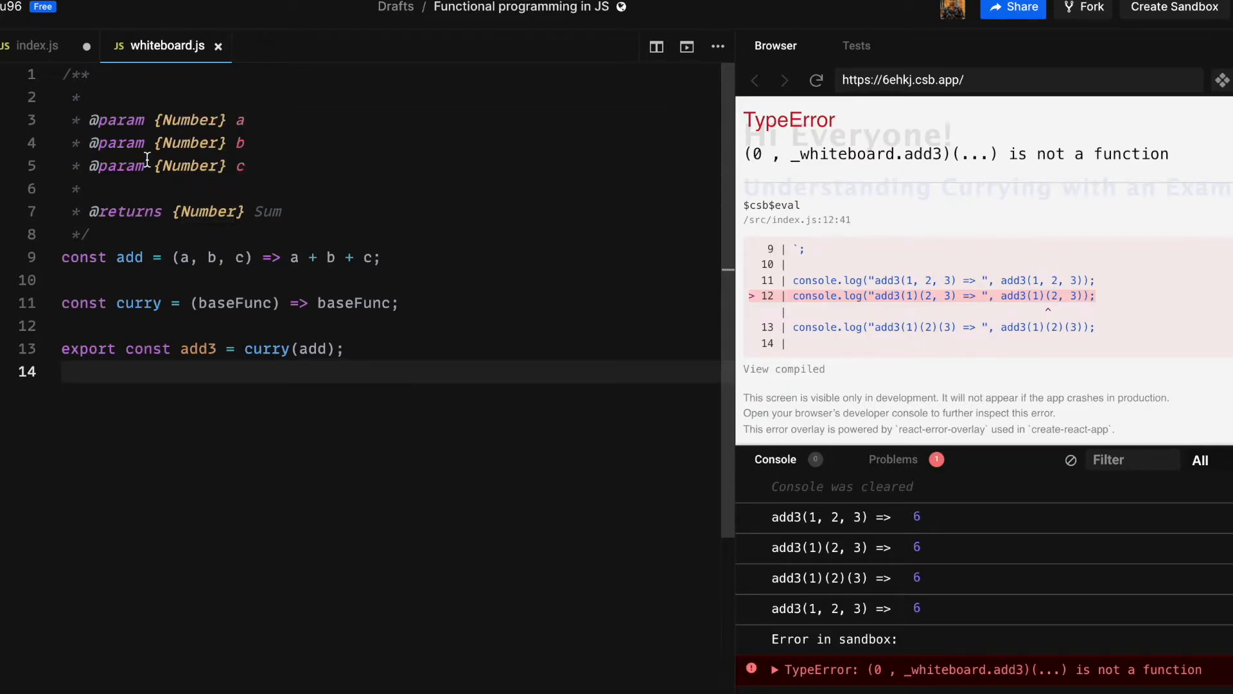
pyautogui.click(39, 46)
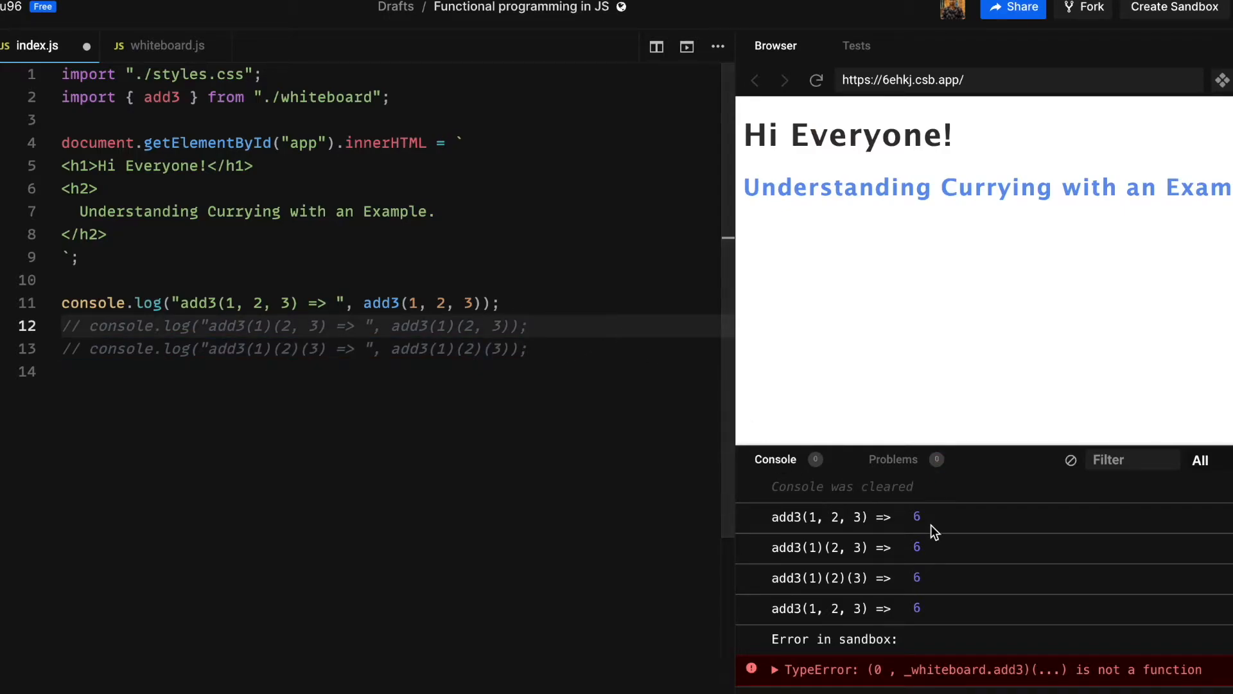
# Rerun the preview so the console shows only add3(1, 2, 3) => 6, then return to whiteboard.js
pyautogui.click(816, 80)
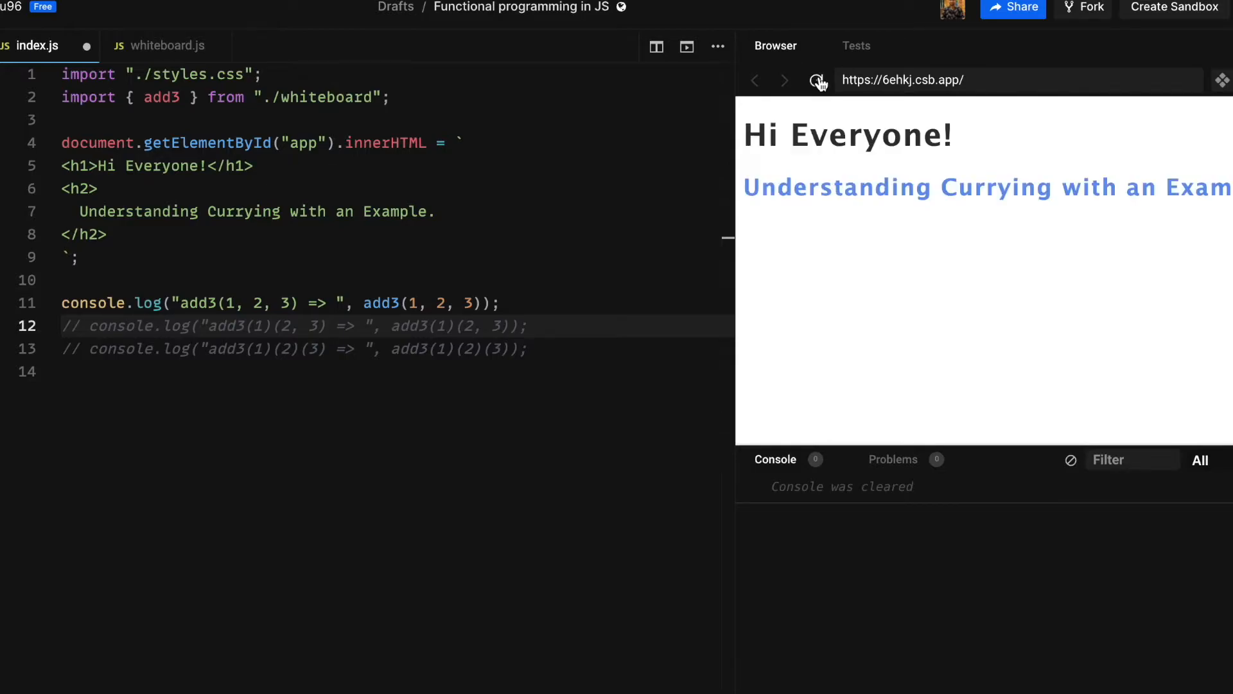
pyautogui.click(816, 80)
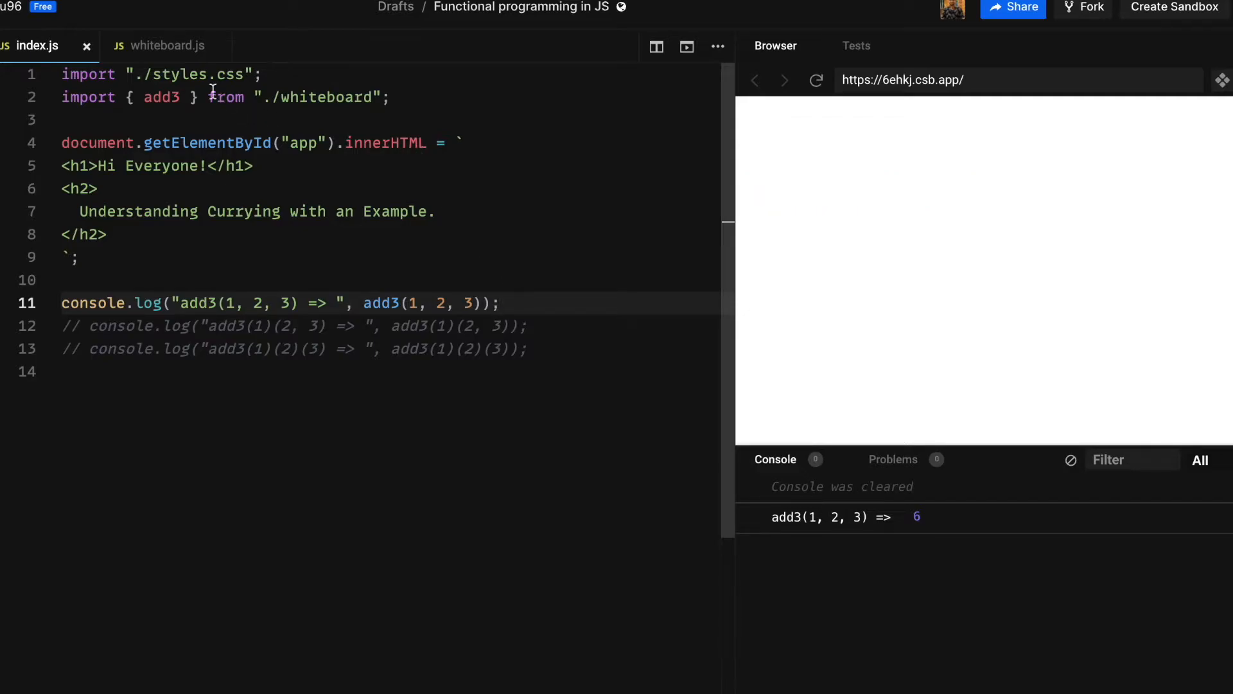
pyautogui.click(165, 44)
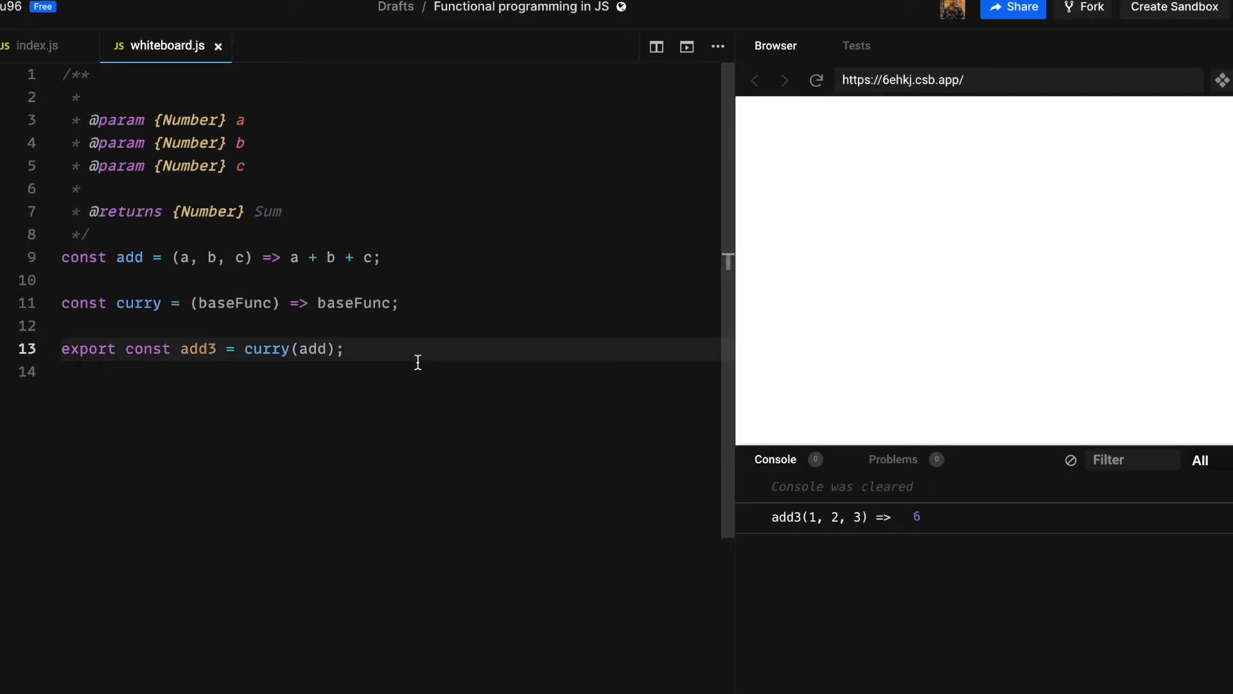
# Add the comment // add3(1, 2, 3) = add(1, 2, 3) in whiteboard.js
pyautogui.write('// add3(1, 2, 3) = add(1, 2 ,')
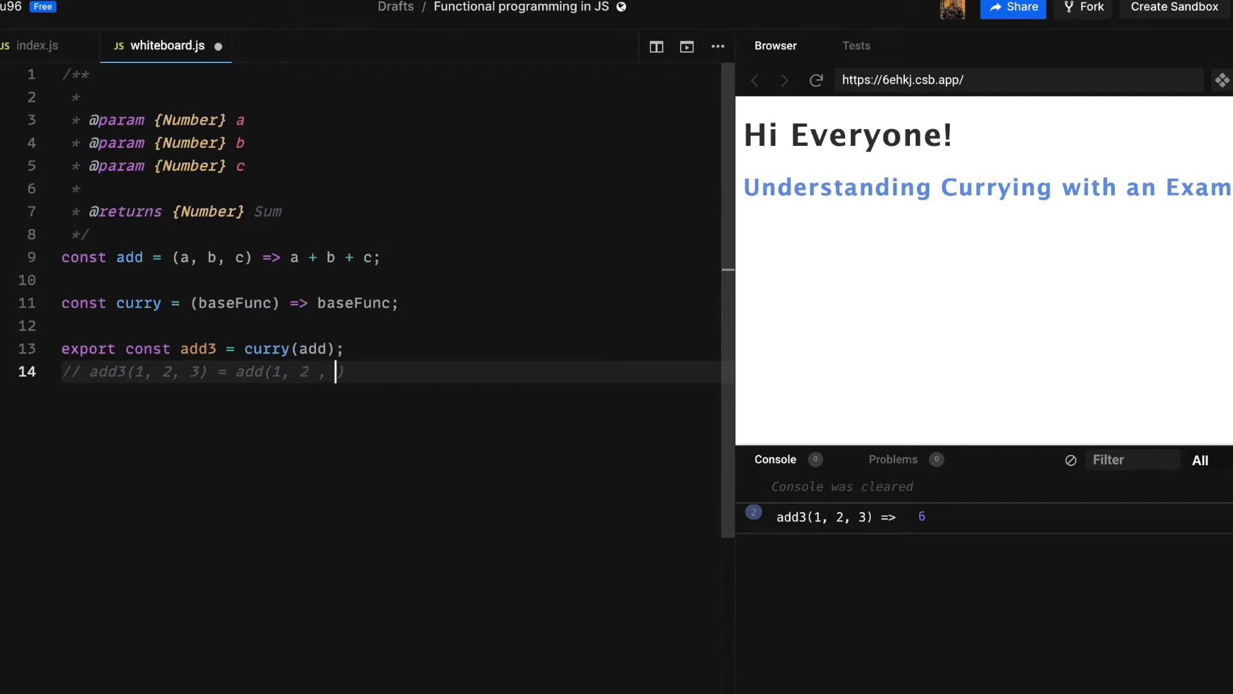
pyautogui.write('3')
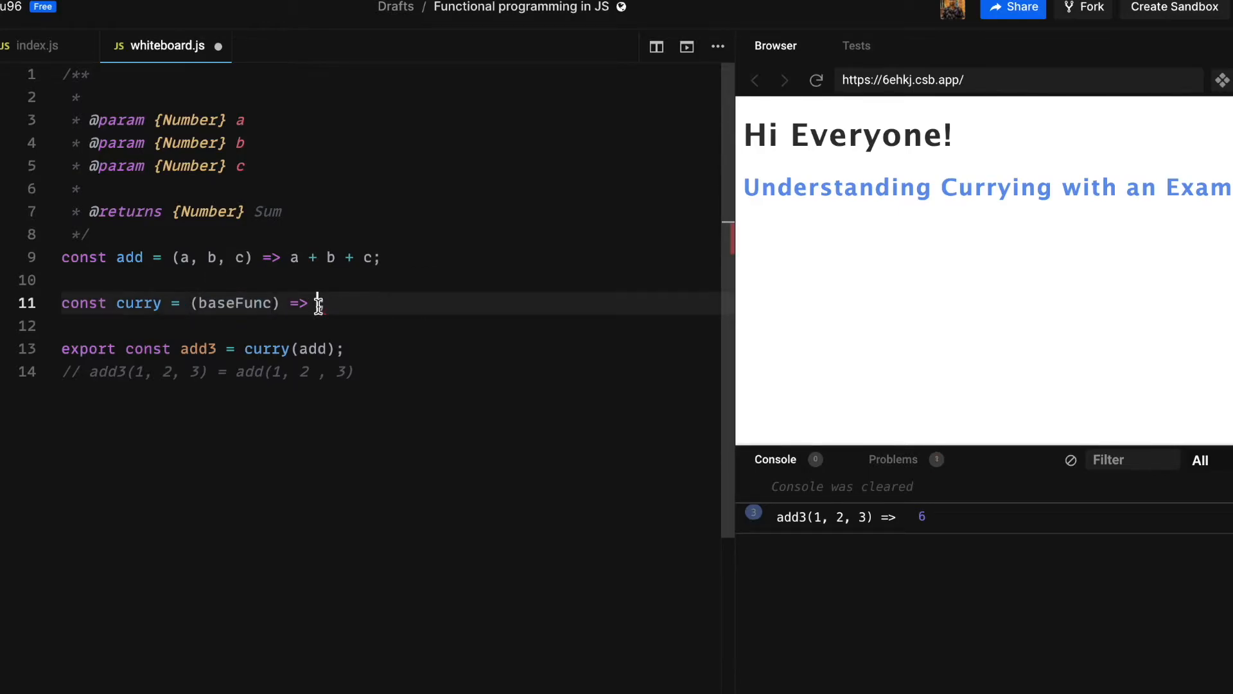
# Write curry's inner function as (...args) => args.length === baseFunc.length ? baseFunc(...args) : curry(baseFunc)
pyautogui.write('() =>')
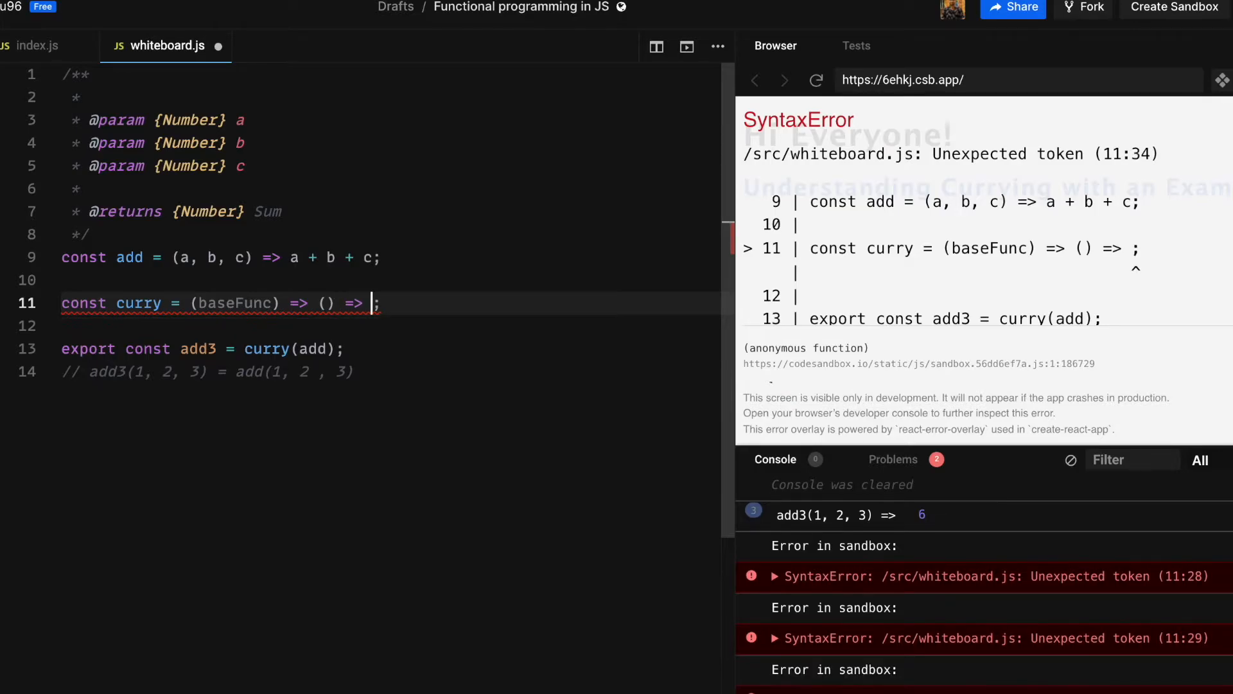
pyautogui.write('args')
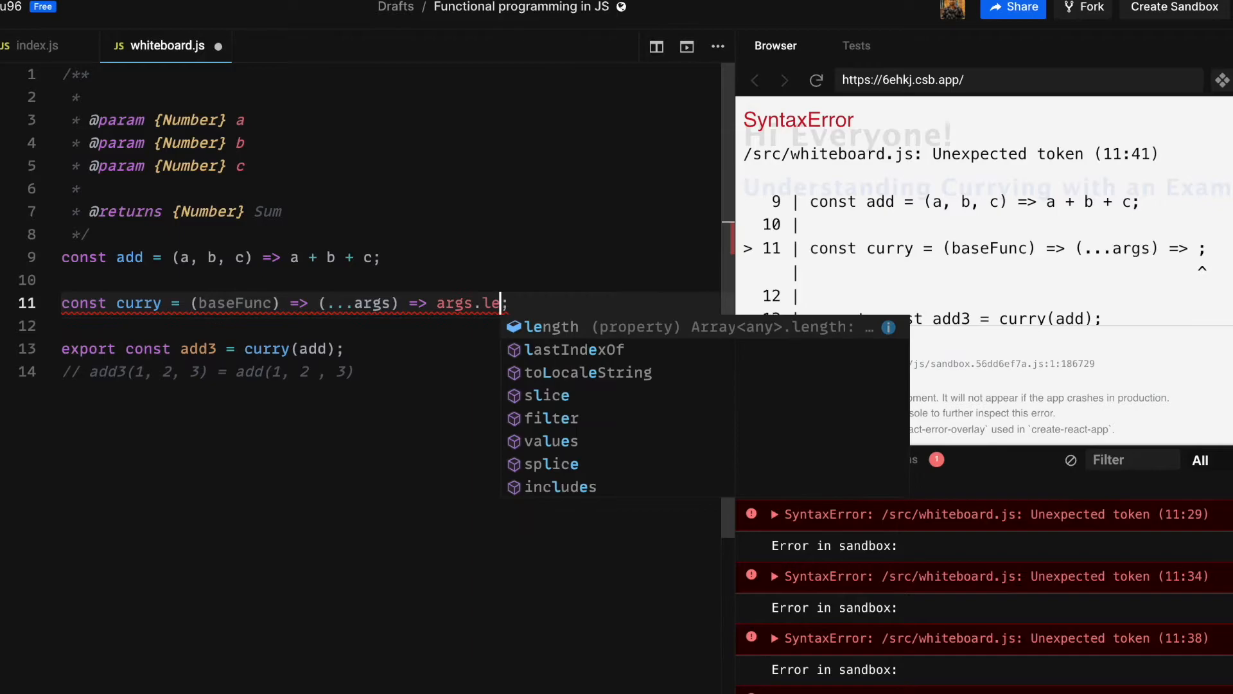
pyautogui.write('ngth === baseFunc')
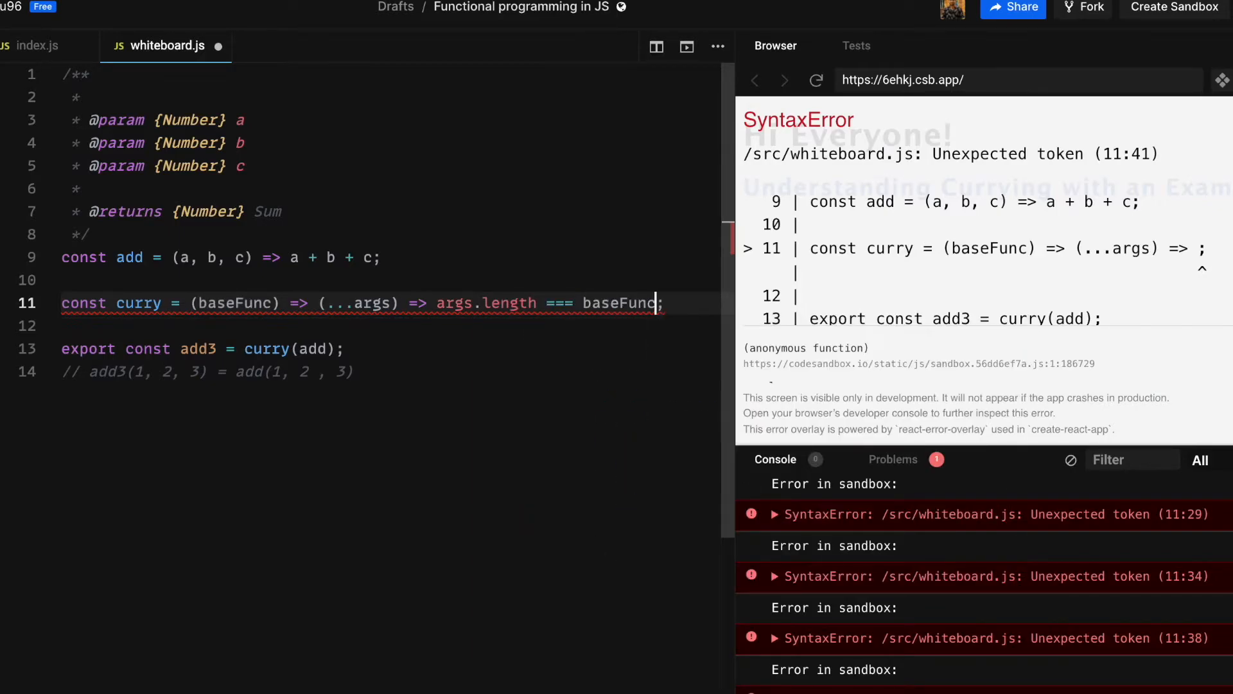
pyautogui.write('.length ?')
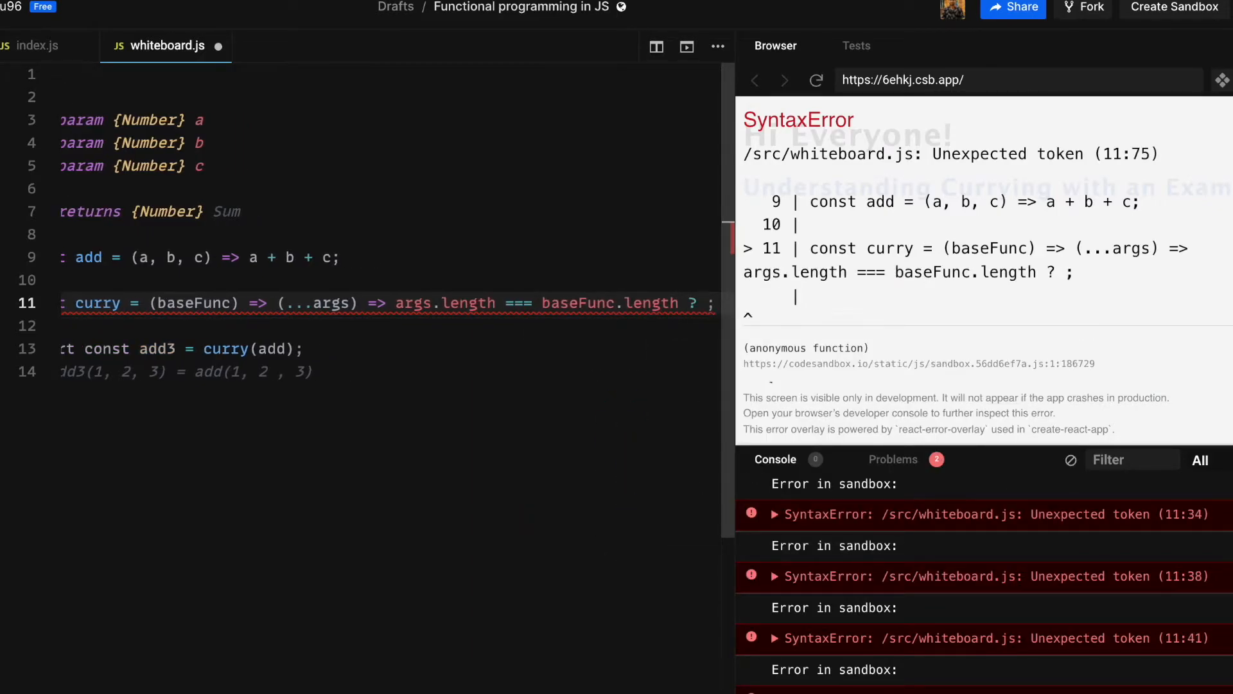
pyautogui.write('baseFunc(...args) : curry(baseFunc);')
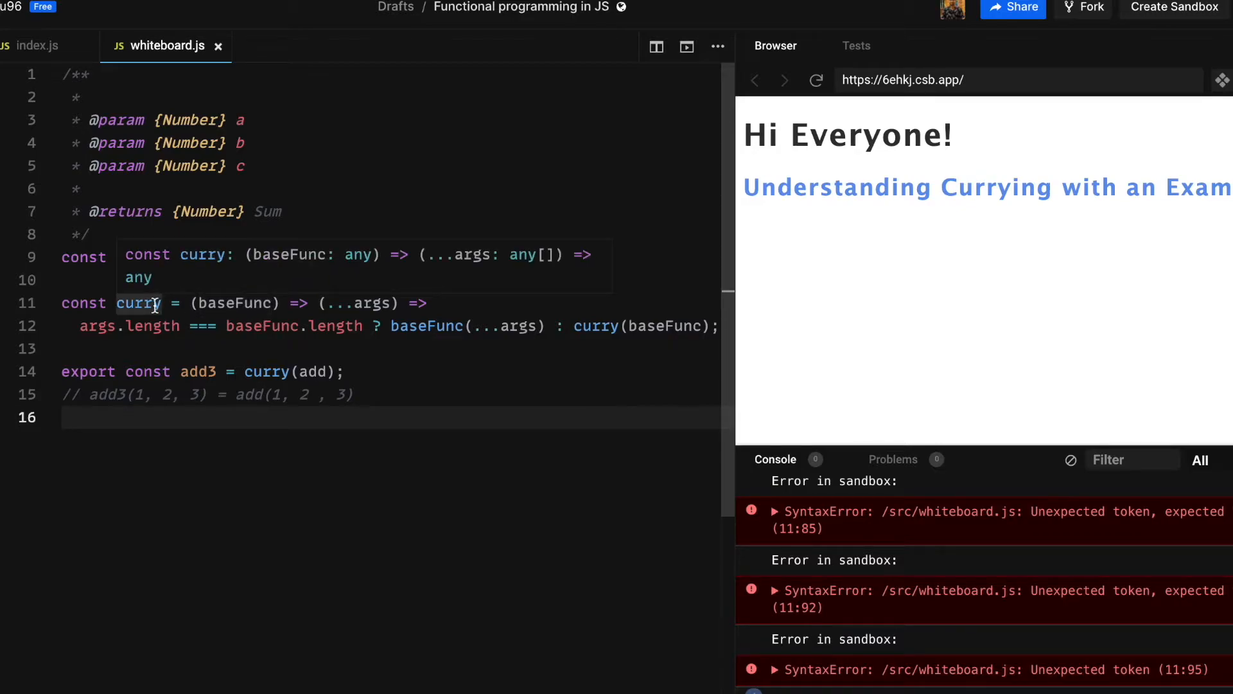
pyautogui.moveTo(228, 302)
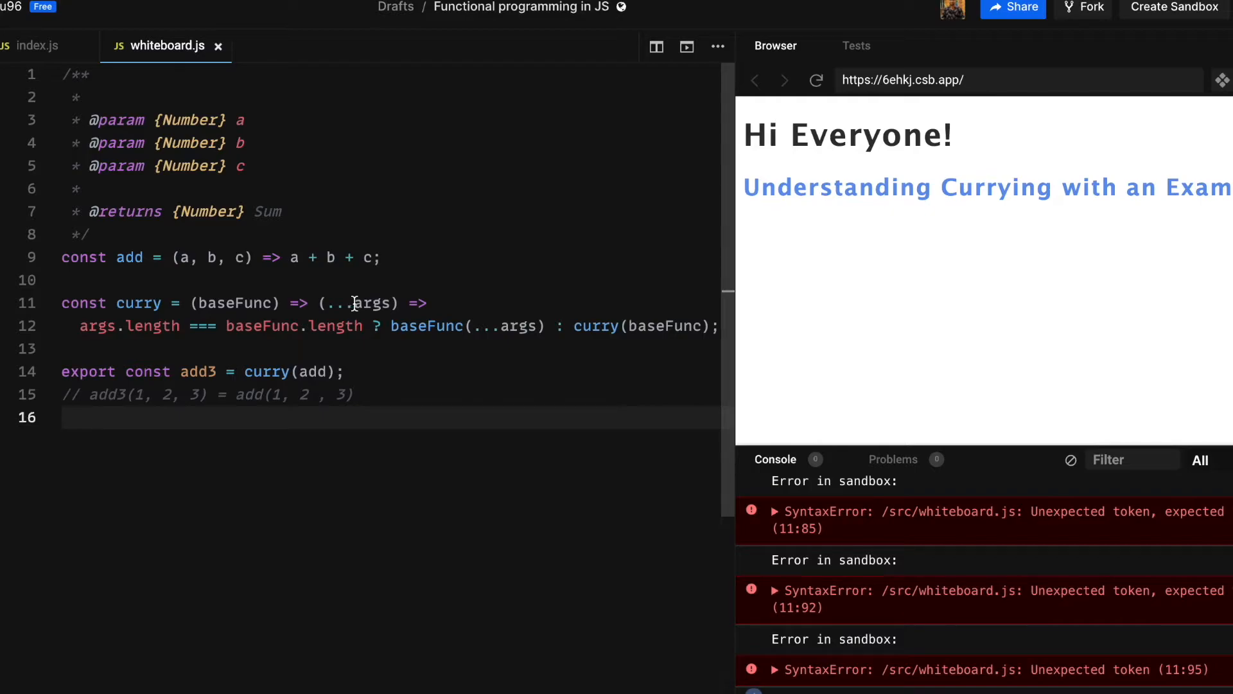
pyautogui.moveTo(371, 302)
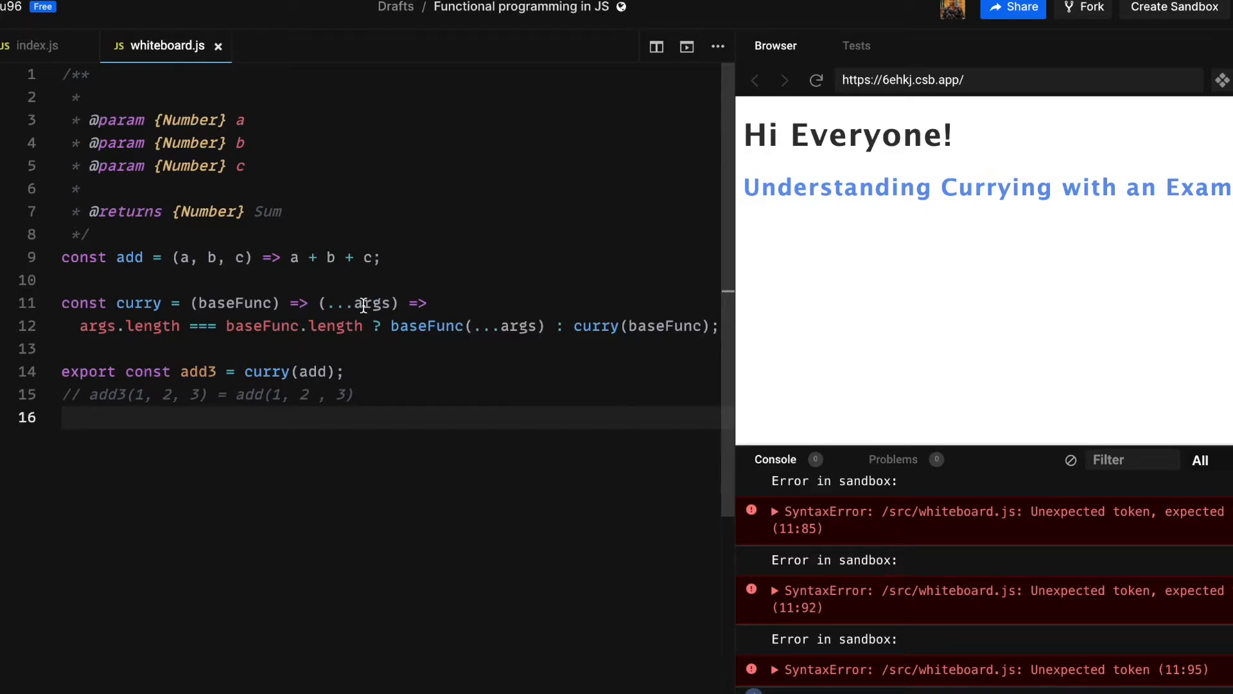
pyautogui.moveTo(370, 304)
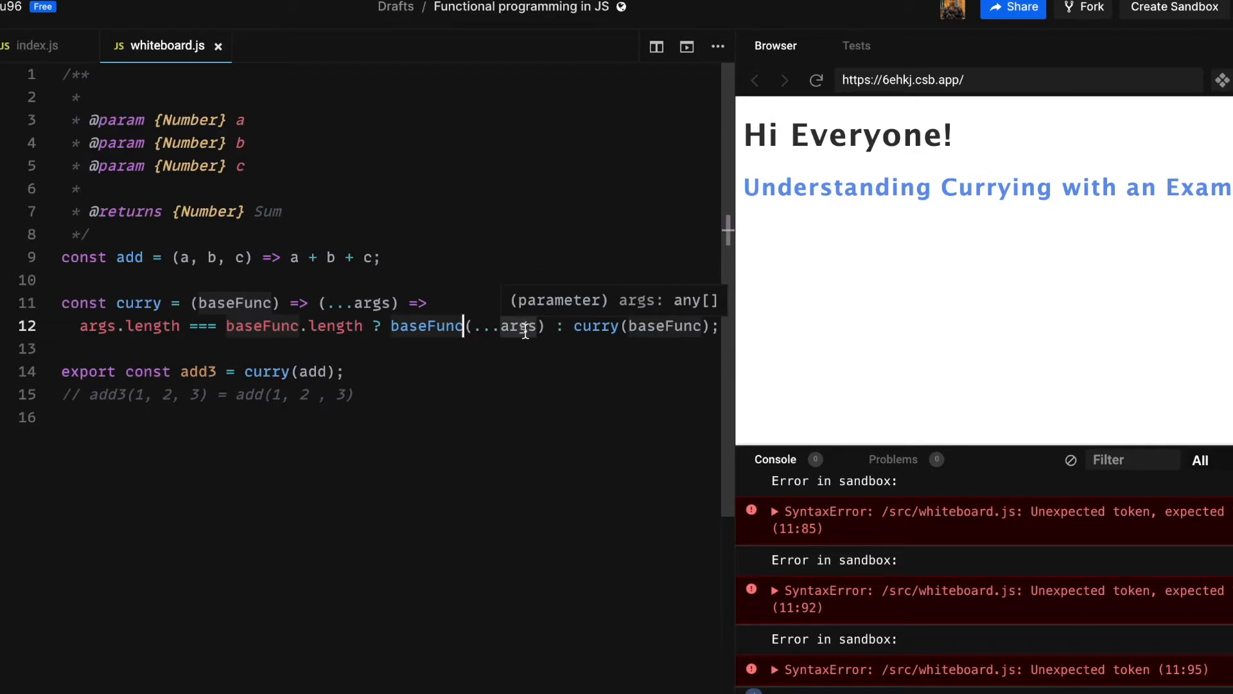
pyautogui.moveTo(319, 303)
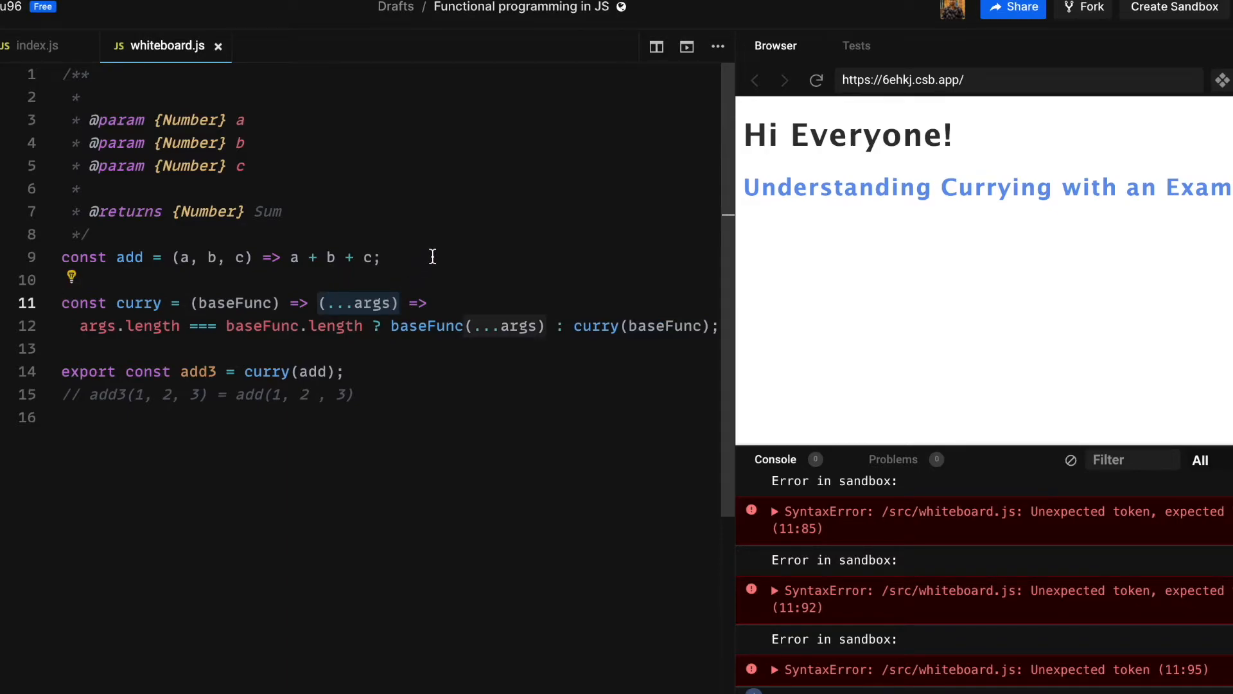
pyautogui.moveTo(421, 274)
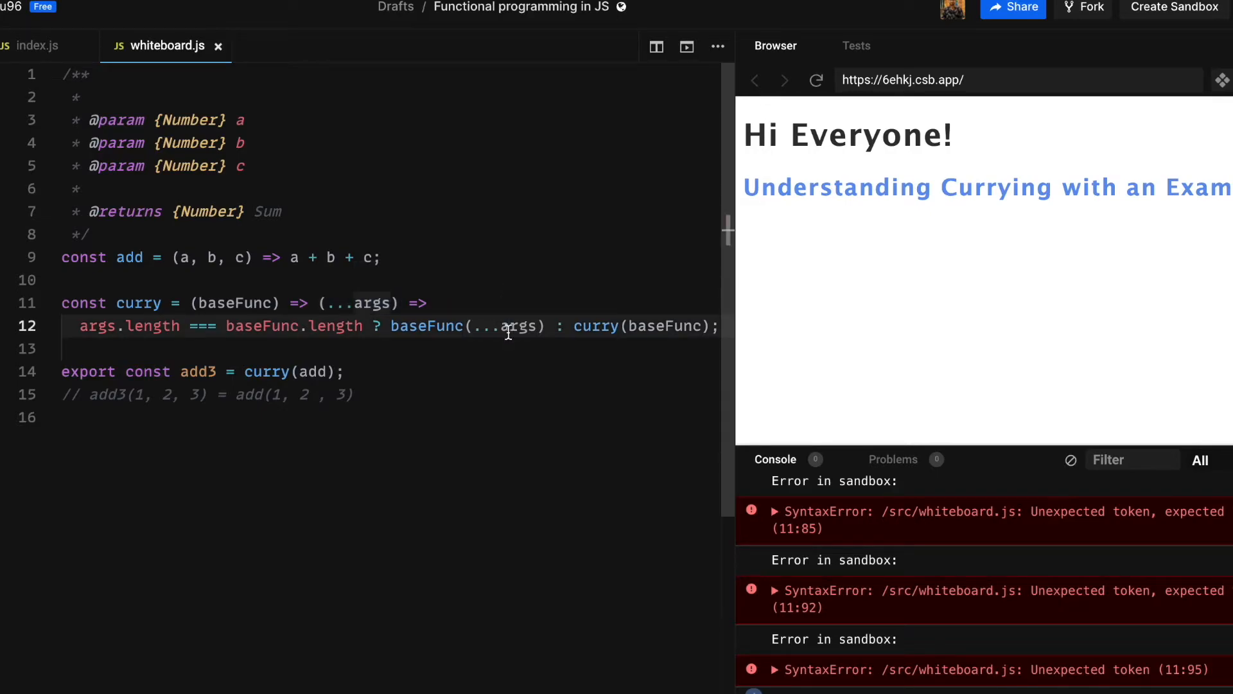
pyautogui.moveTo(521, 325)
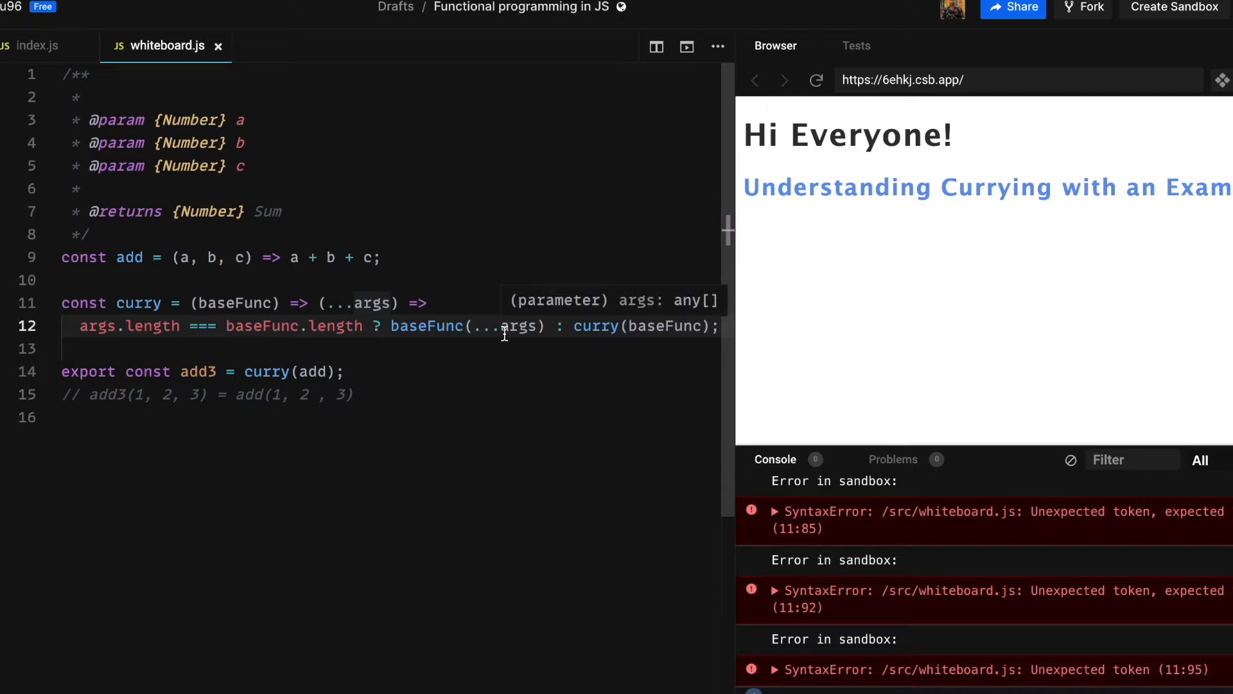
pyautogui.moveTo(129, 257)
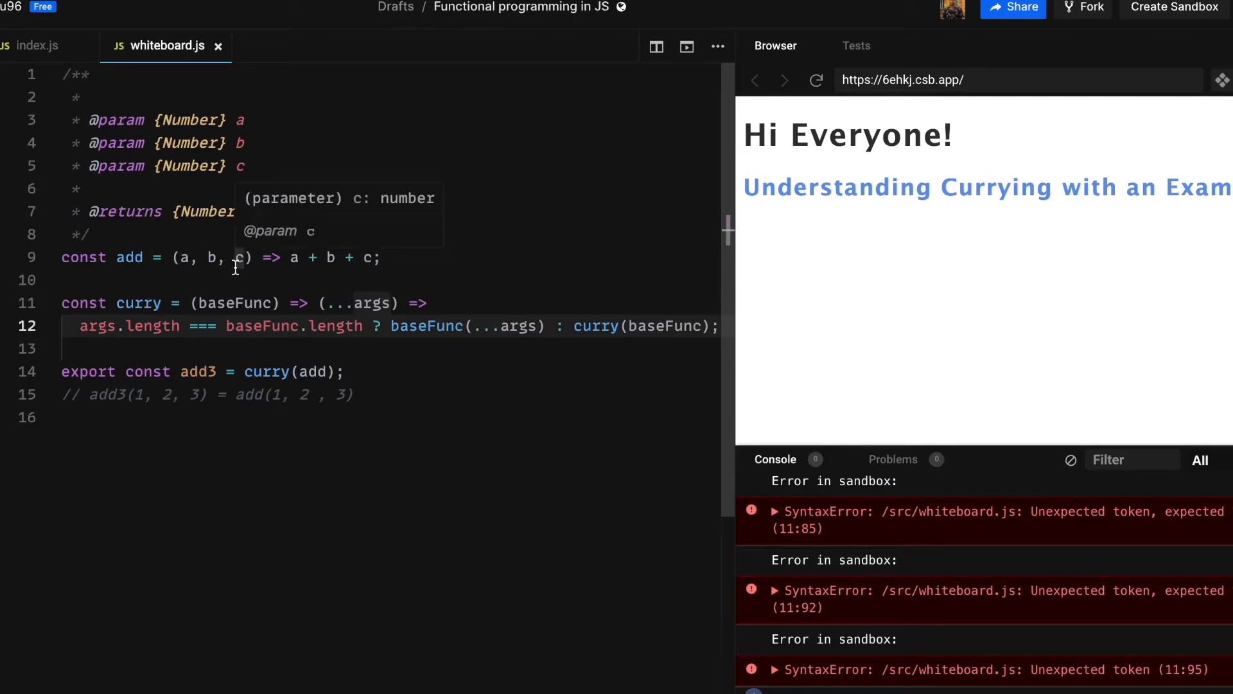
# Scroll down through whiteboard.js to review the curry code
pyautogui.scroll(-3)
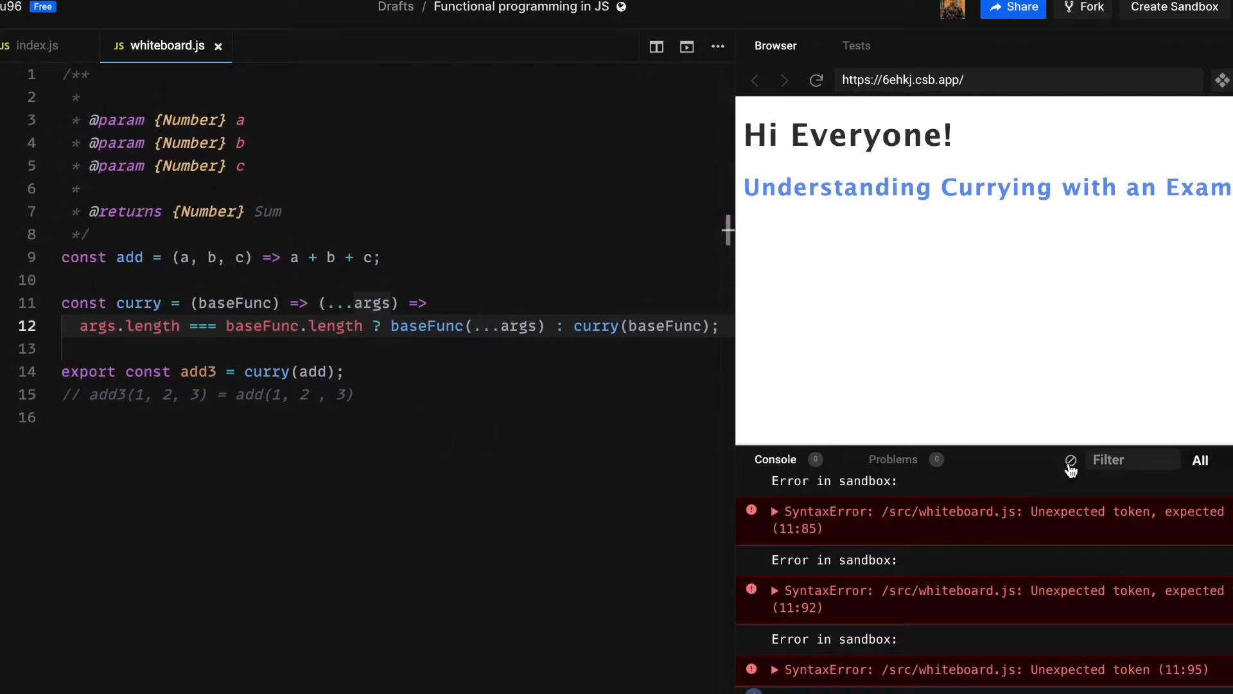
# Clear the console, rerun the sandbox so add3(1, 2, 3) logs 6, and show index.js
pyautogui.click(1070, 460)
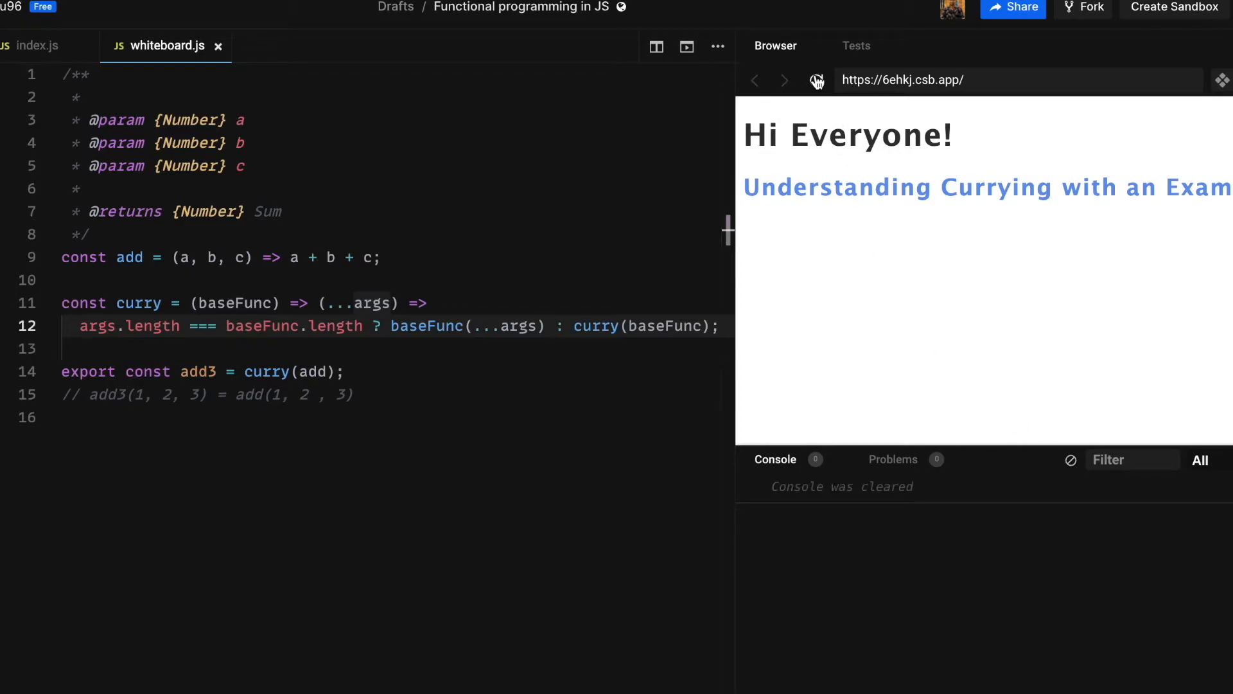
pyautogui.click(816, 80)
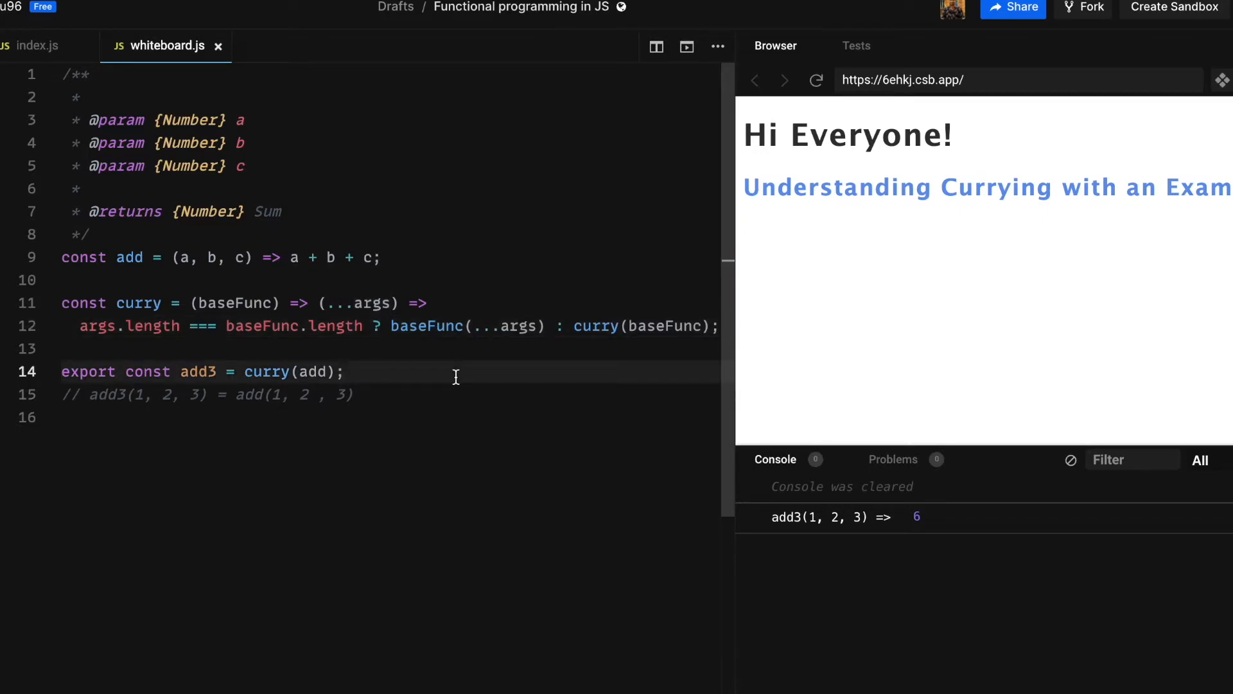
pyautogui.moveTo(427, 326)
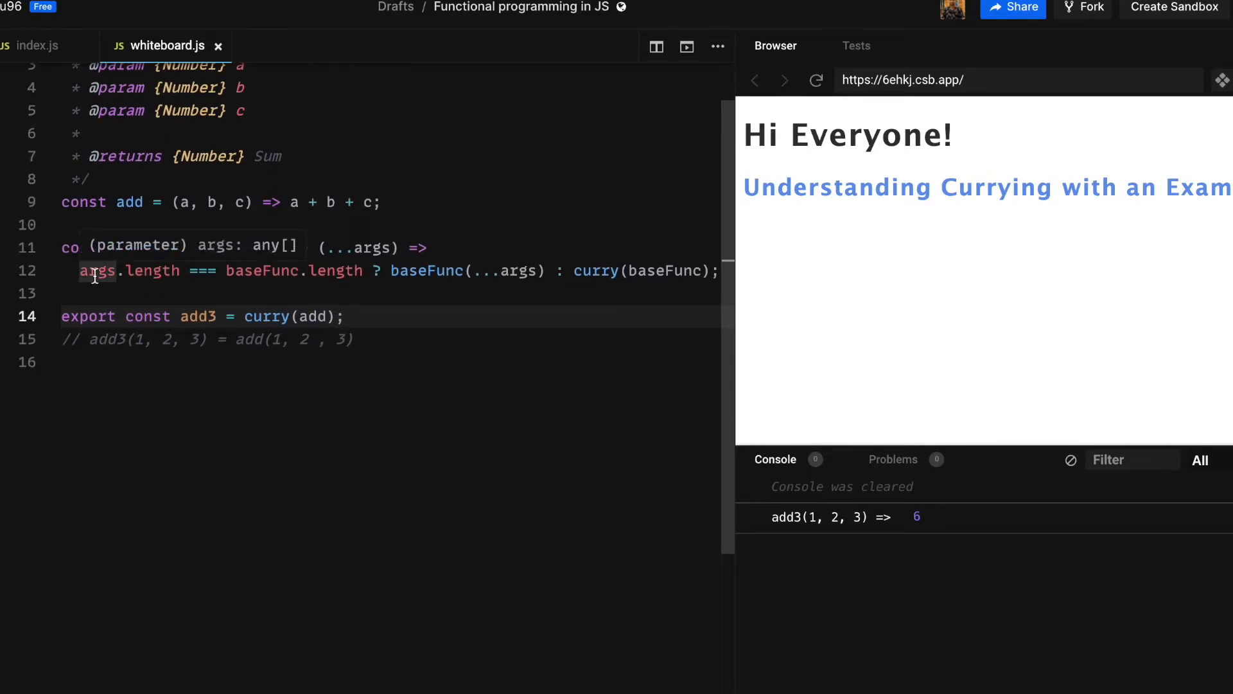
pyautogui.click(35, 45)
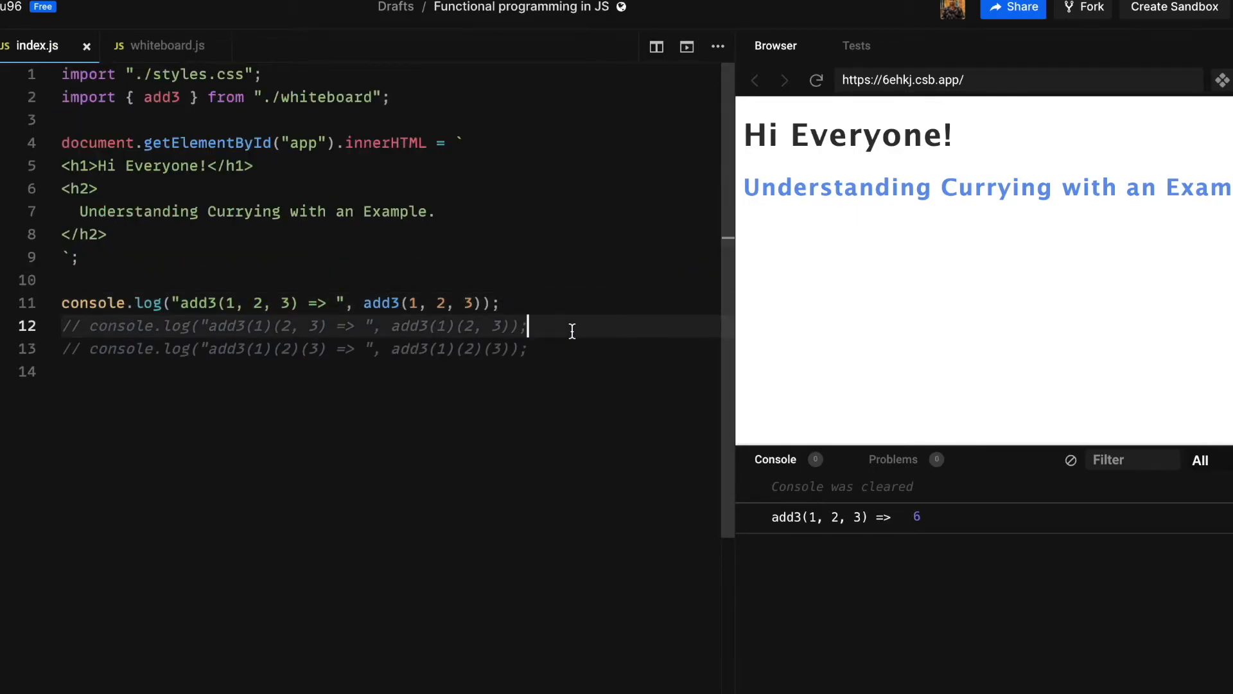
# Start curry's JSDoc with note 1: it needs to accumulate all the arguments passed to the call
pyautogui.click(162, 45)
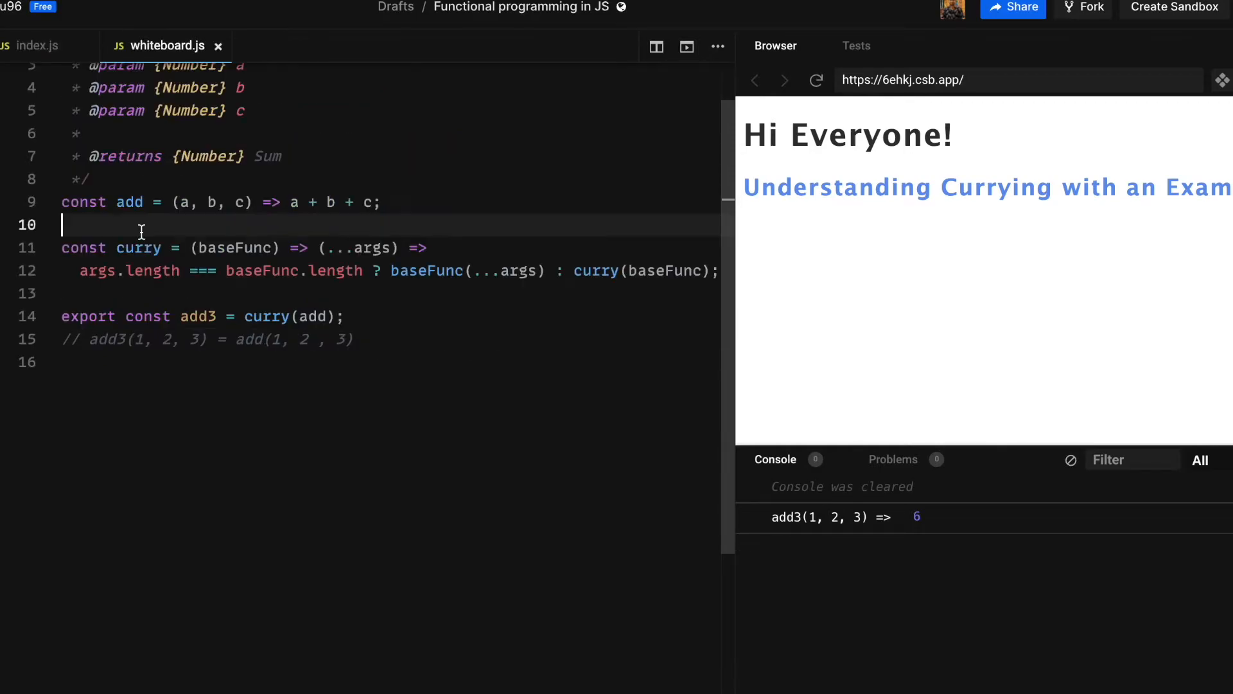
pyautogui.write('/**')
pyautogui.write('* @param {Function} baseFunc')
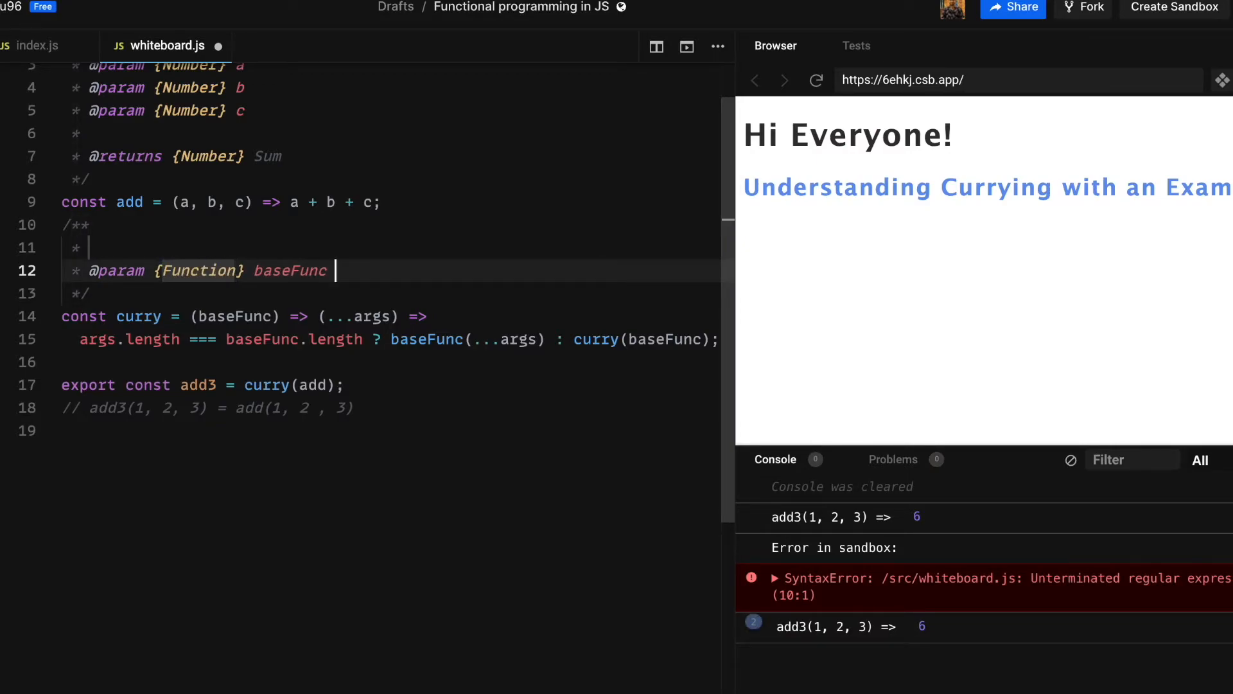
pyautogui.write('1.')
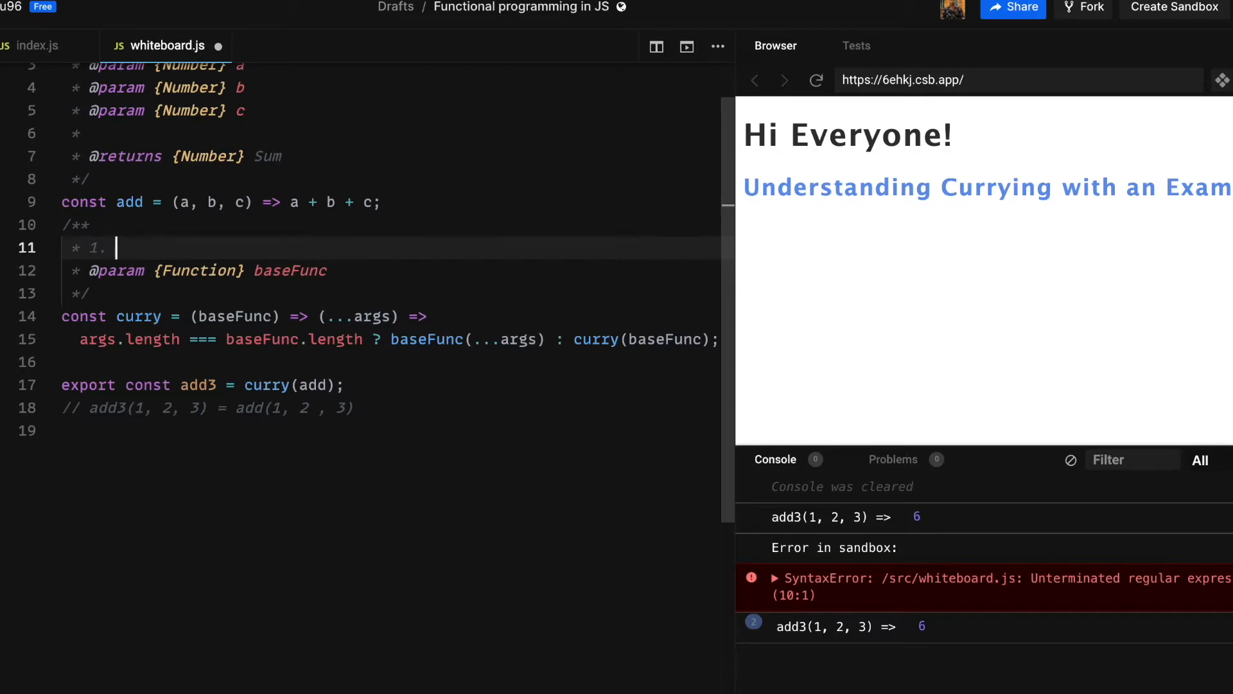
pyautogui.write('It')
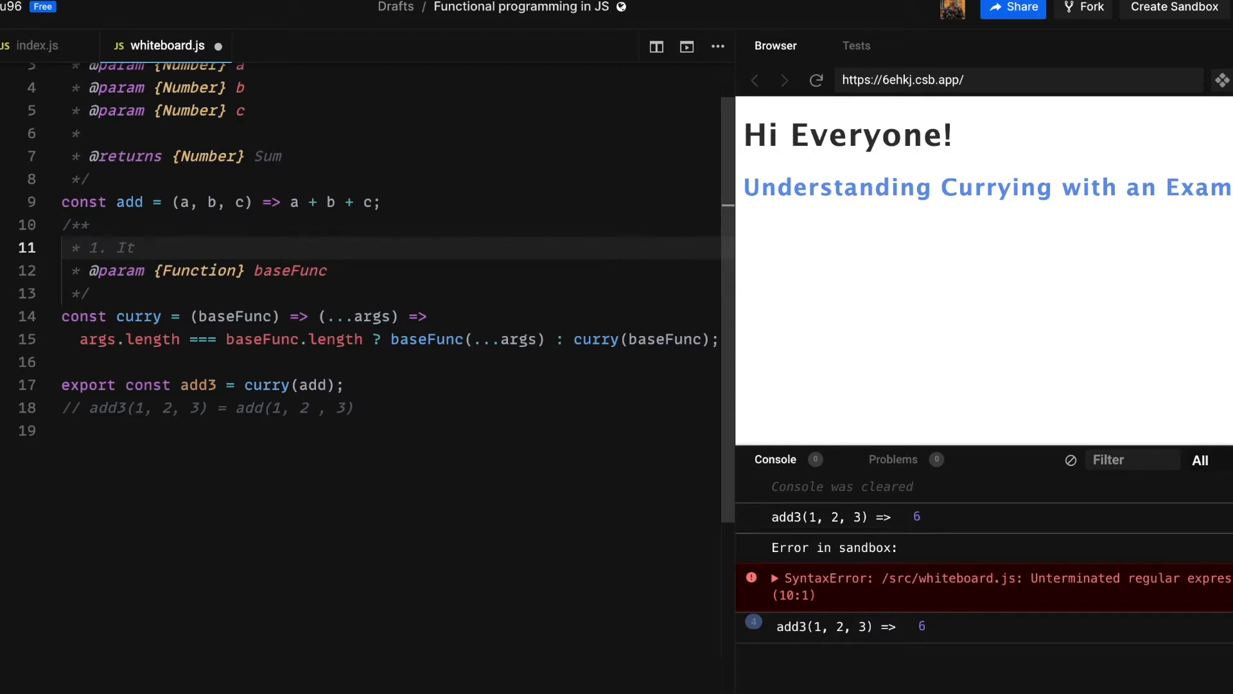
pyautogui.write('needs to')
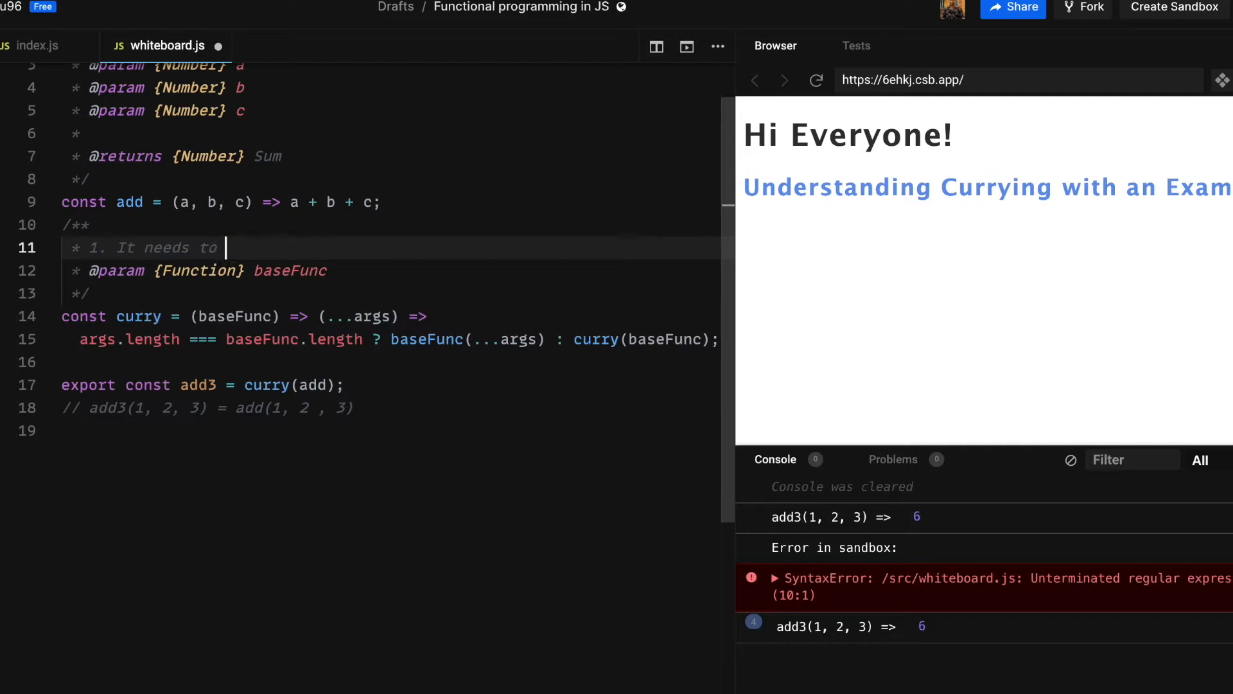
pyautogui.write('a')
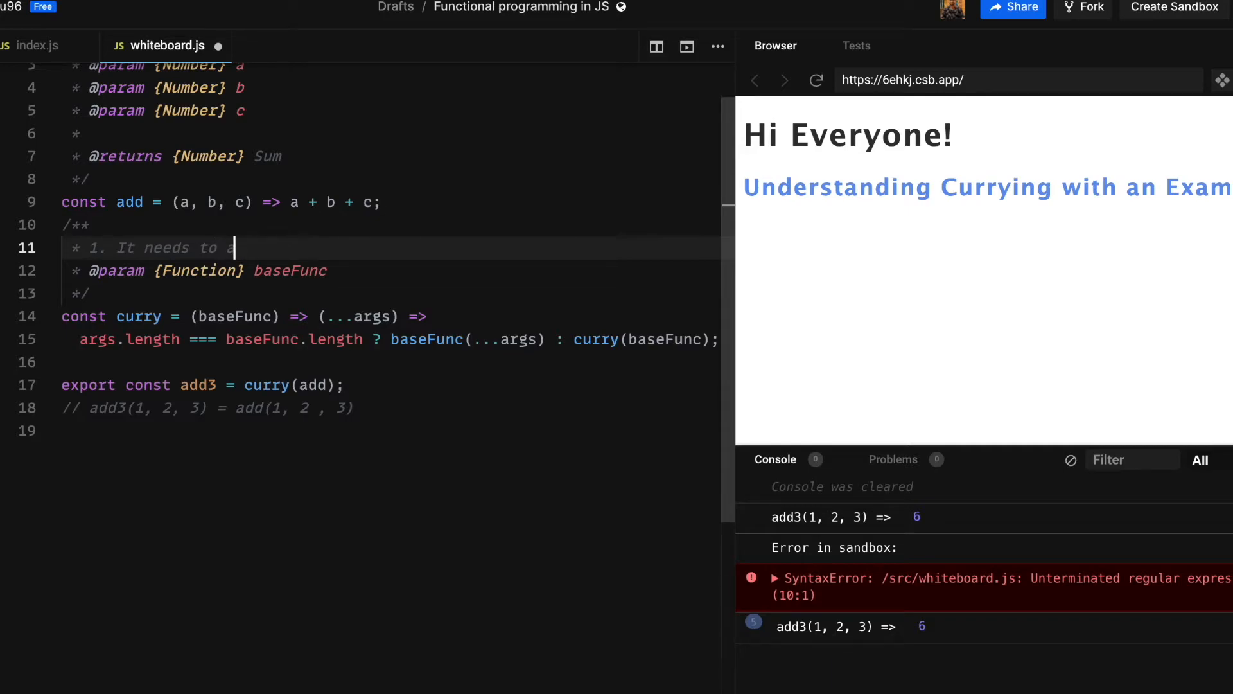
pyautogui.write('ccumla')
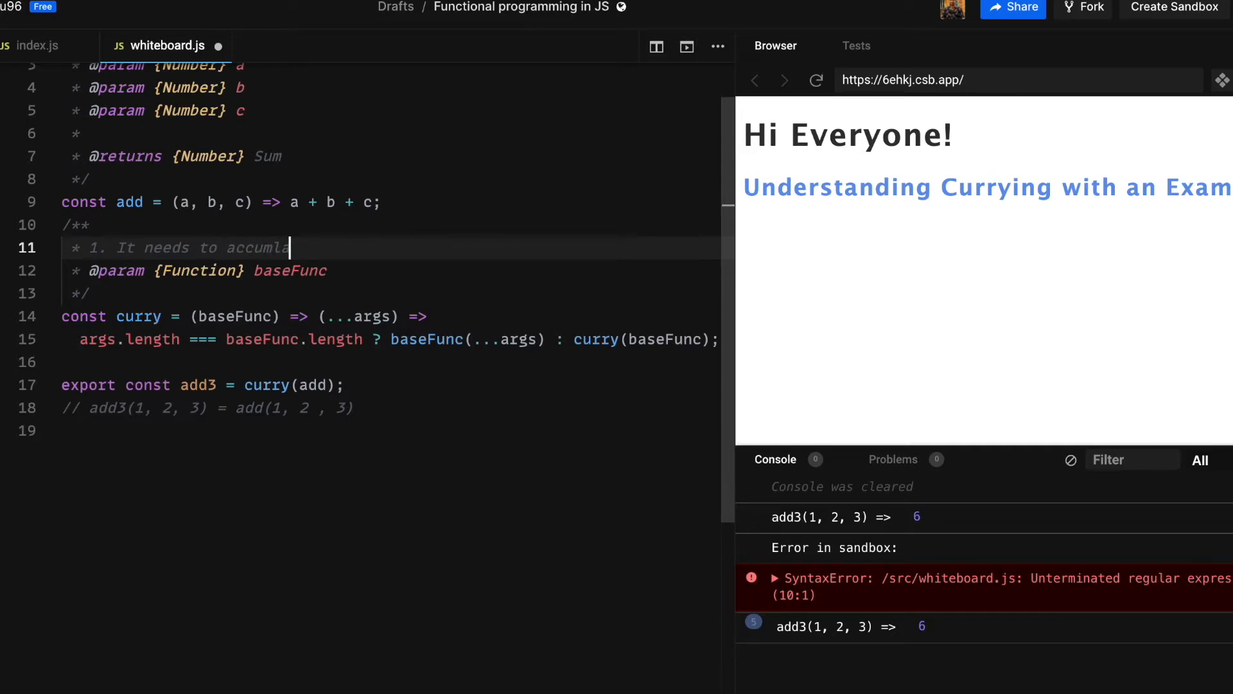
pyautogui.write('te all')
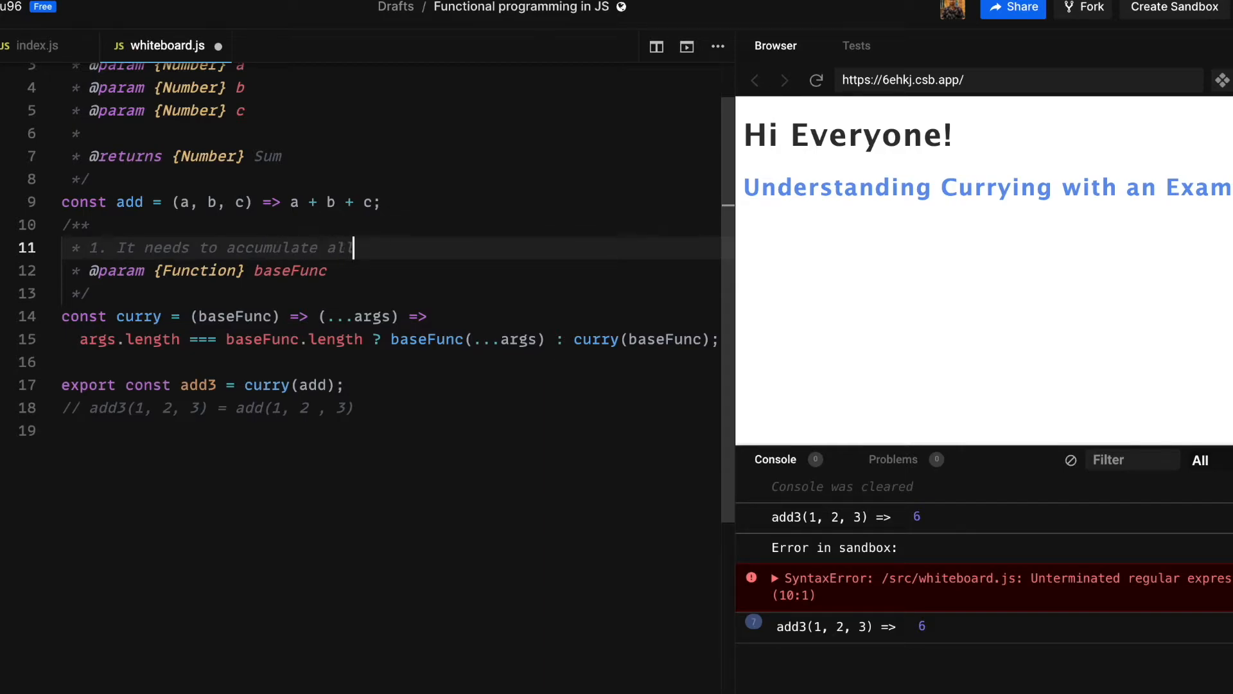
pyautogui.write('the ar')
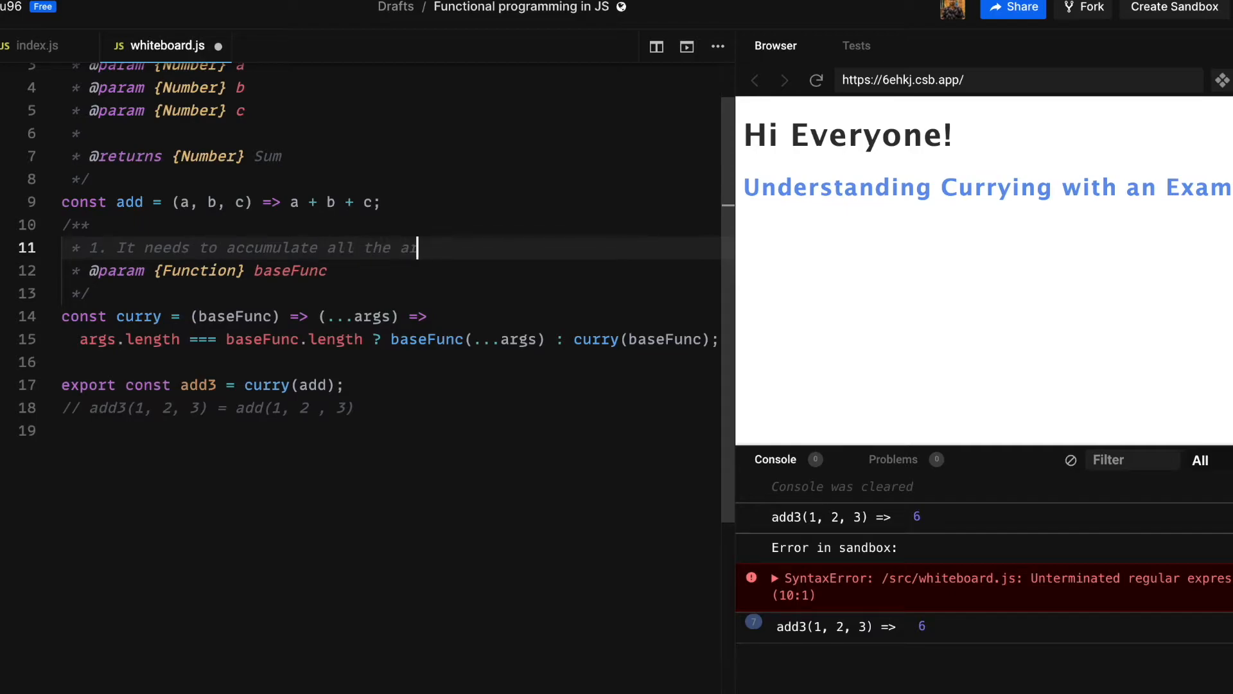
pyautogui.write('guments that were')
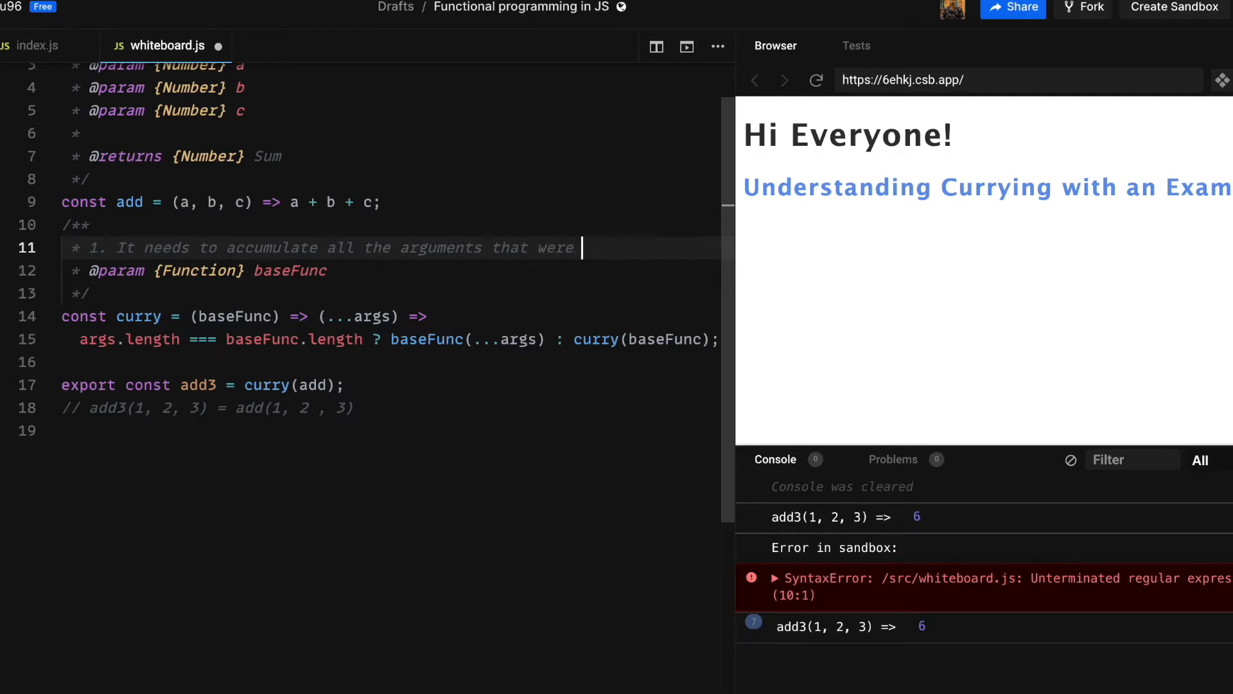
pyautogui.write('passed')
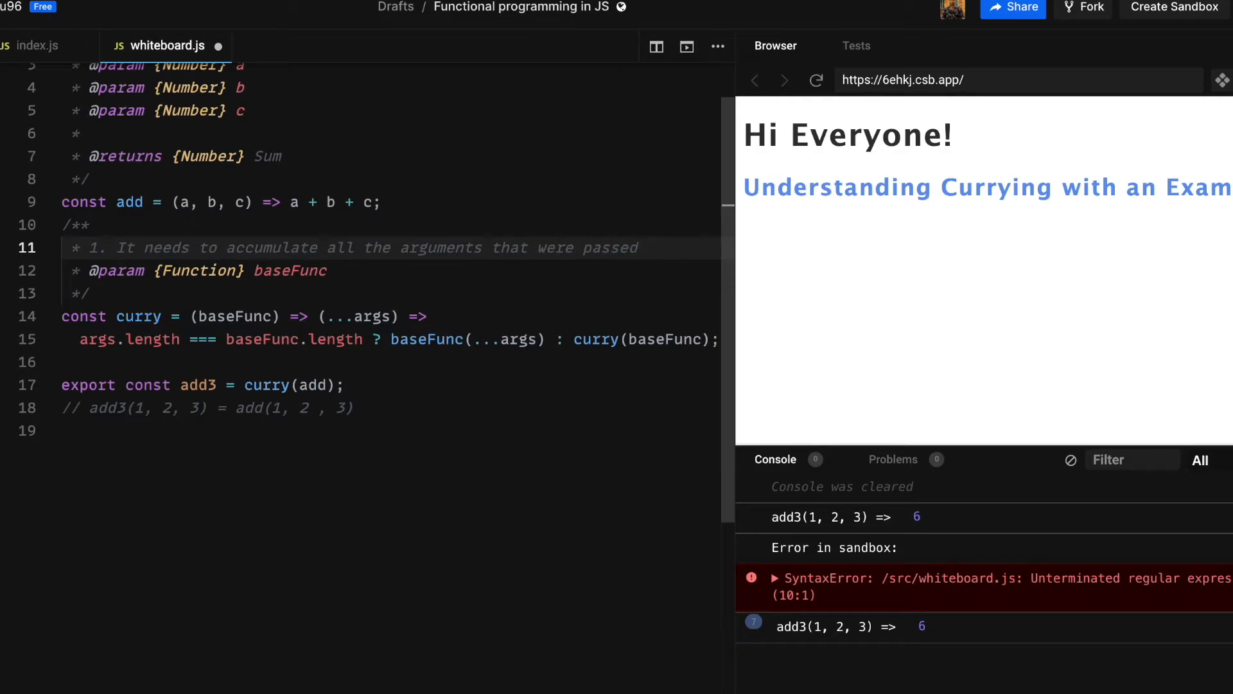
pyautogui.write('to the function')
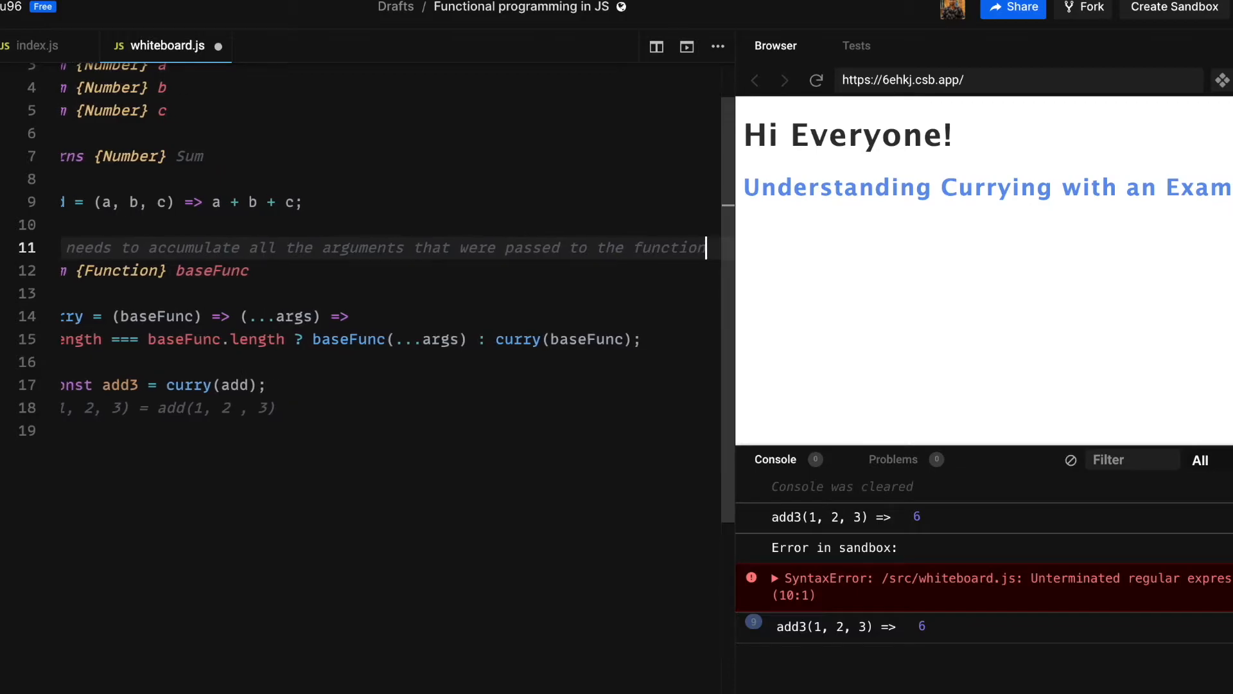
pyautogui.write('call.')
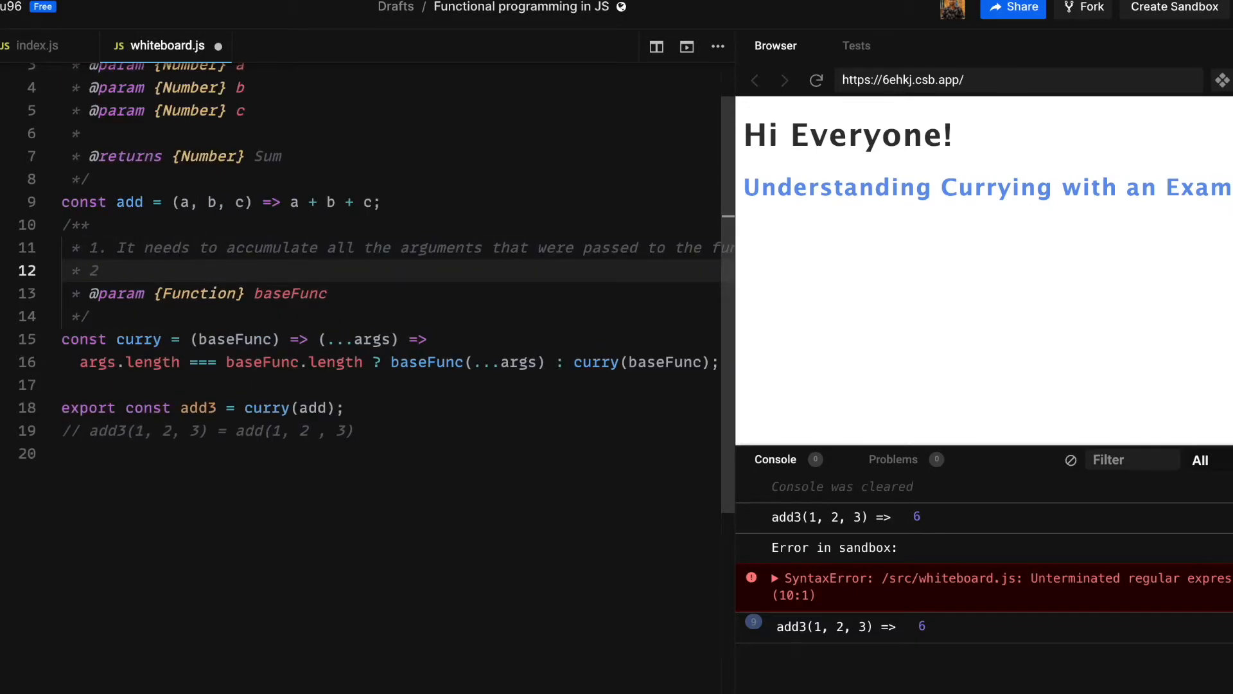
# Add note 2 to curry's JSDoc: it needs self-invocation
pyautogui.write('. It')
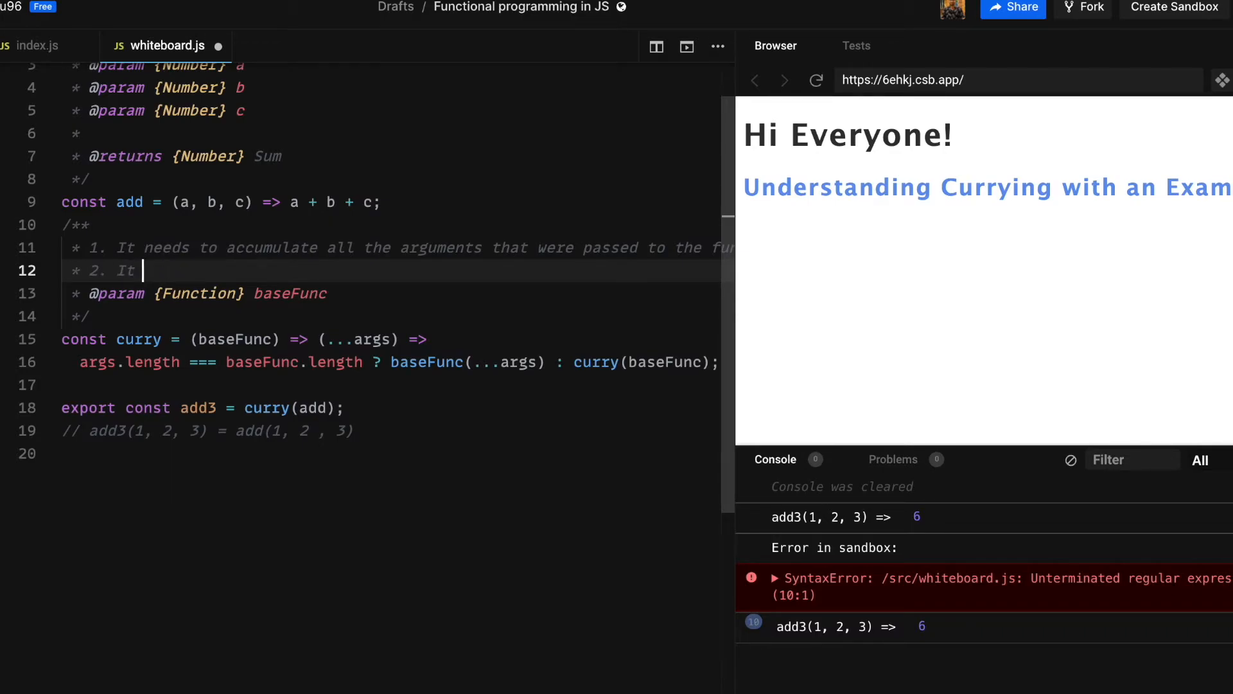
pyautogui.write('needs to')
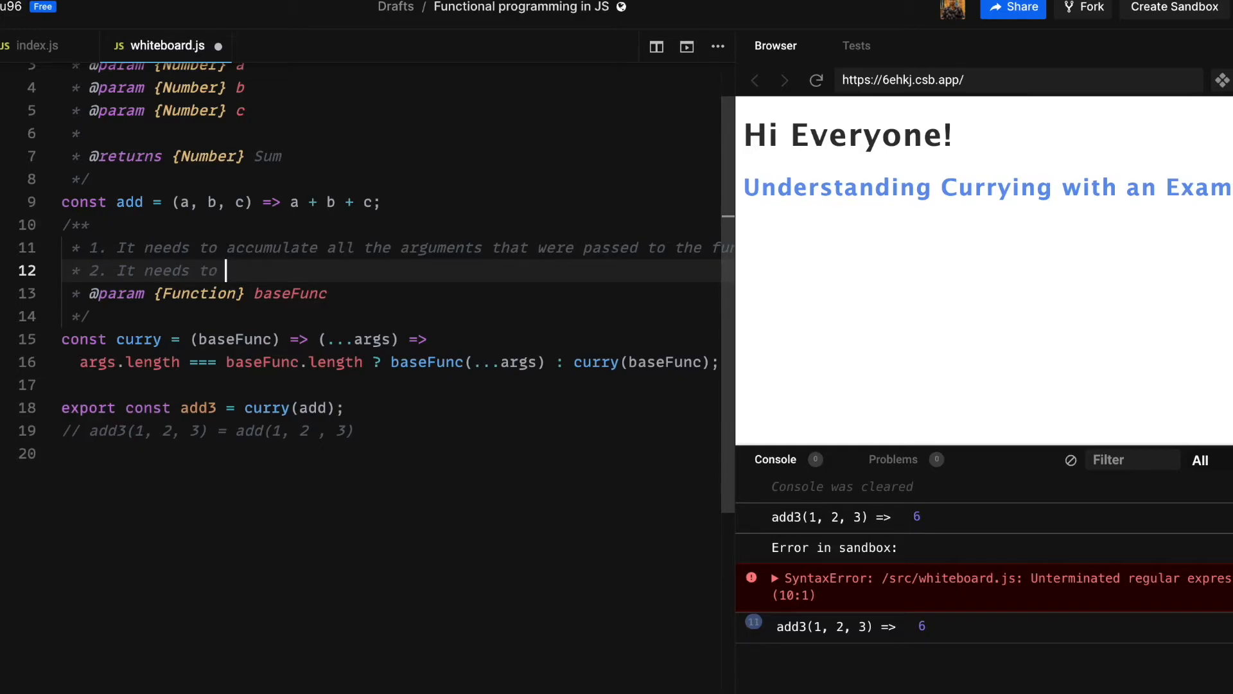
pyautogui.write('self')
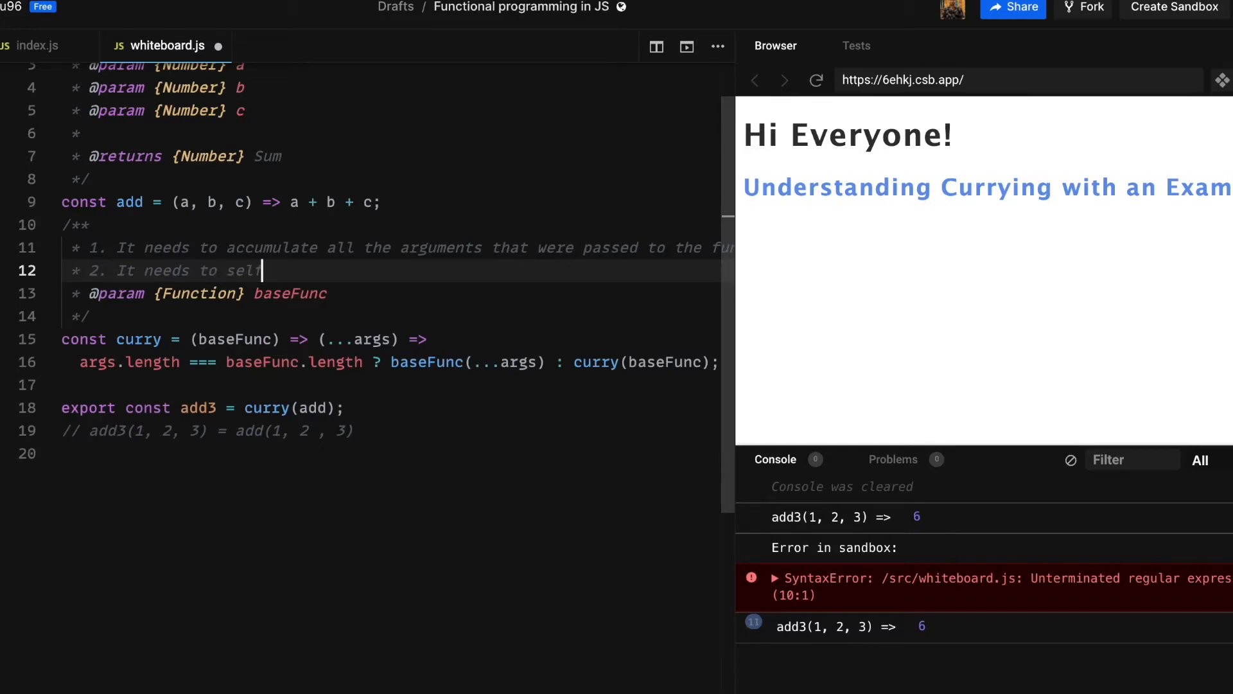
pyautogui.write('-invo')
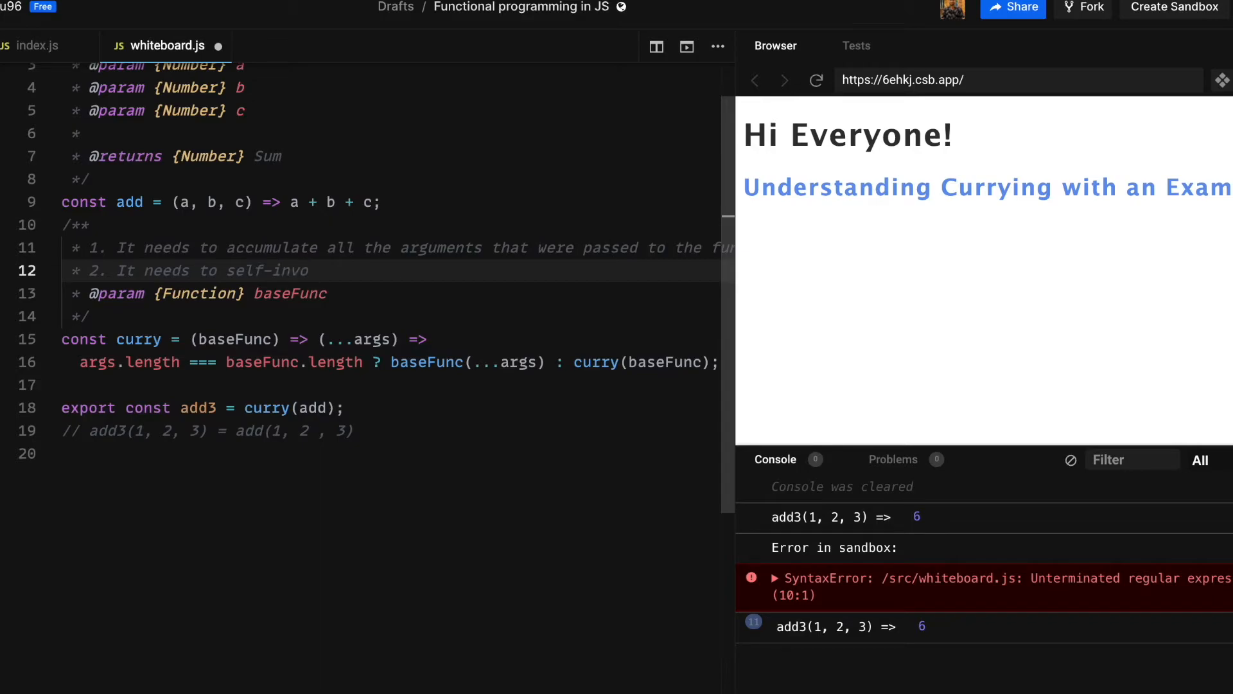
pyautogui.write('k')
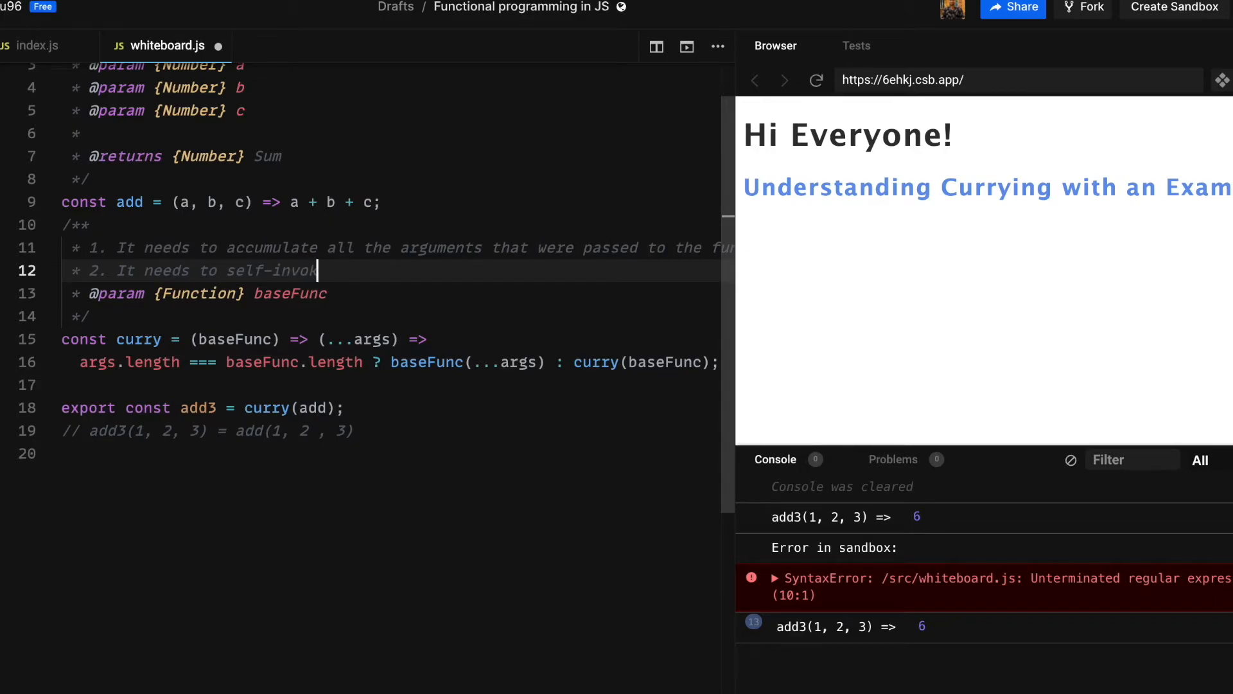
pyautogui.write('ation.')
pyautogui.click(390, 454)
pyautogui.write('/')
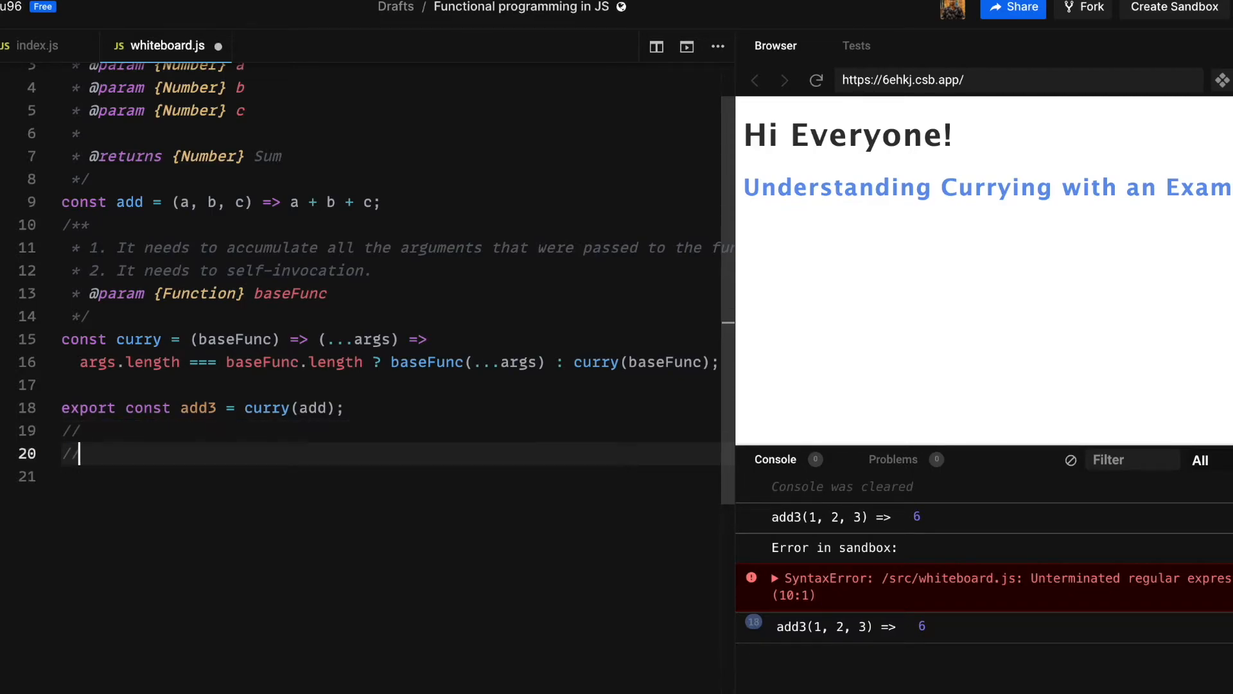
# Comment in whiteboard.js that add(1)(2,3) => fn() {}, then view index.js
pyautogui.write('ad')
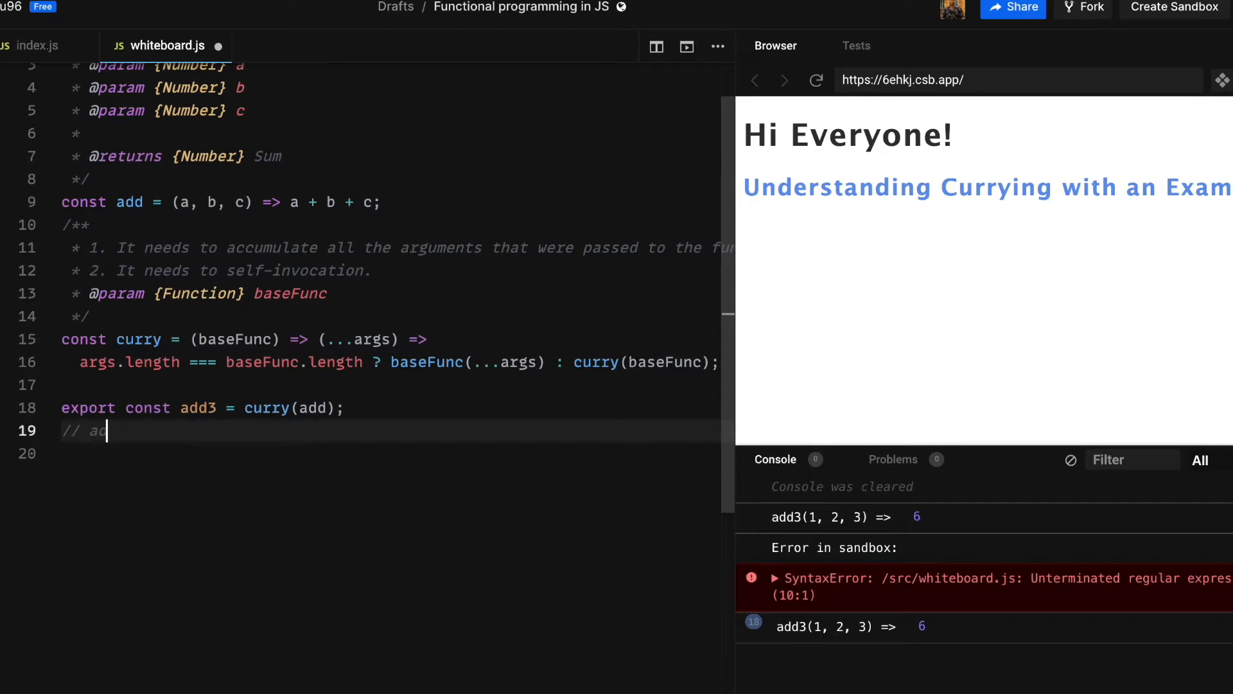
pyautogui.write('dd(1)')
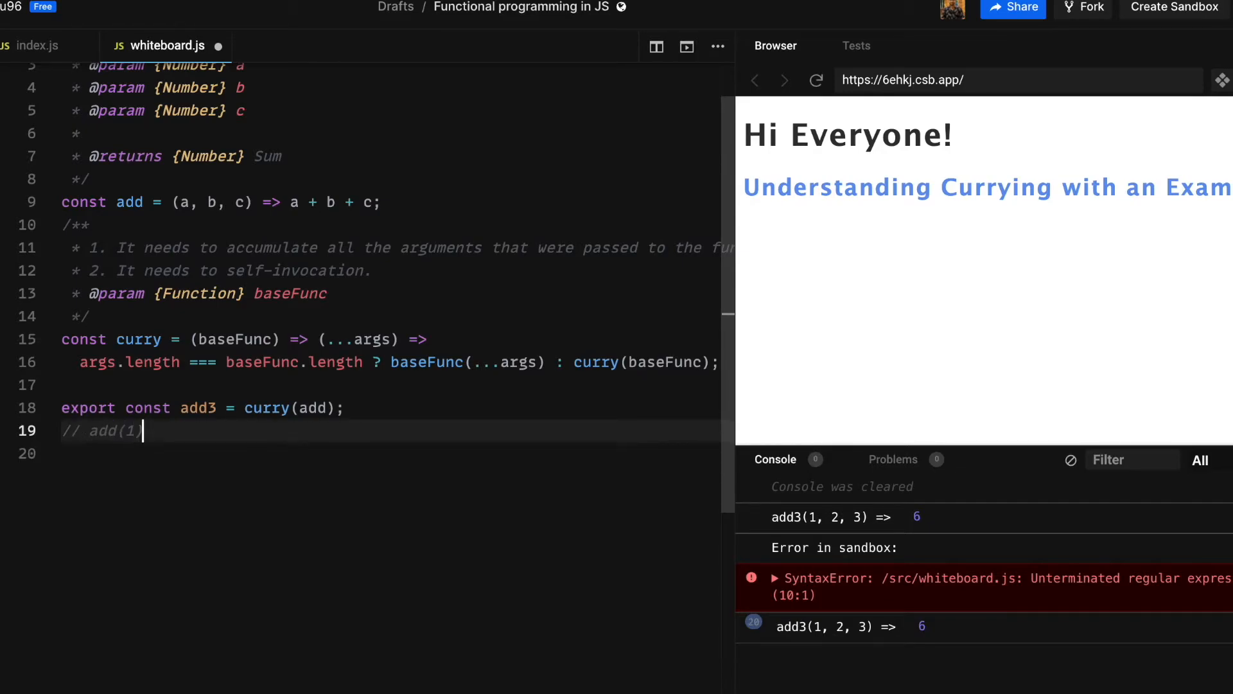
pyautogui.write('(2,3 )')
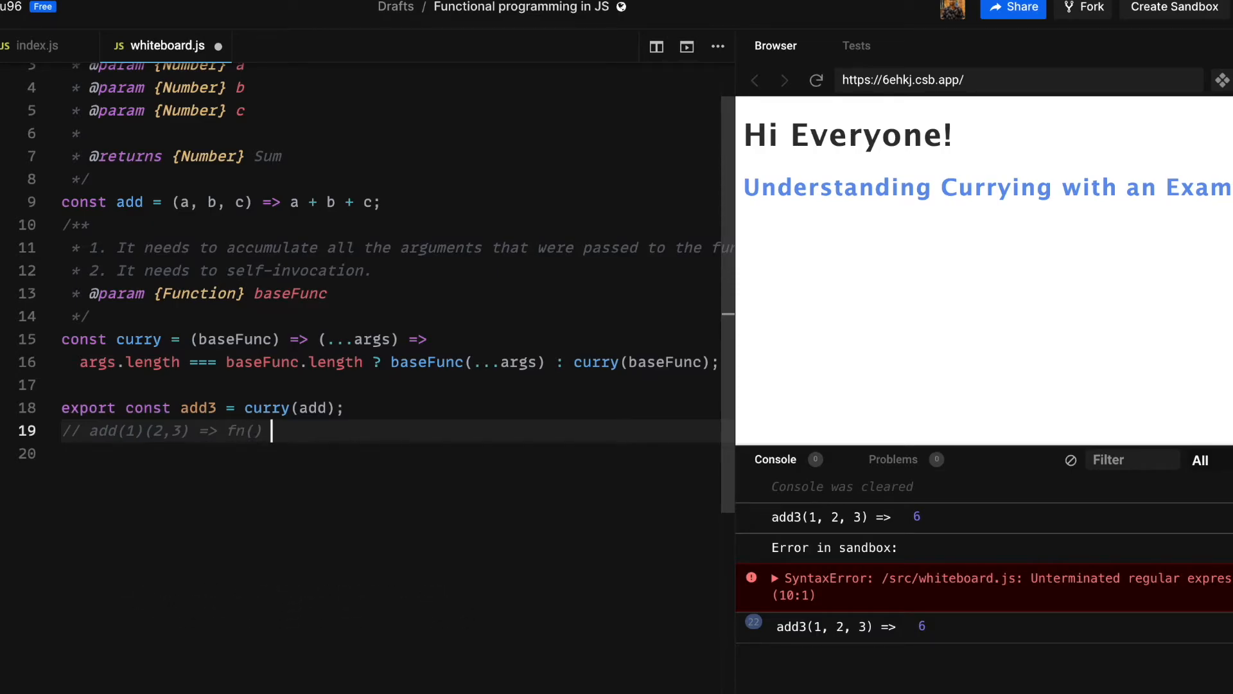
pyautogui.write('{}')
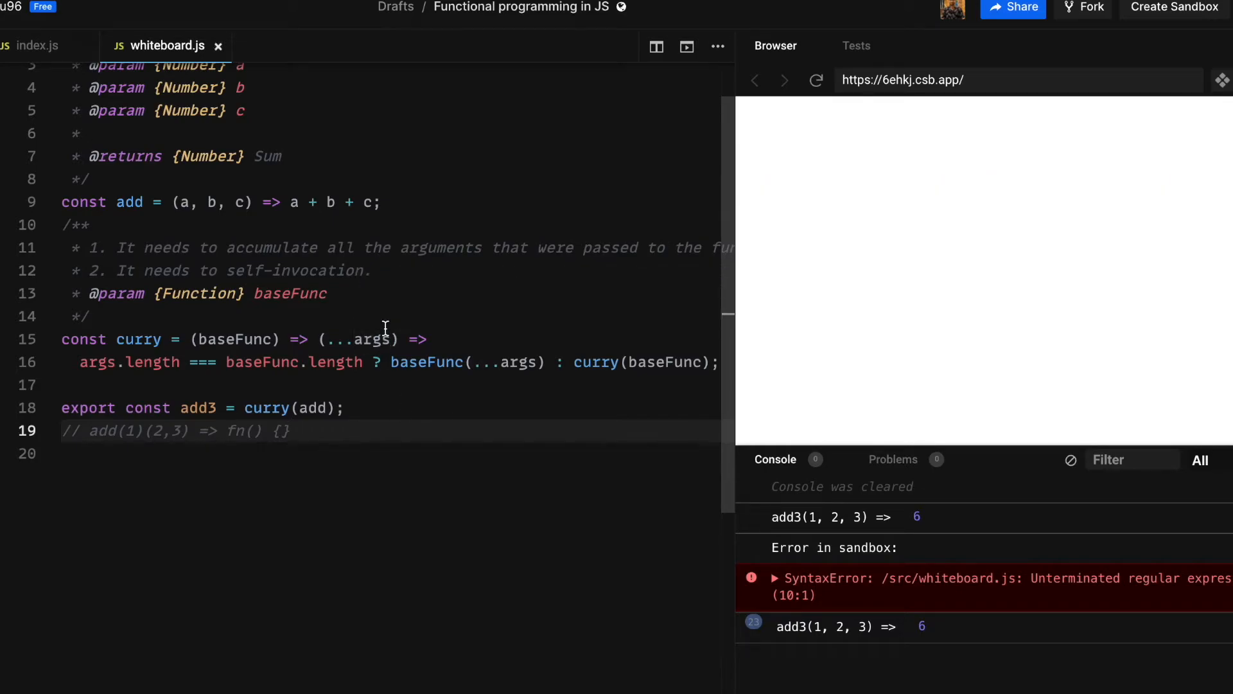
pyautogui.click(38, 45)
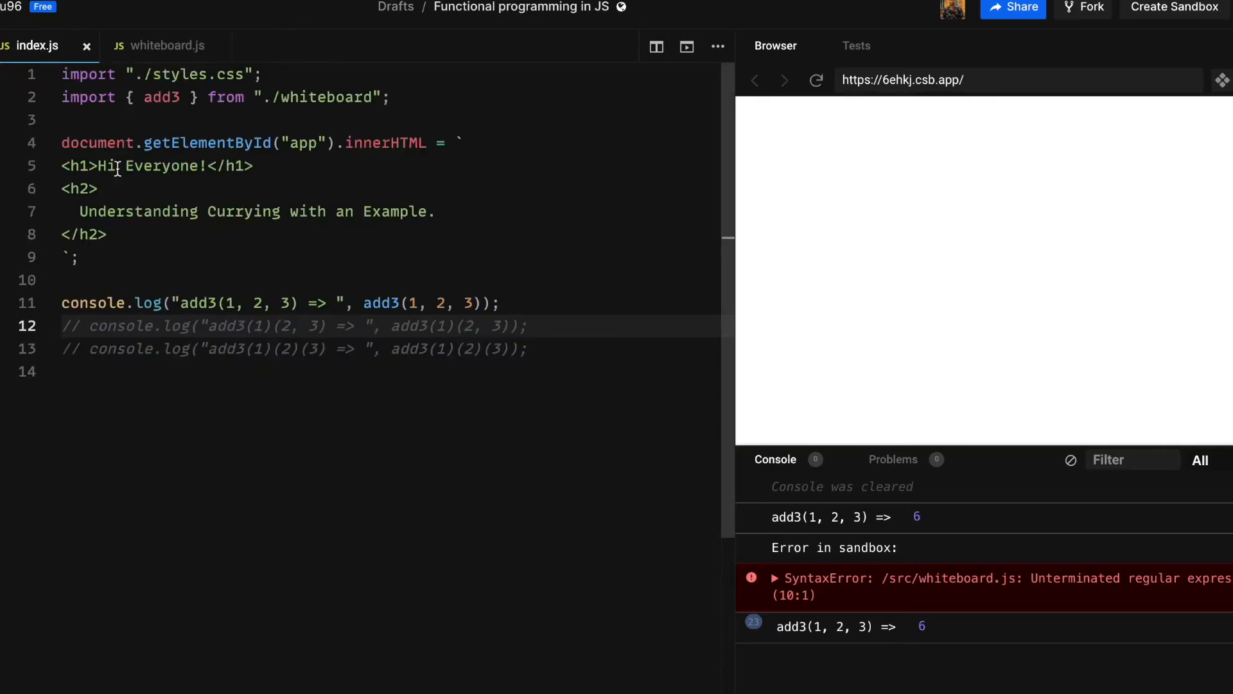
pyautogui.moveTo(255, 437)
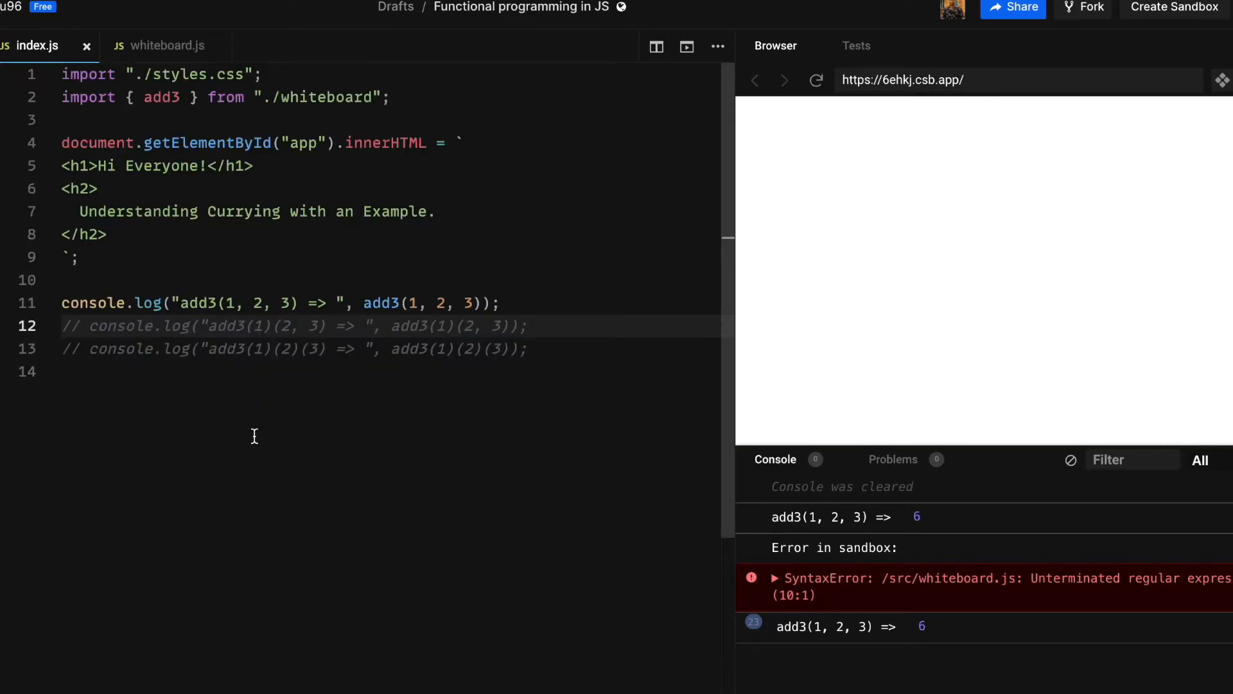
# Uncomment the add3(1)(2, 3) log in index.js and inspect the logged function in the console
pyautogui.click(1071, 459)
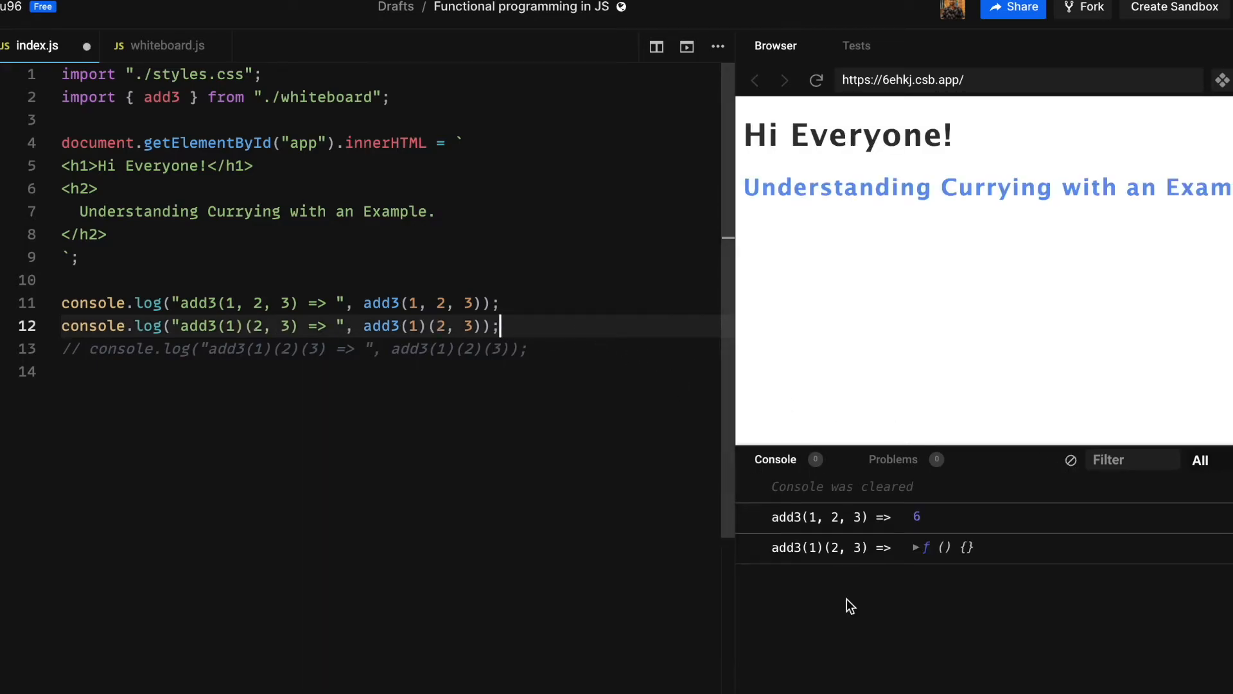
pyautogui.moveTo(957, 558)
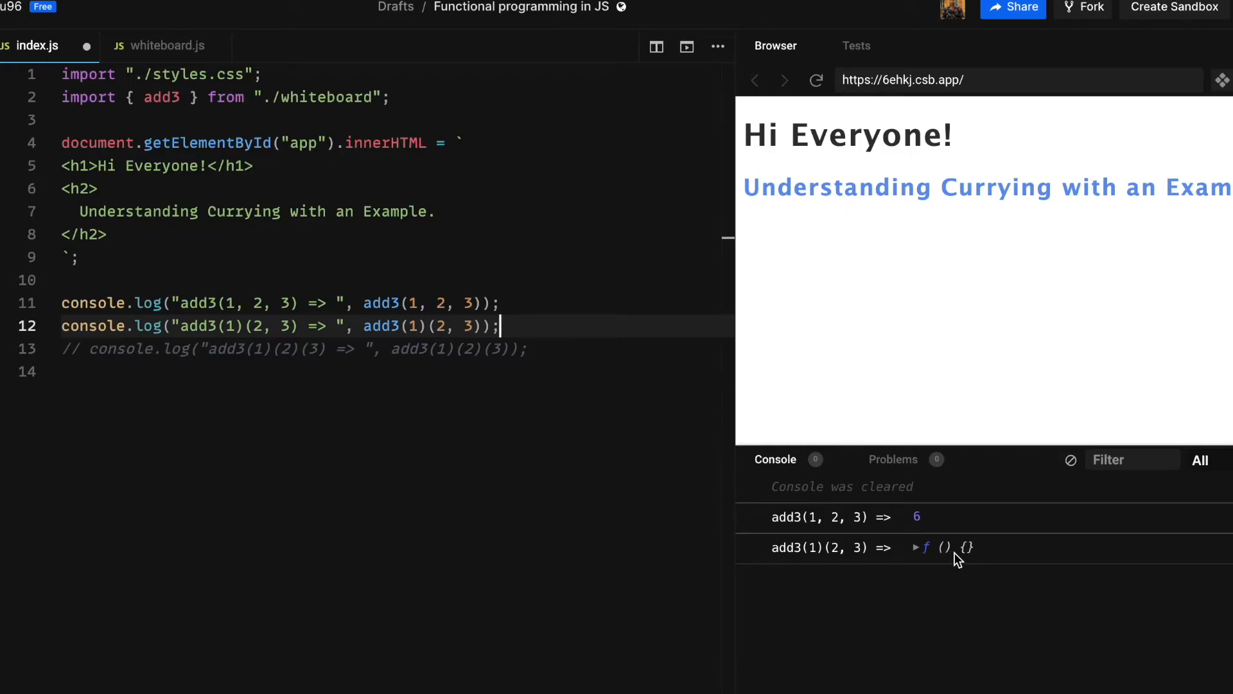
pyautogui.click(917, 547)
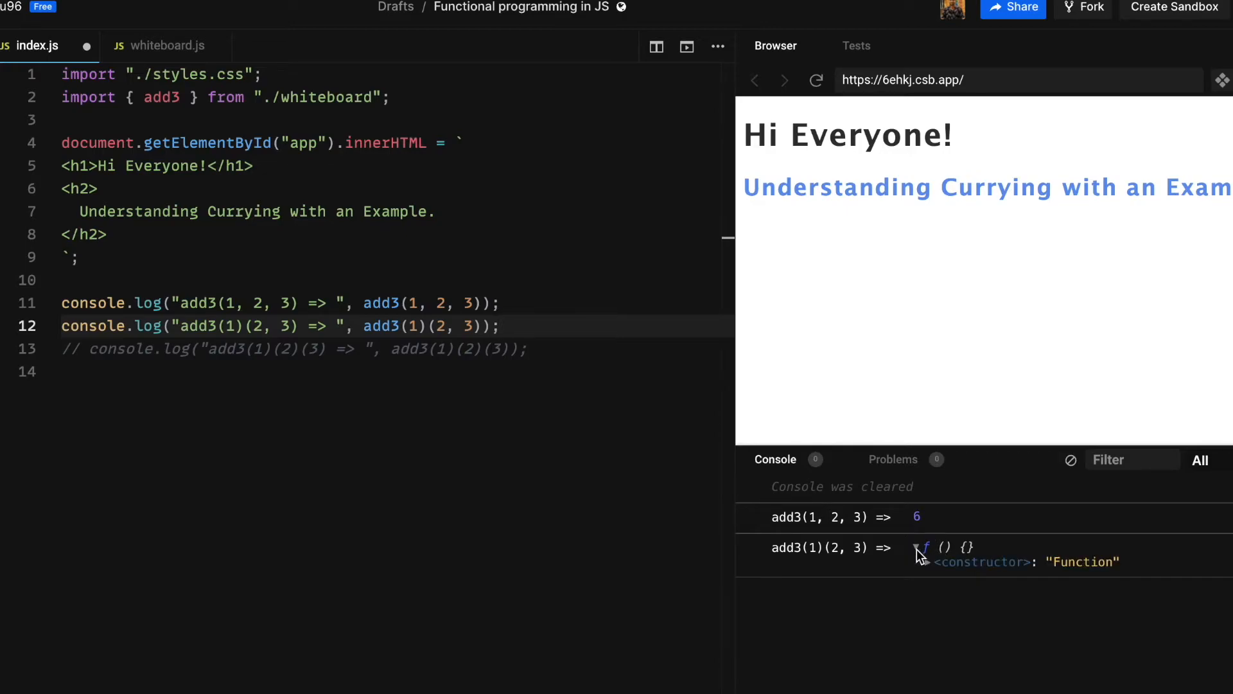
pyautogui.click(921, 548)
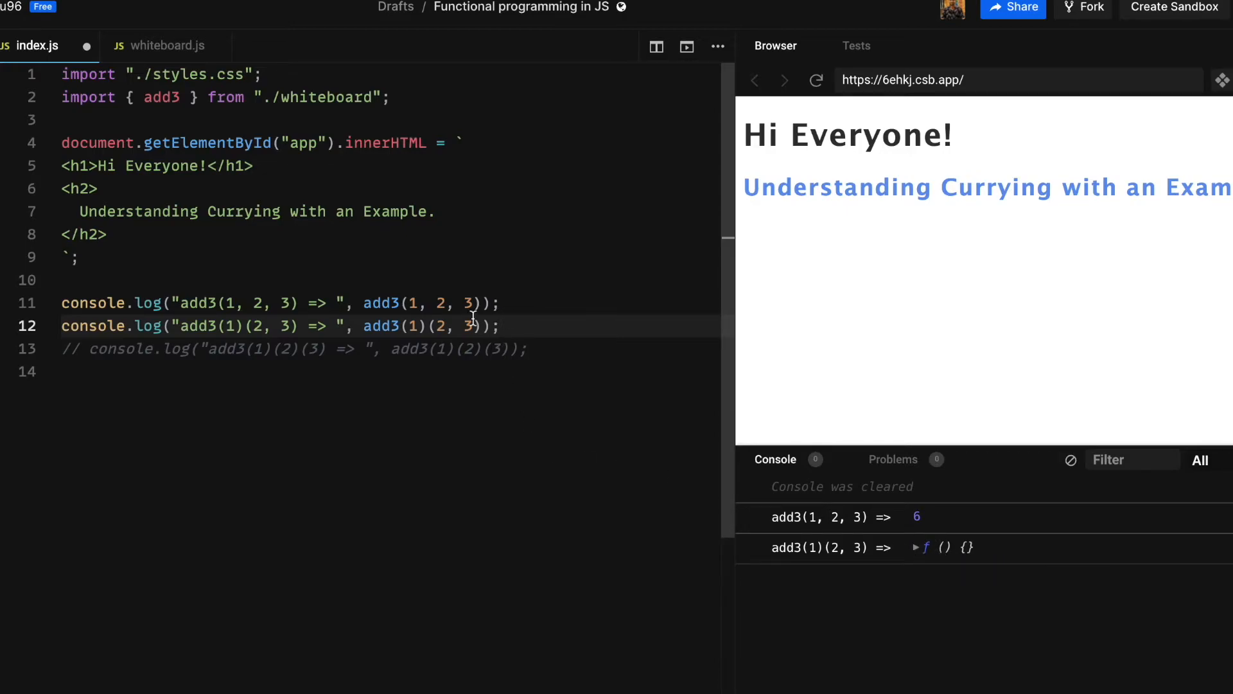
pyautogui.click(165, 45)
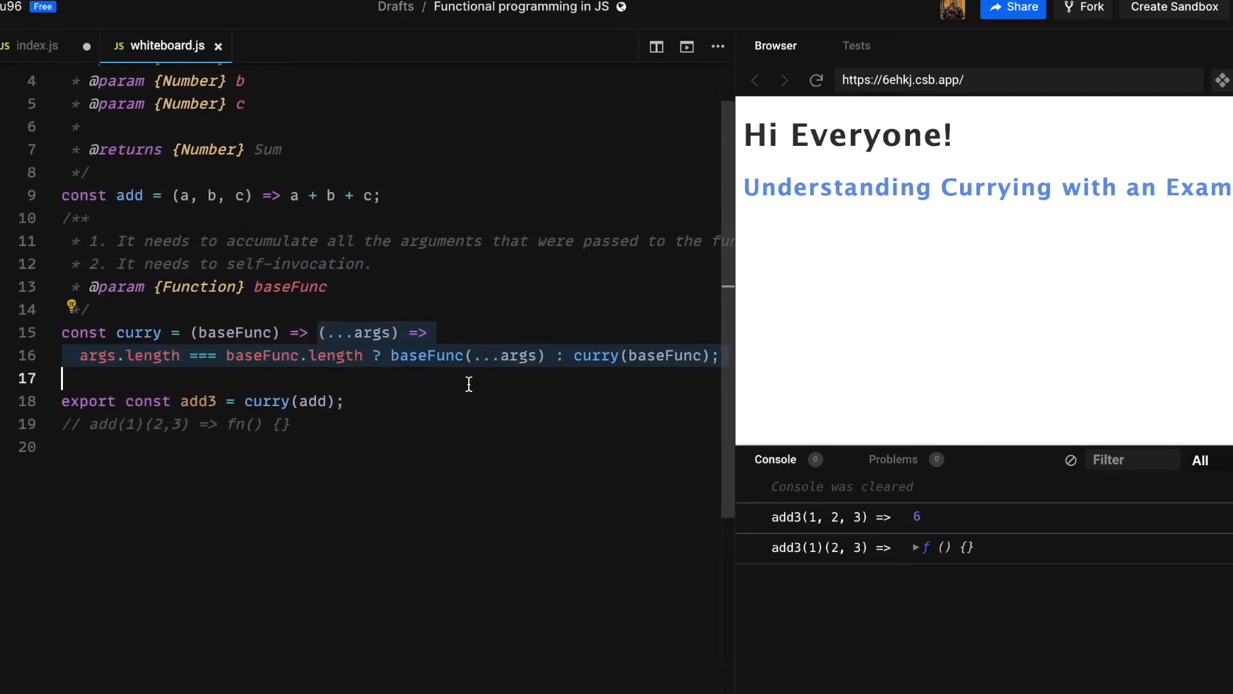
pyautogui.moveTo(45, 45)
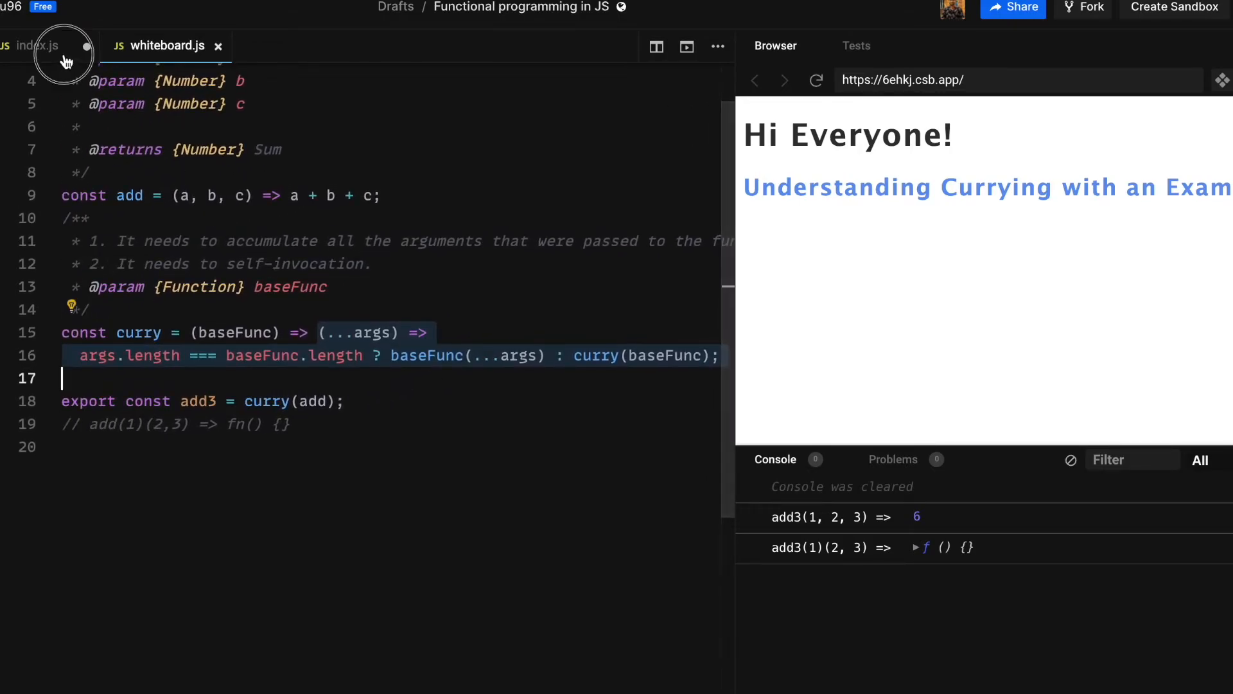
# Append .toString() to add3(1)(2, 3) to print its source, then remove the call again
pyautogui.click(38, 45)
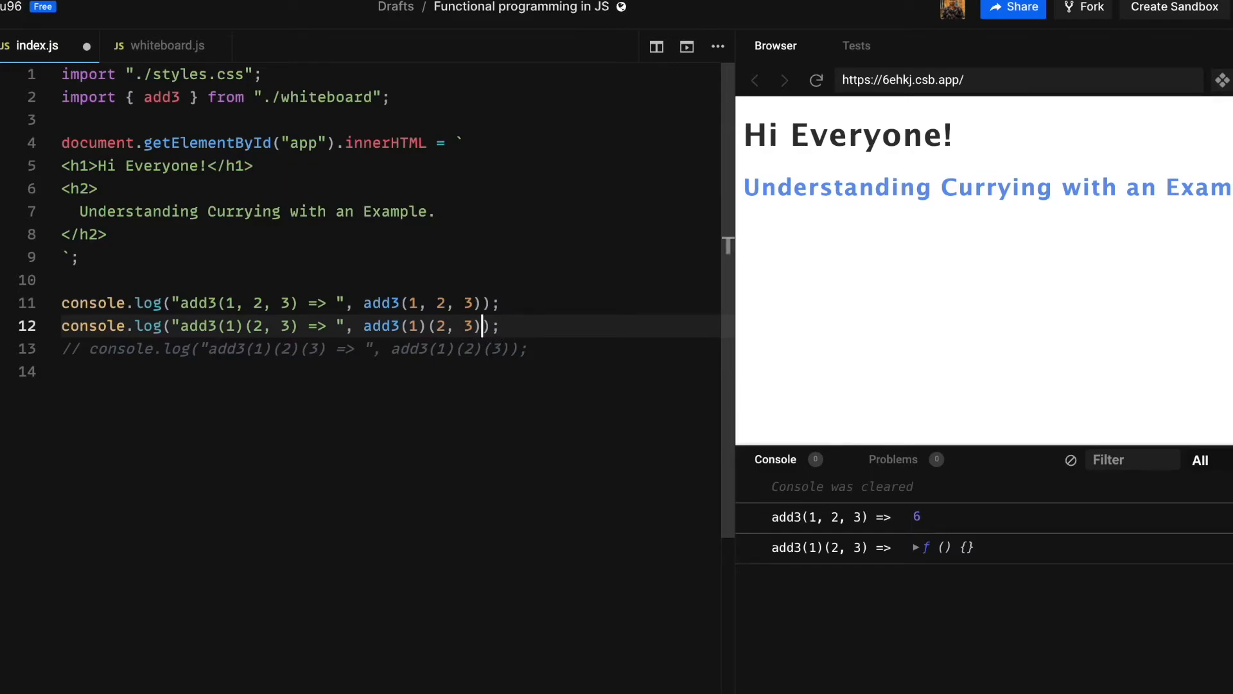
pyautogui.write('.toS')
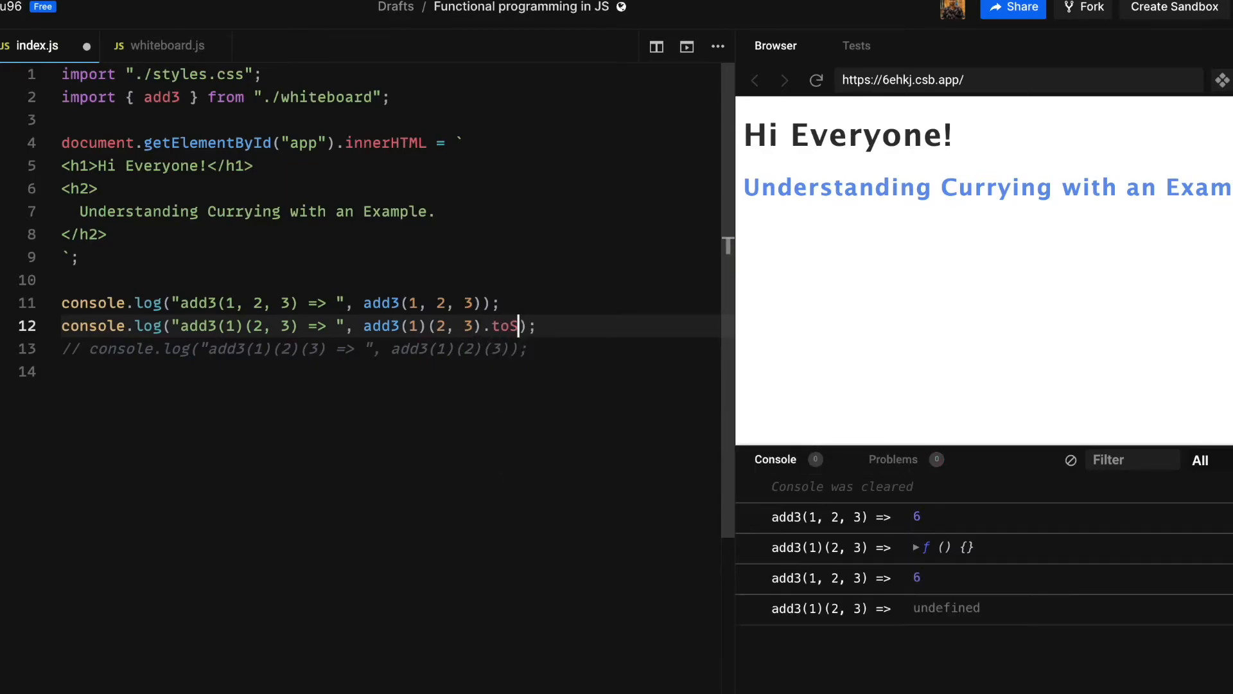
pyautogui.write('trin()')
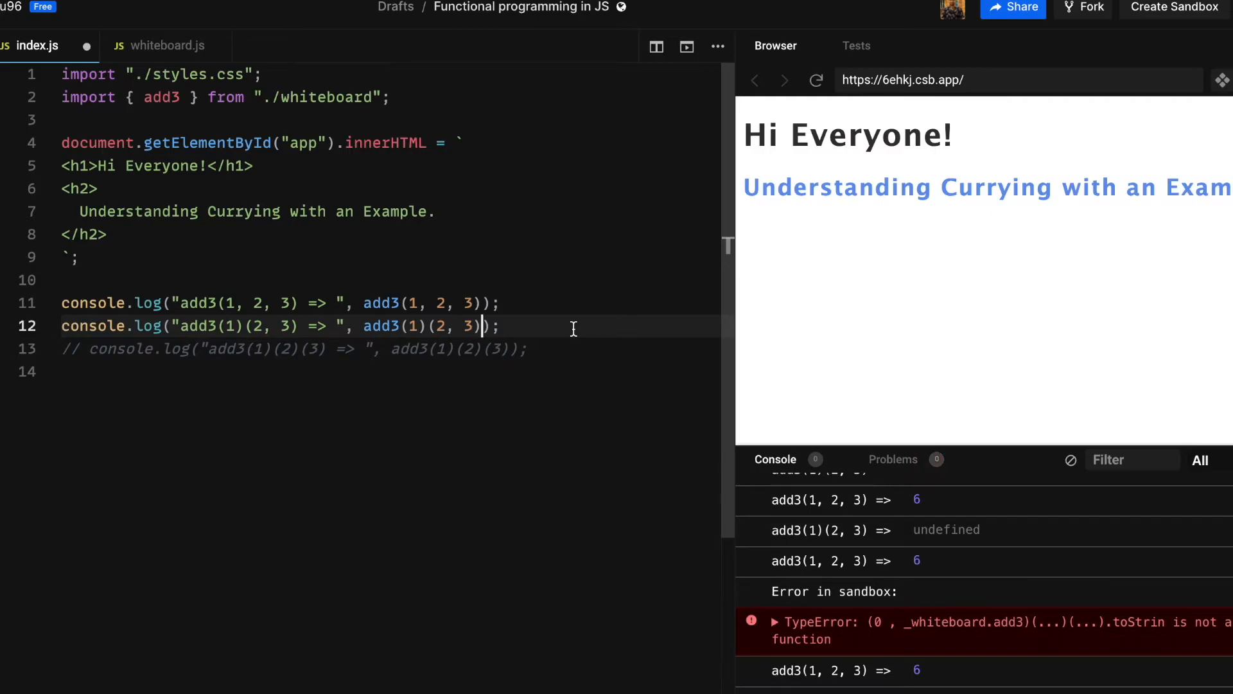
pyautogui.write('.to')
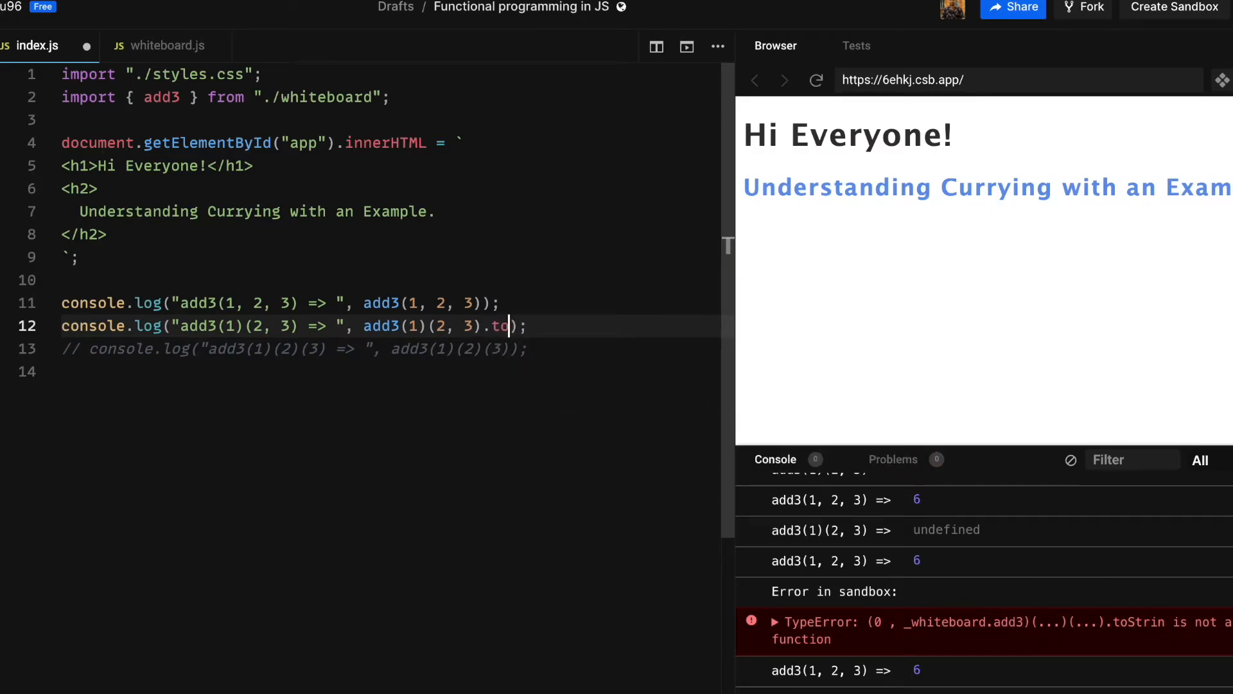
pyautogui.write('String()')
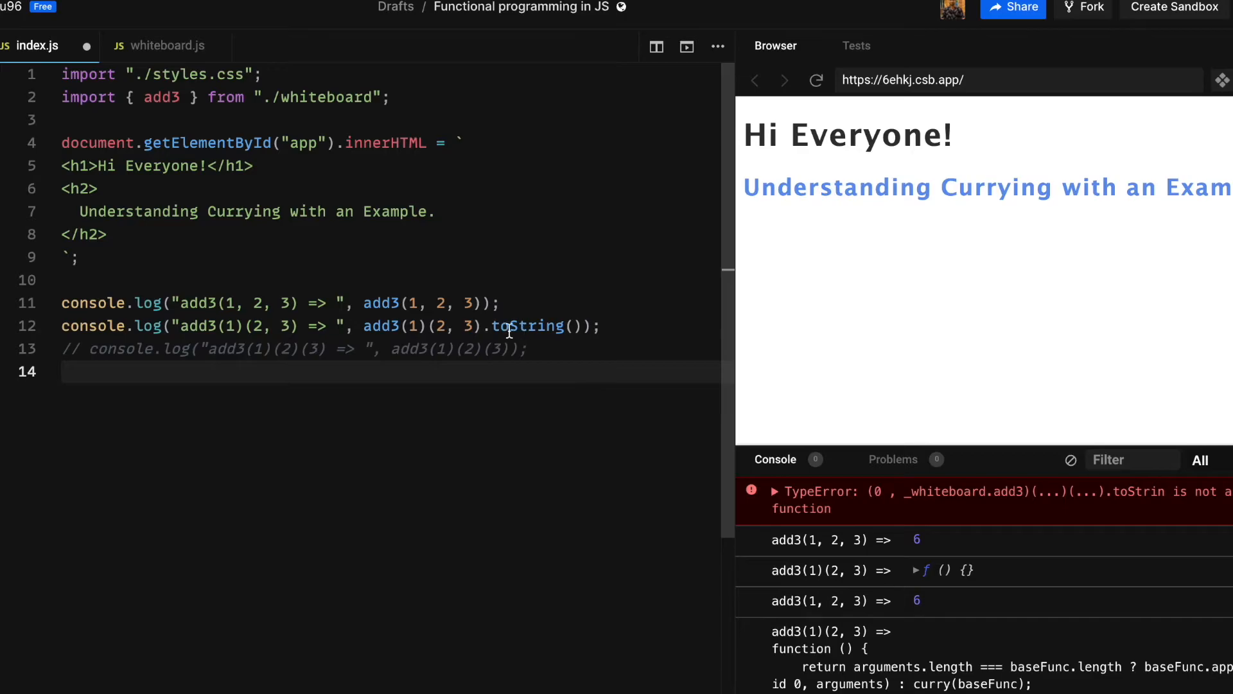
pyautogui.doubleClick(532, 326)
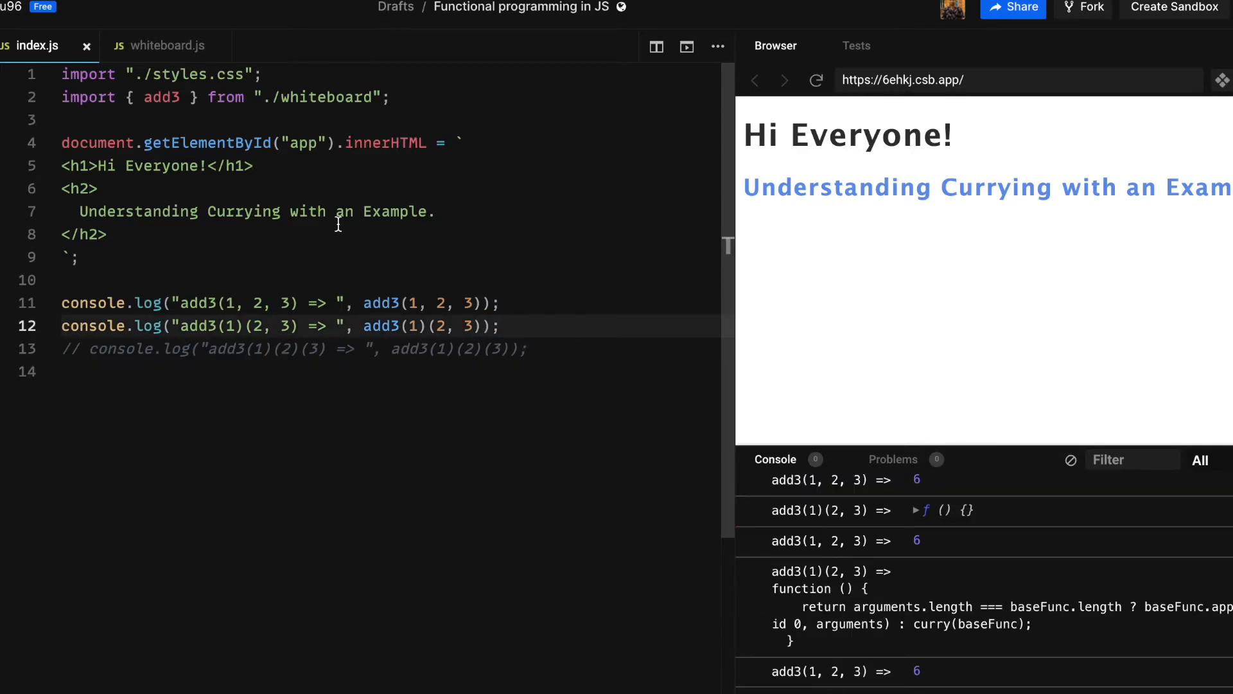
pyautogui.click(165, 45)
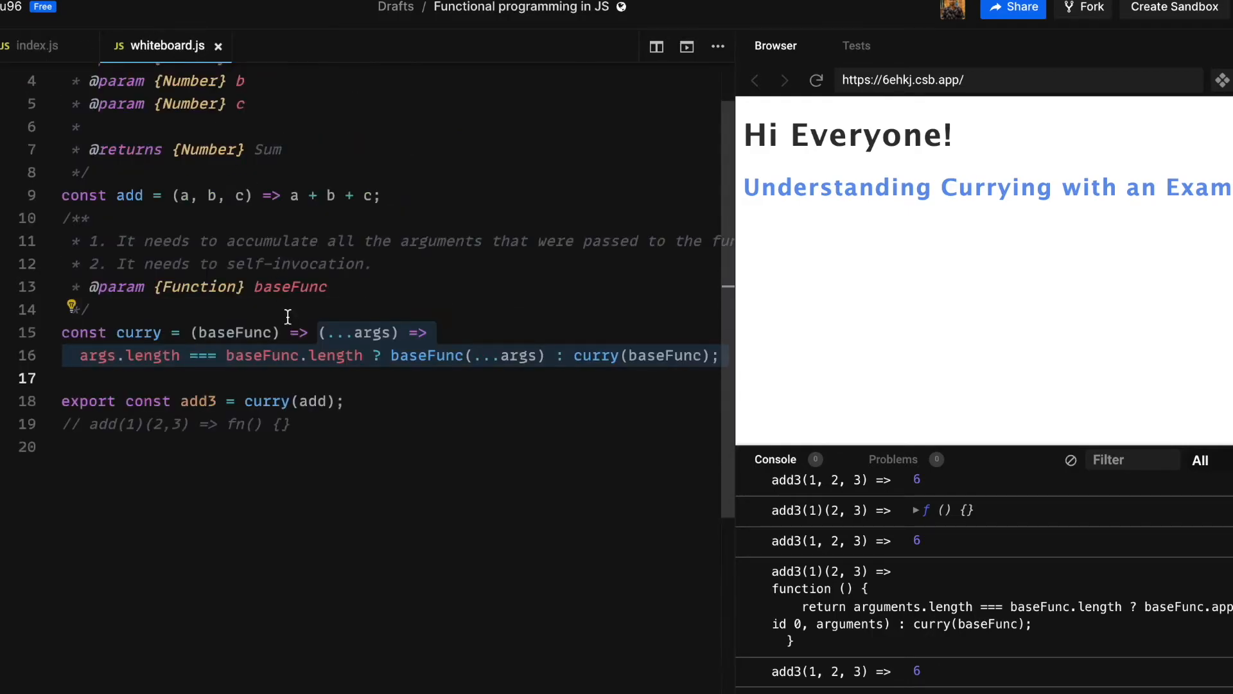
# Wrap curry's ternary (a.length === baseFunc.length ? baseFunc(...a) : curry(baseFunc)) in an inner arrow taking a
pyautogui.scroll(-3)
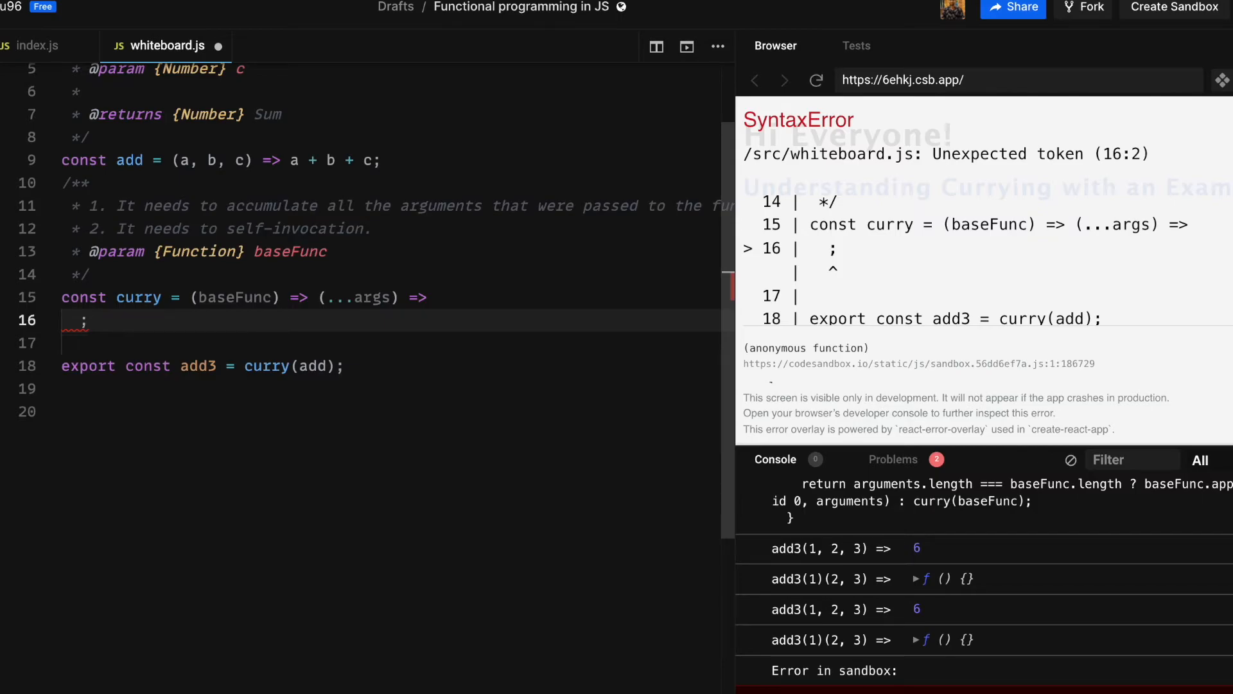
pyautogui.write('()')
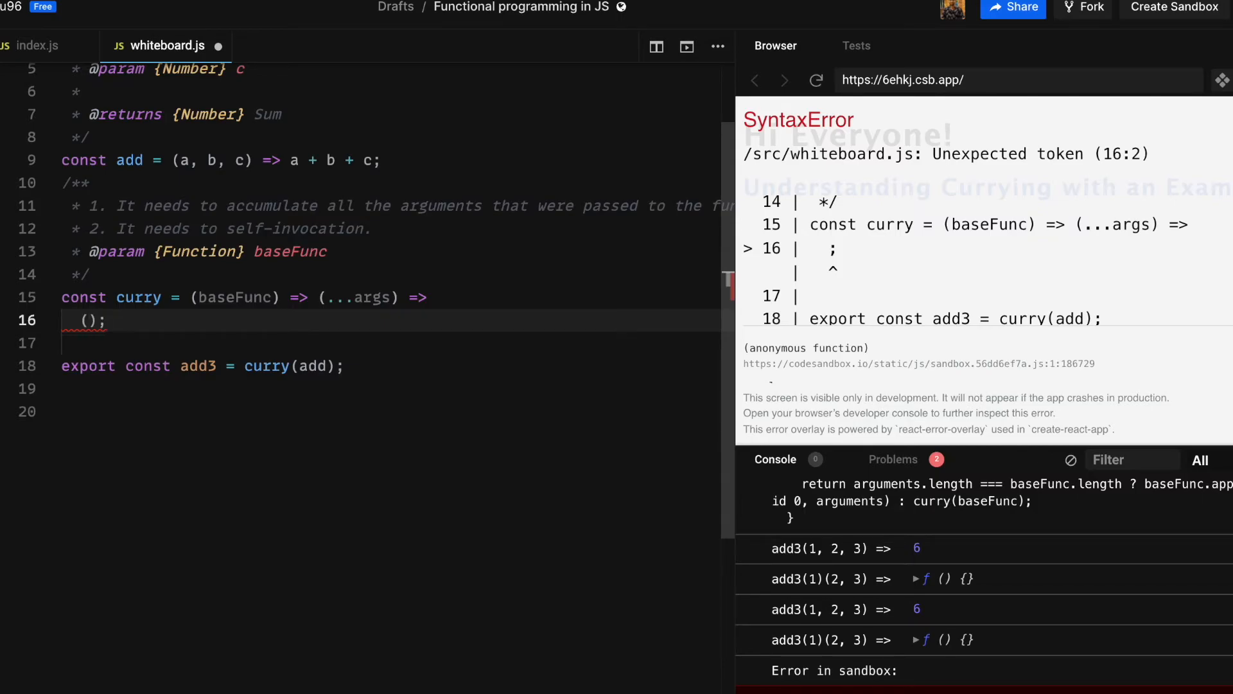
pyautogui.write('a =>')
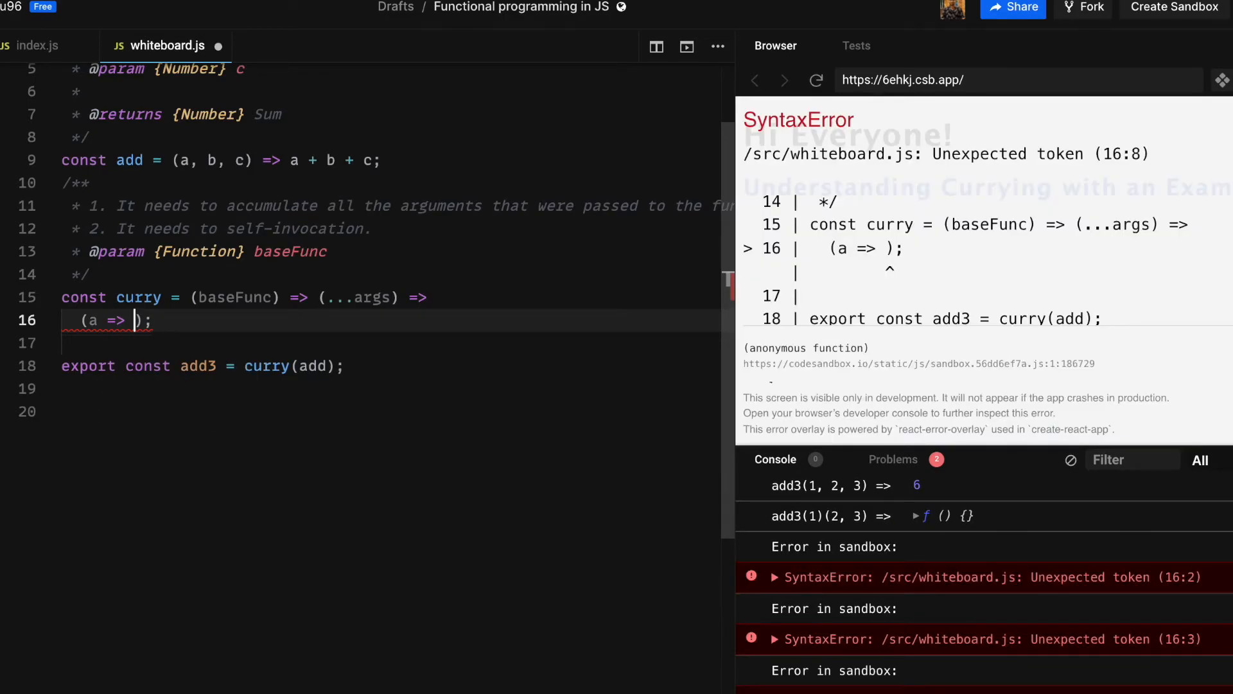
pyautogui.write('args.length === baseFunc.length ? baseFunc(...args) : curry(baseFunc)')
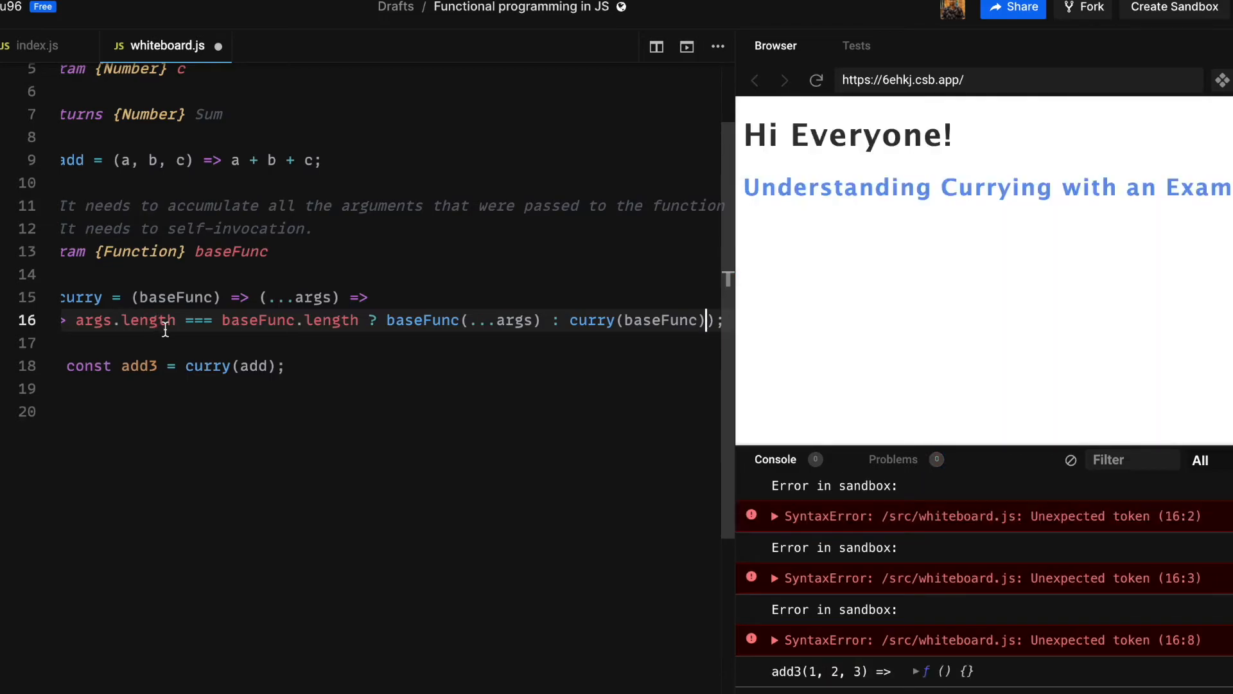
pyautogui.write('(a => a')
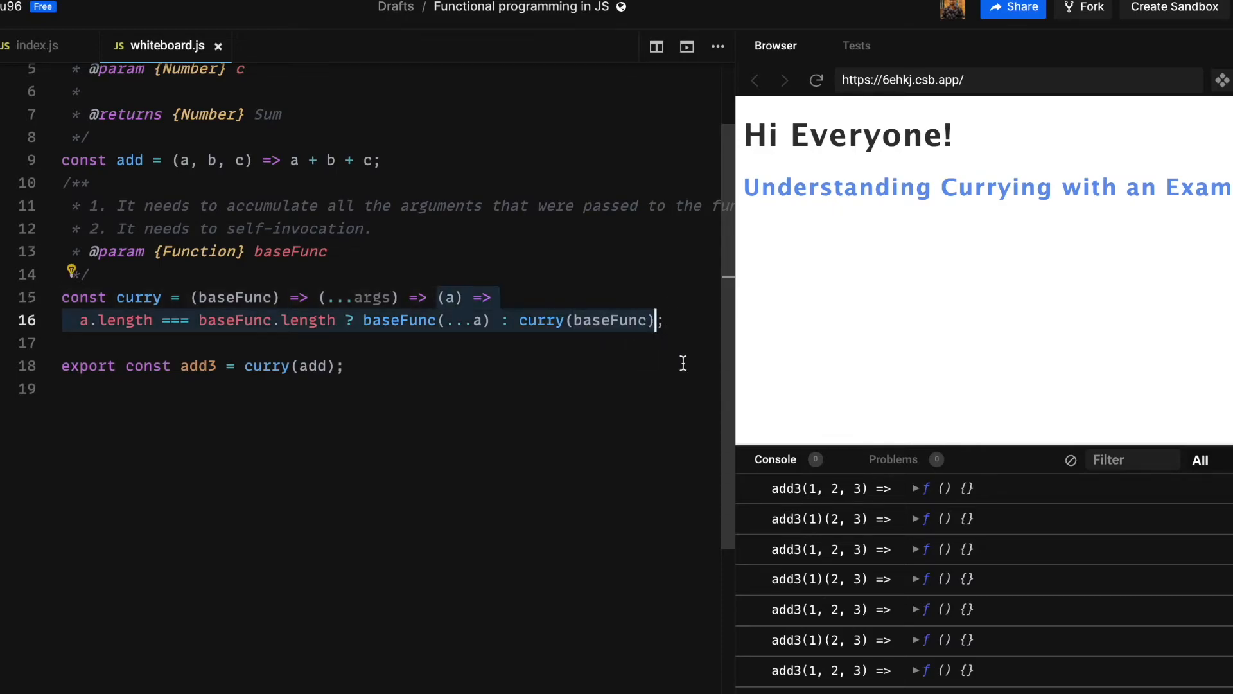
# Immediately invoke that inner arrow with [...args] as its argument
pyautogui.write('((a) => (')
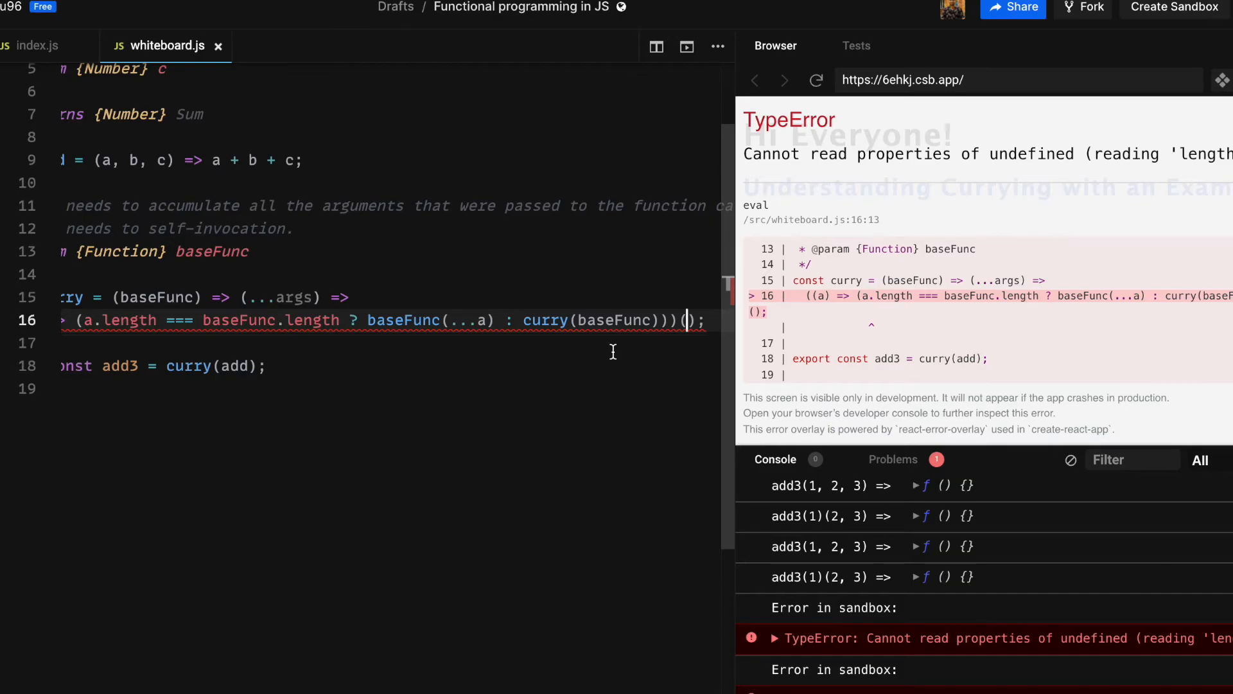
pyautogui.write('[...')
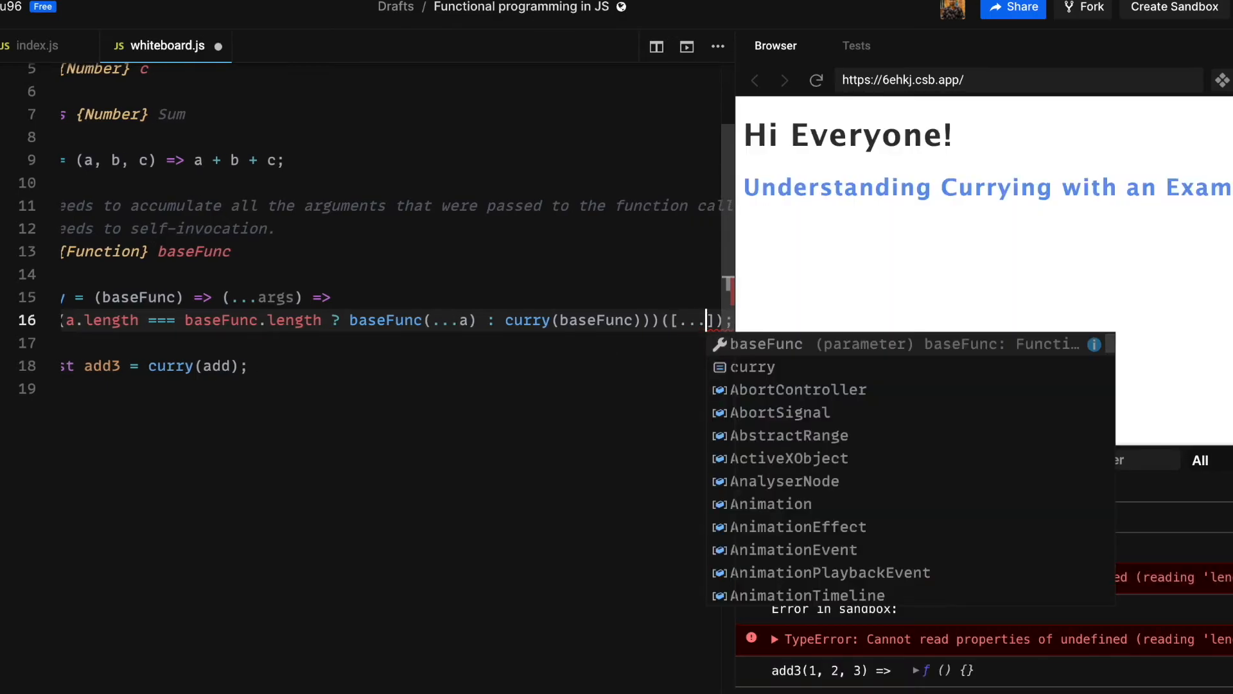
pyautogui.write('args')
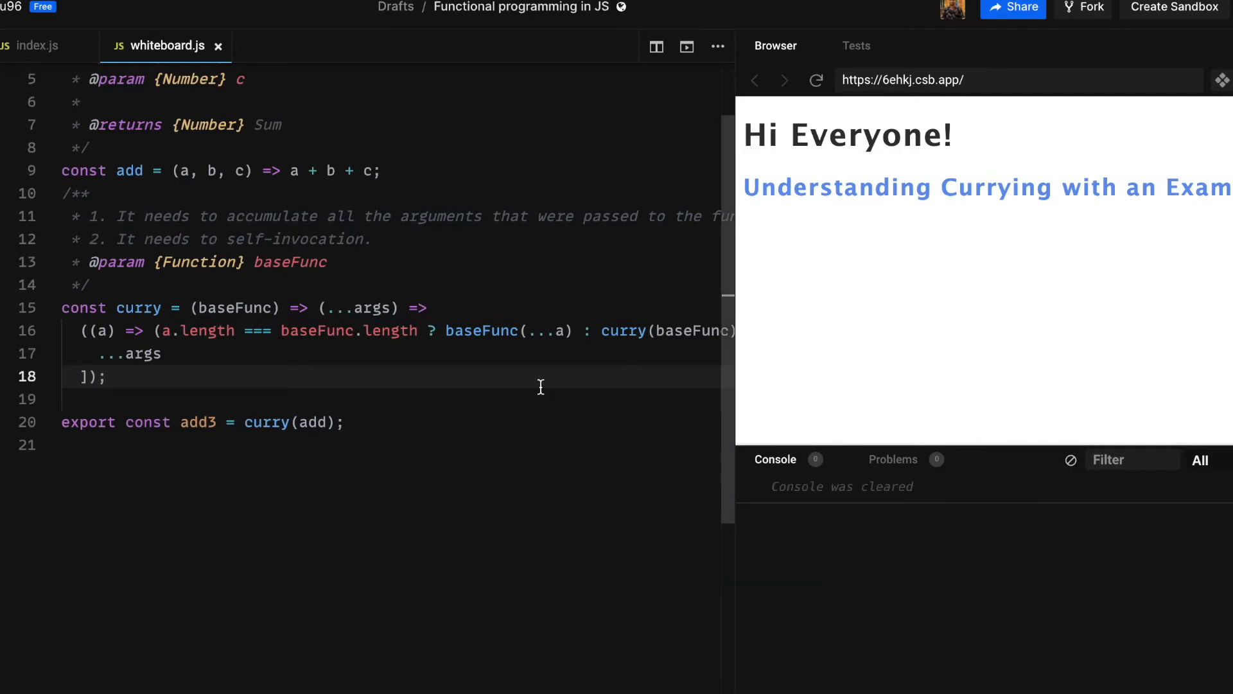
pyautogui.scroll(-3)
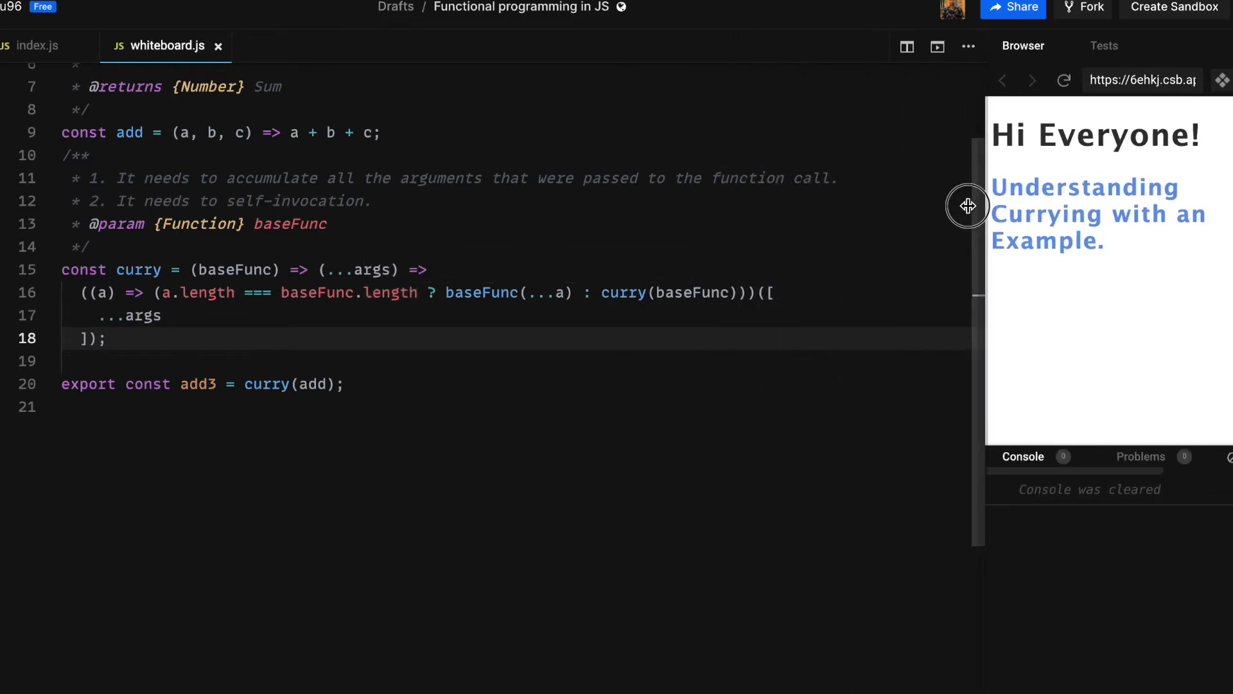
# Add an accumulatedArgs = [] parameter to curry, widening the preview pane first
pyautogui.moveTo(969, 206); pyautogui.dragTo(865, 207)
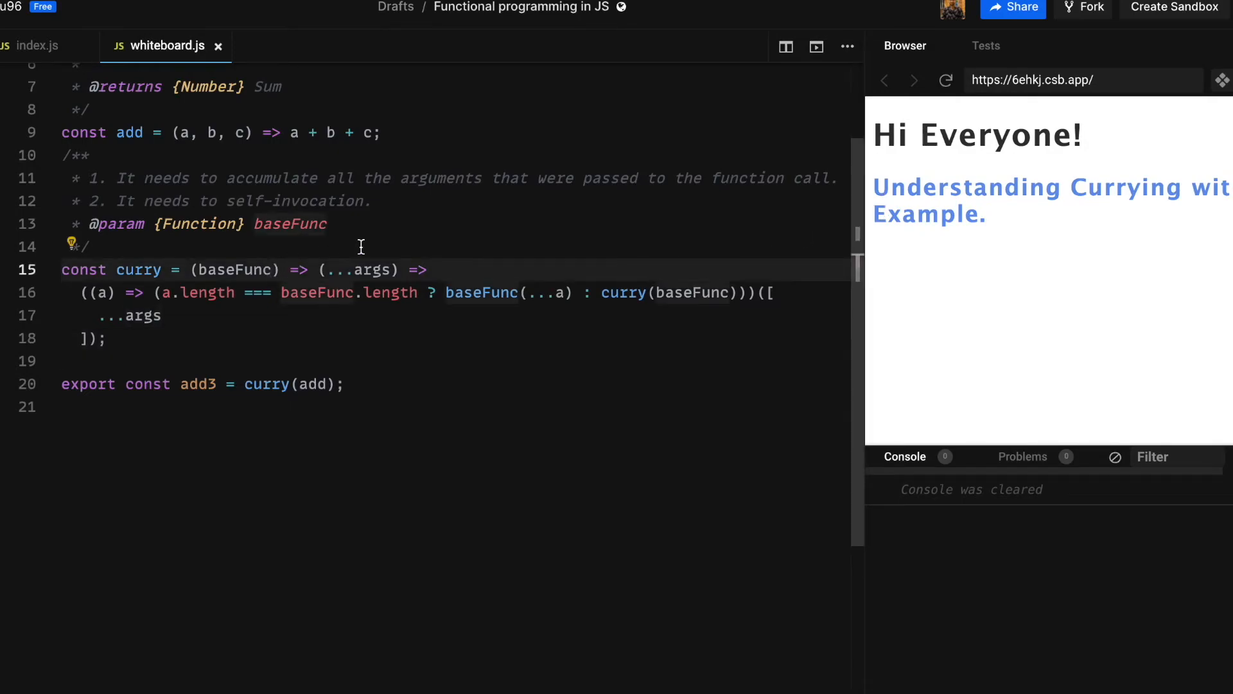
pyautogui.write(',')
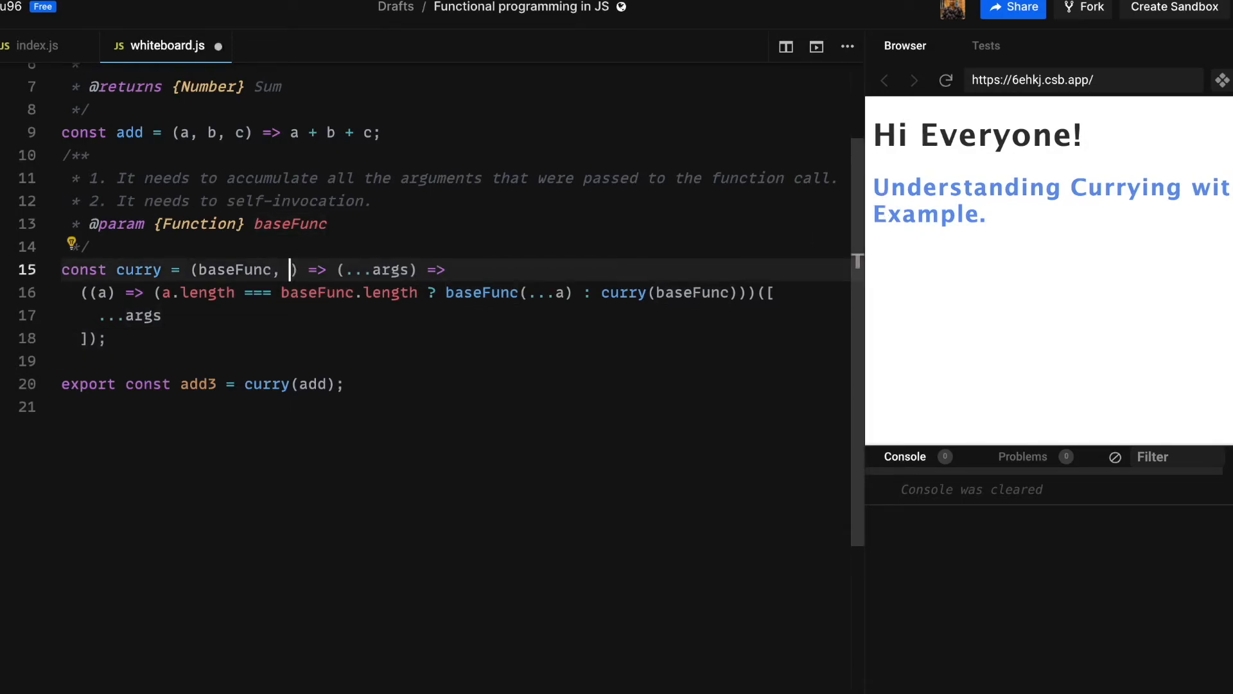
pyautogui.write('acc')
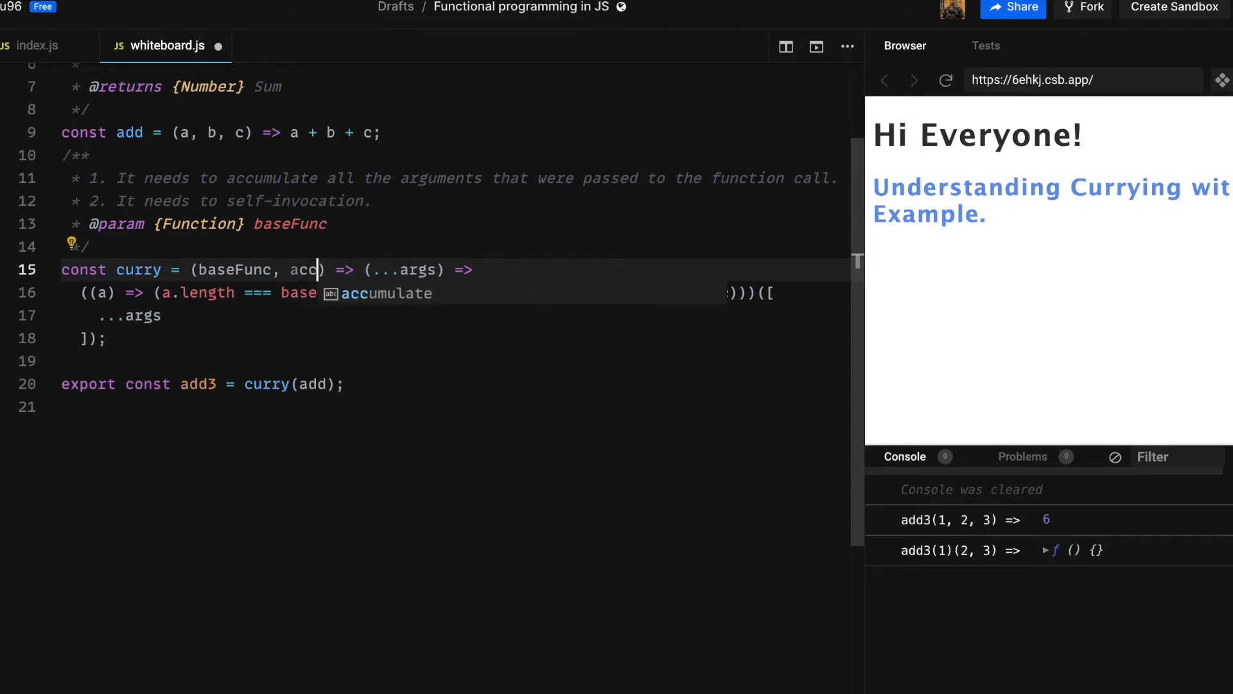
pyautogui.write('umulated')
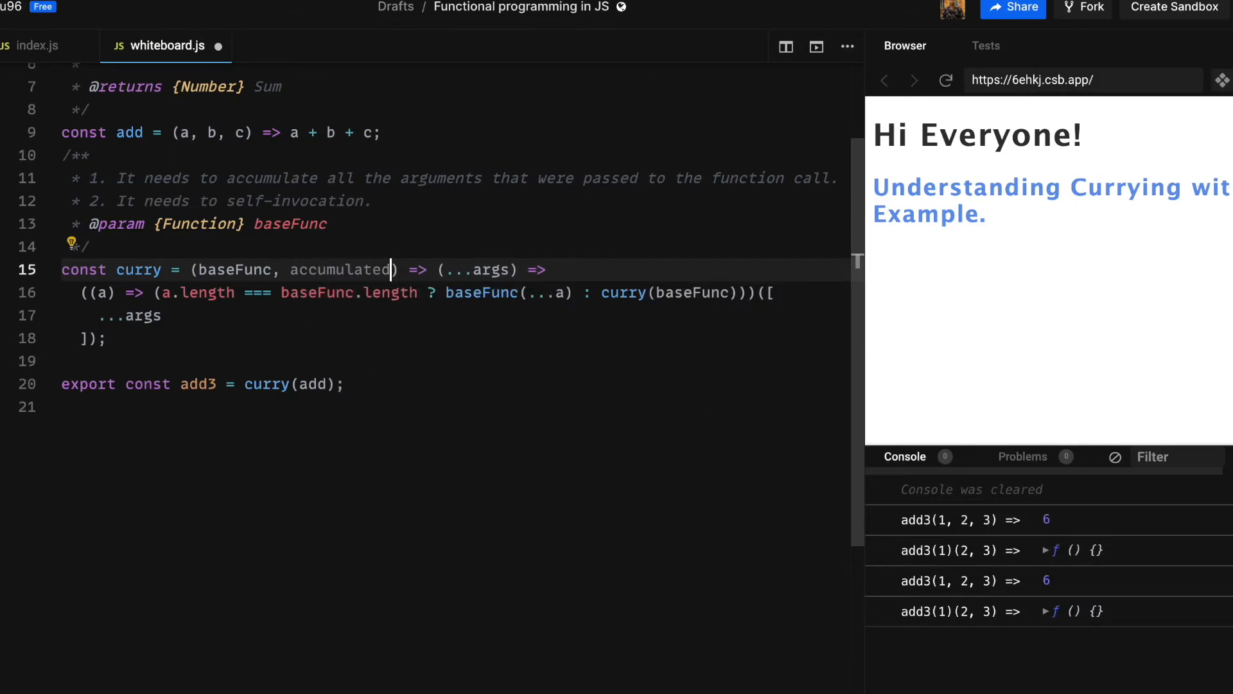
pyautogui.write('Arfs')
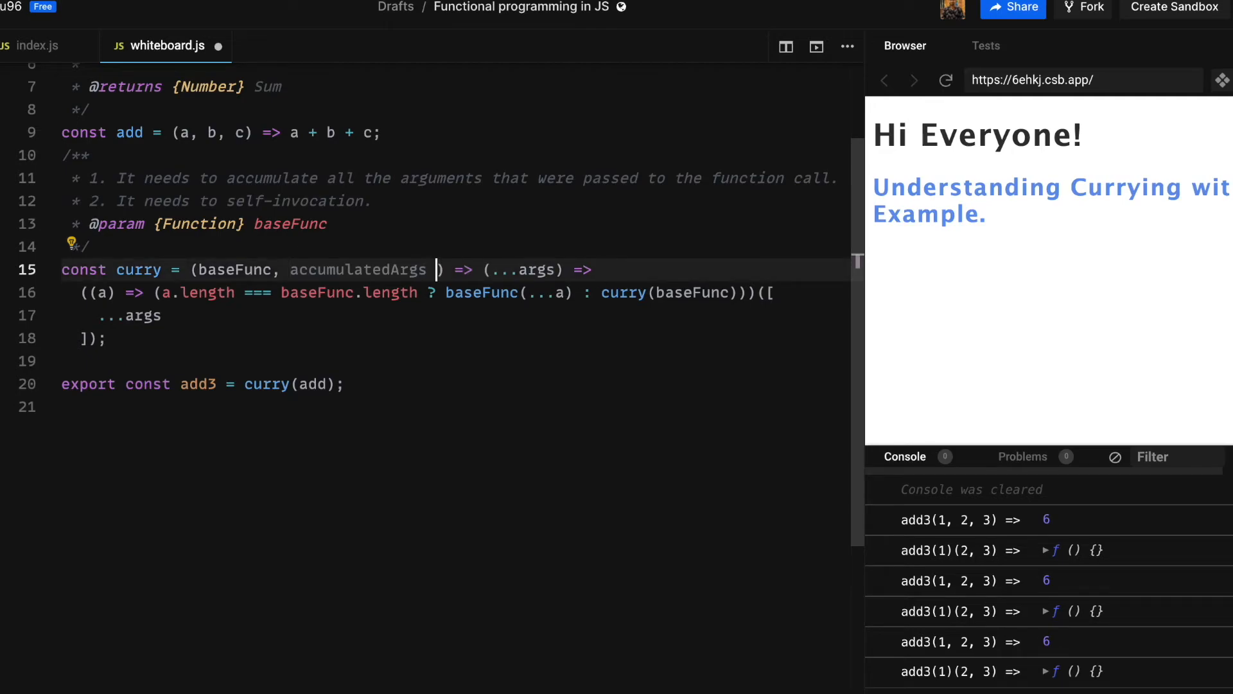
pyautogui.write('= []')
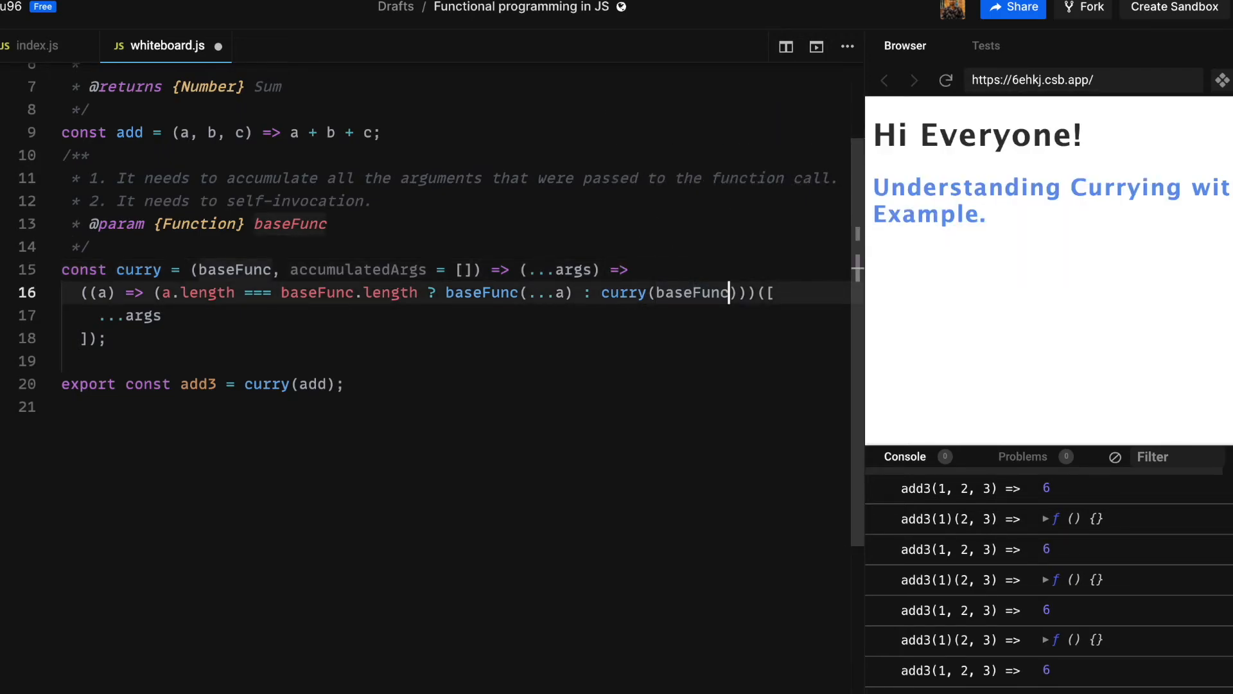
# Recurse with curry(baseFunc, a) and start spreading accumulatedArgs into the inner call's array
pyautogui.write(',')
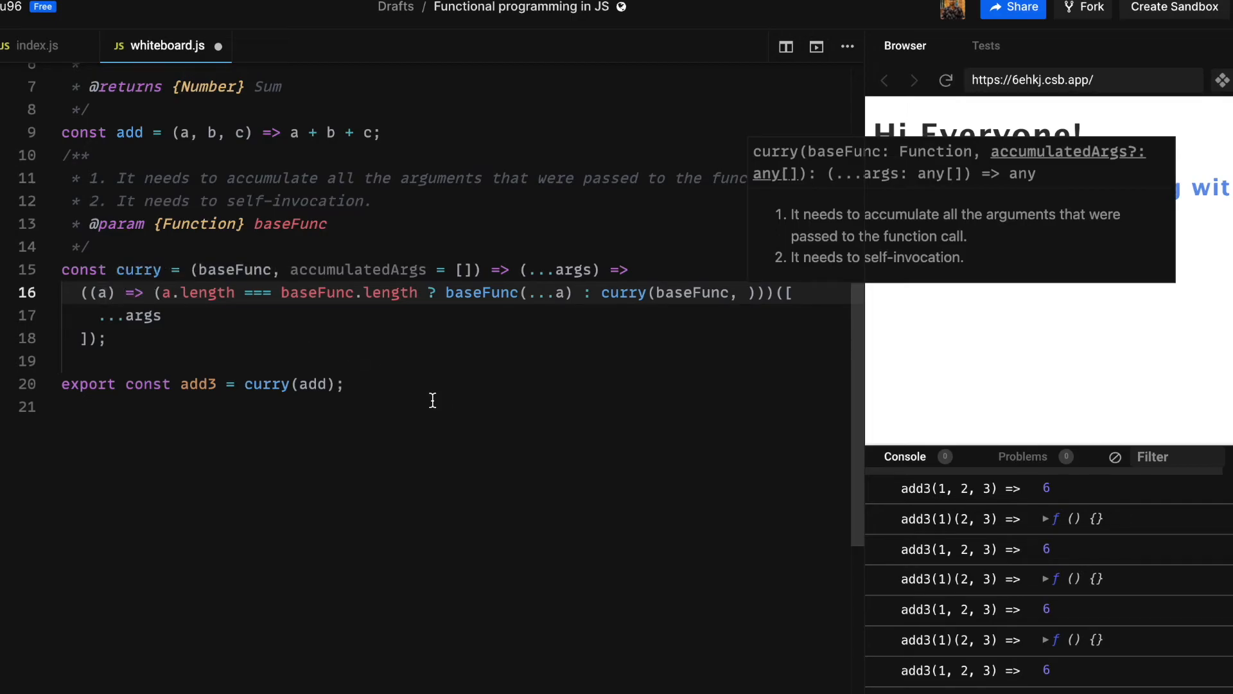
pyautogui.write('a')
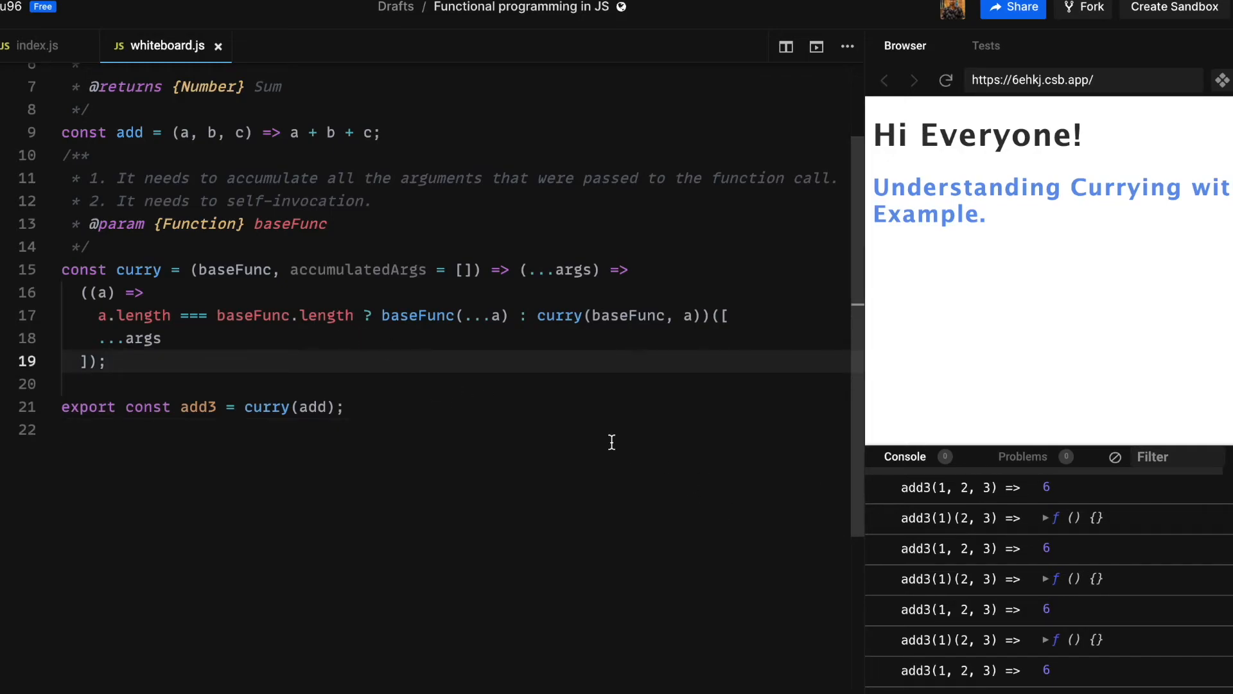
pyautogui.moveTo(299, 340)
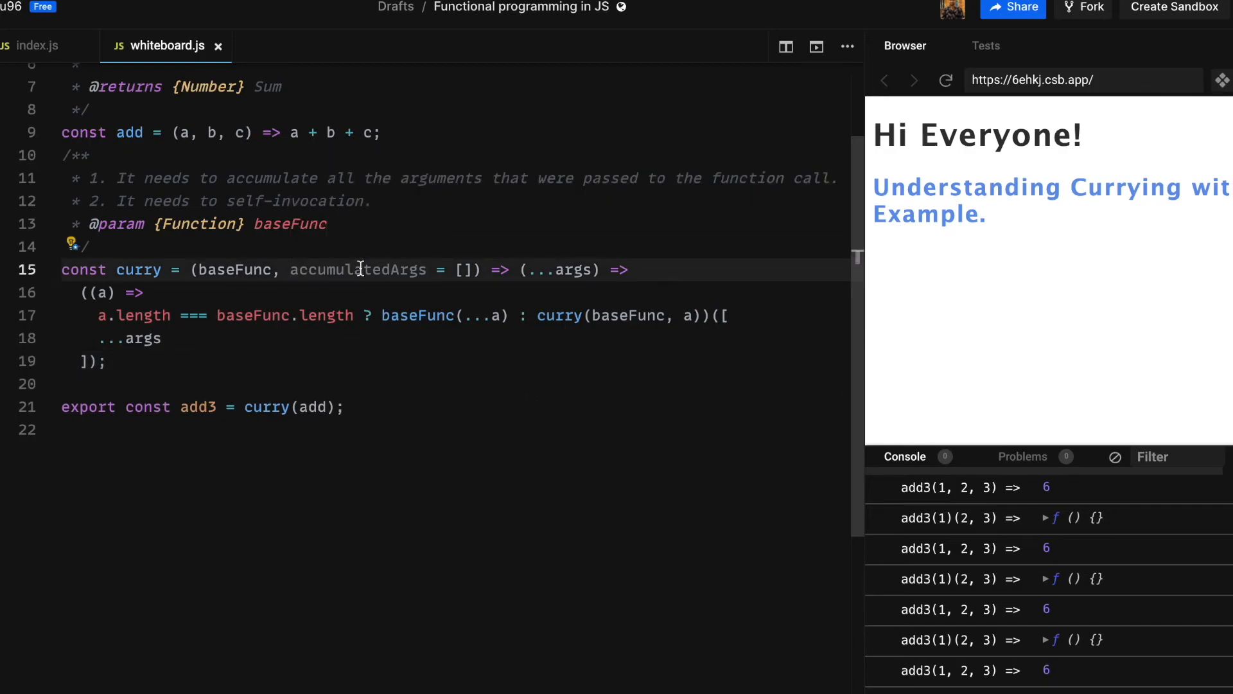
pyautogui.doubleClick(358, 270)
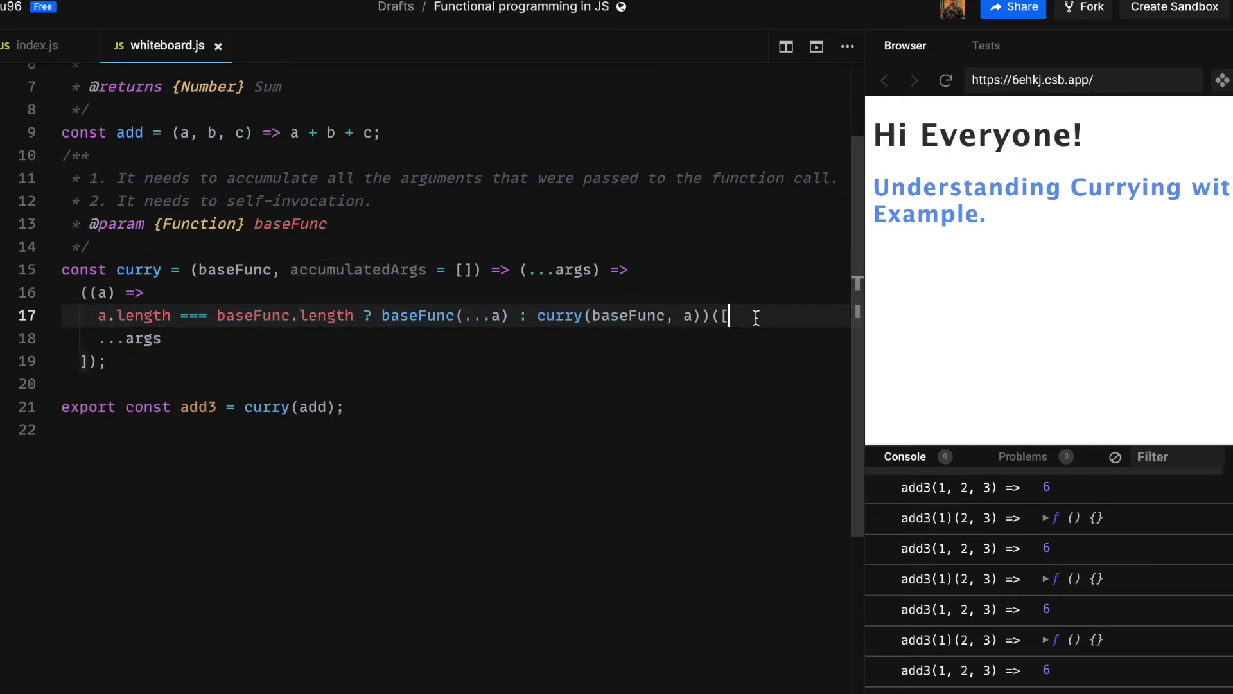
pyautogui.press('Enter')
pyautogui.write('...accumulatedArgs')
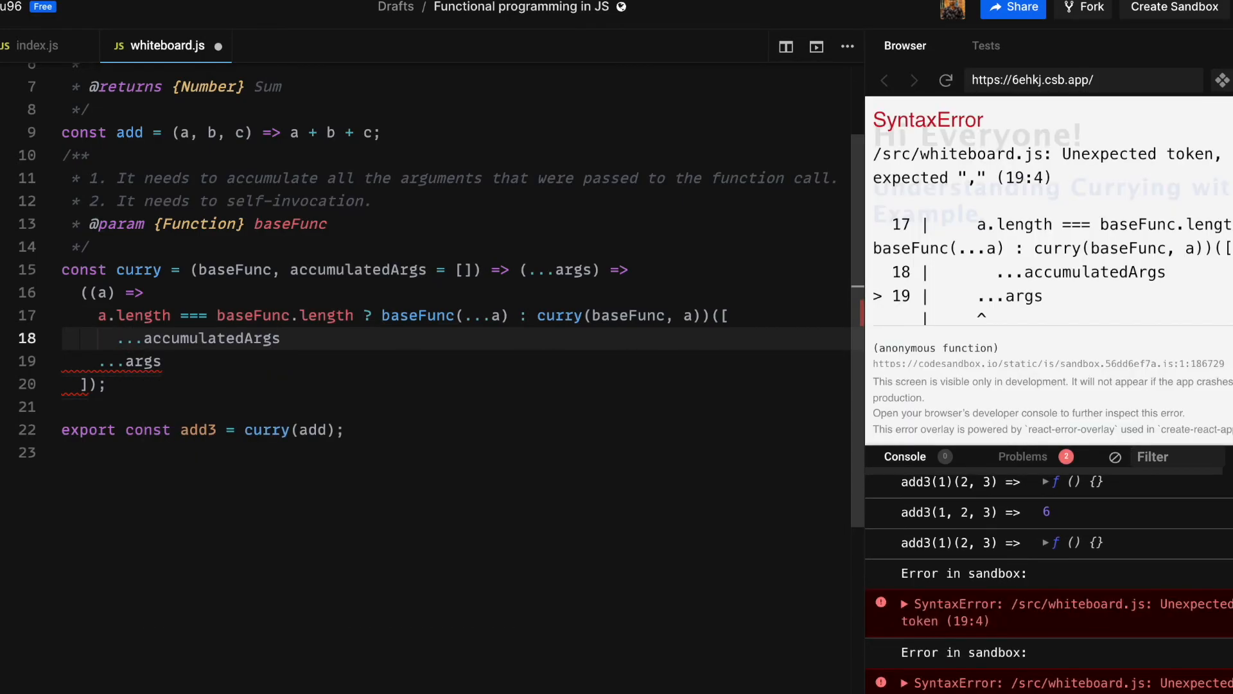
# Add the comma after ...accumulatedArgs to clear the SyntaxError, then switch to index.js
pyautogui.write(',')
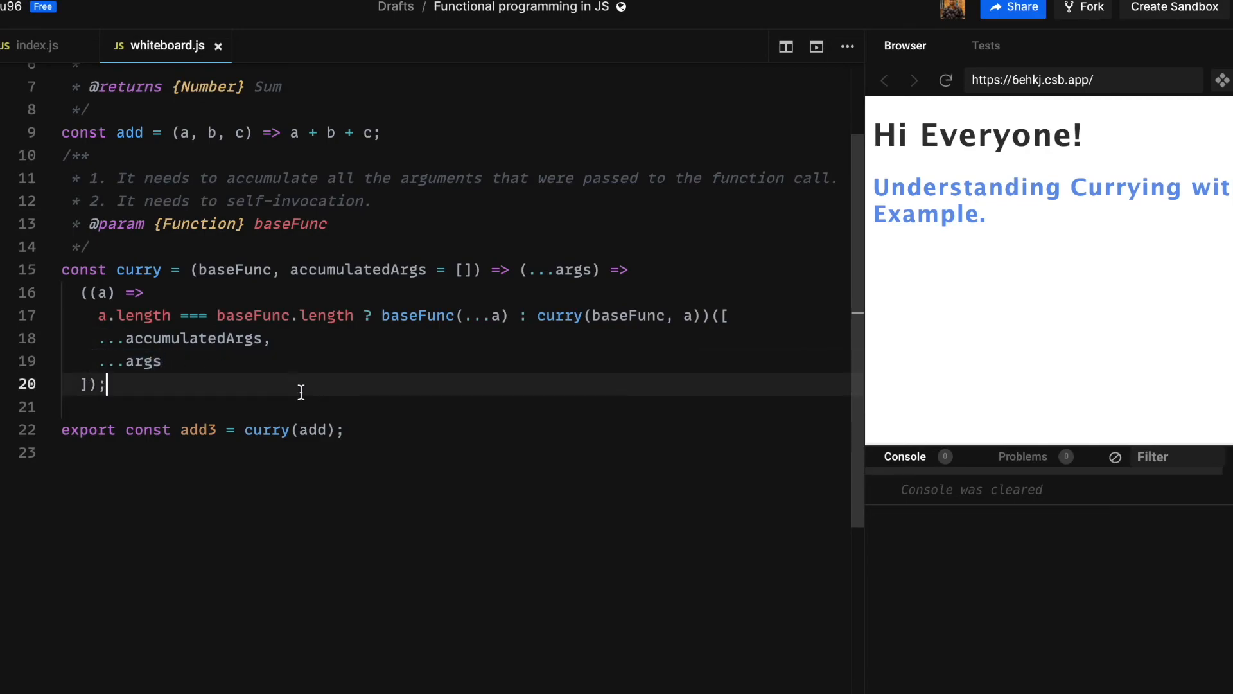
pyautogui.click(36, 45)
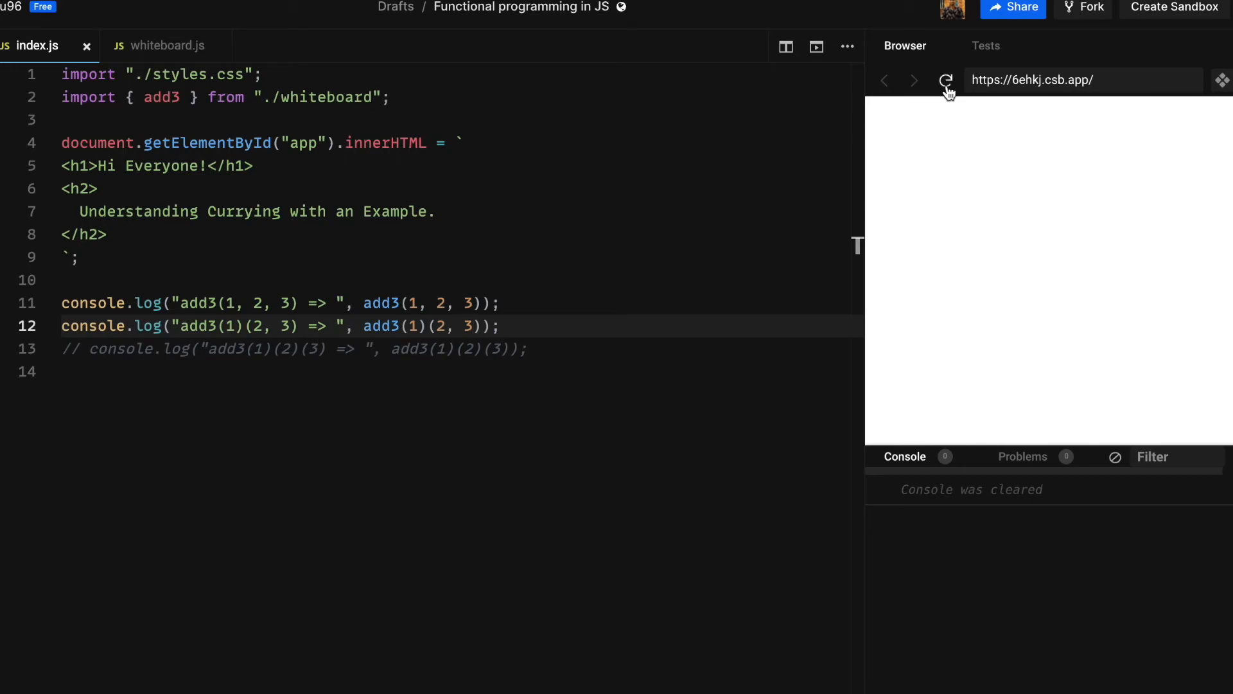
# Rerun the preview, uncomment the add3(1)(2)(3) log so all three print 6, and return to whiteboard.js
pyautogui.click(947, 79)
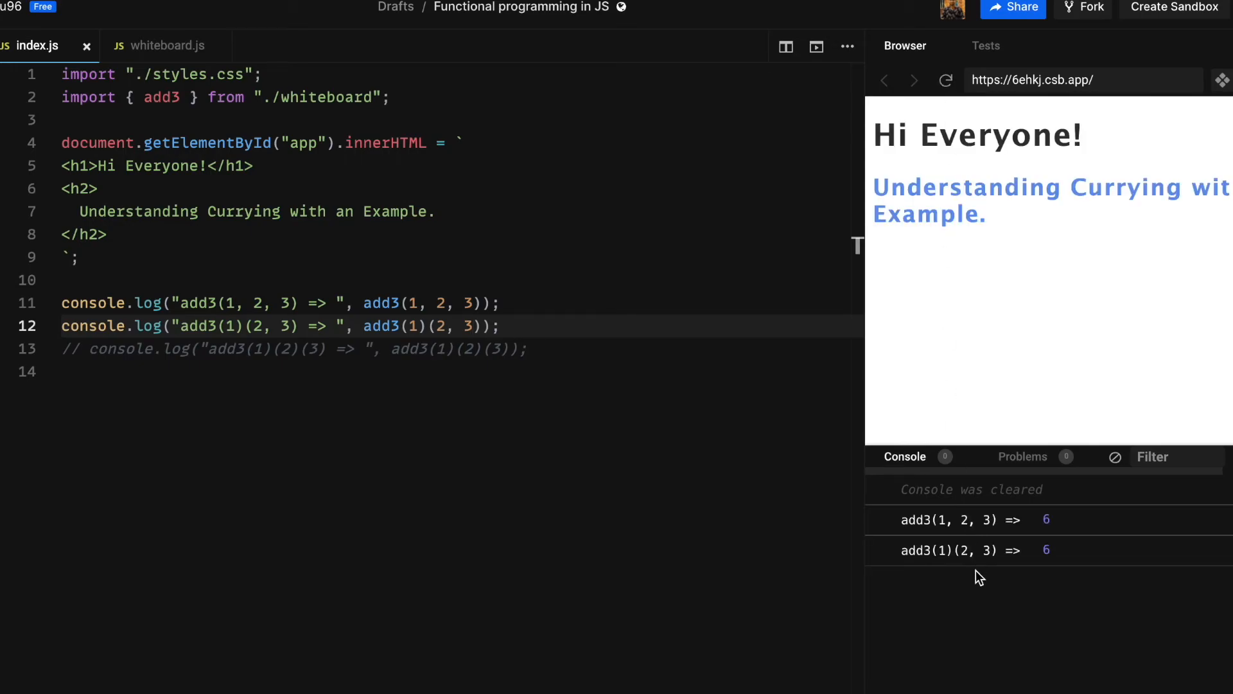
pyautogui.moveTo(760, 447)
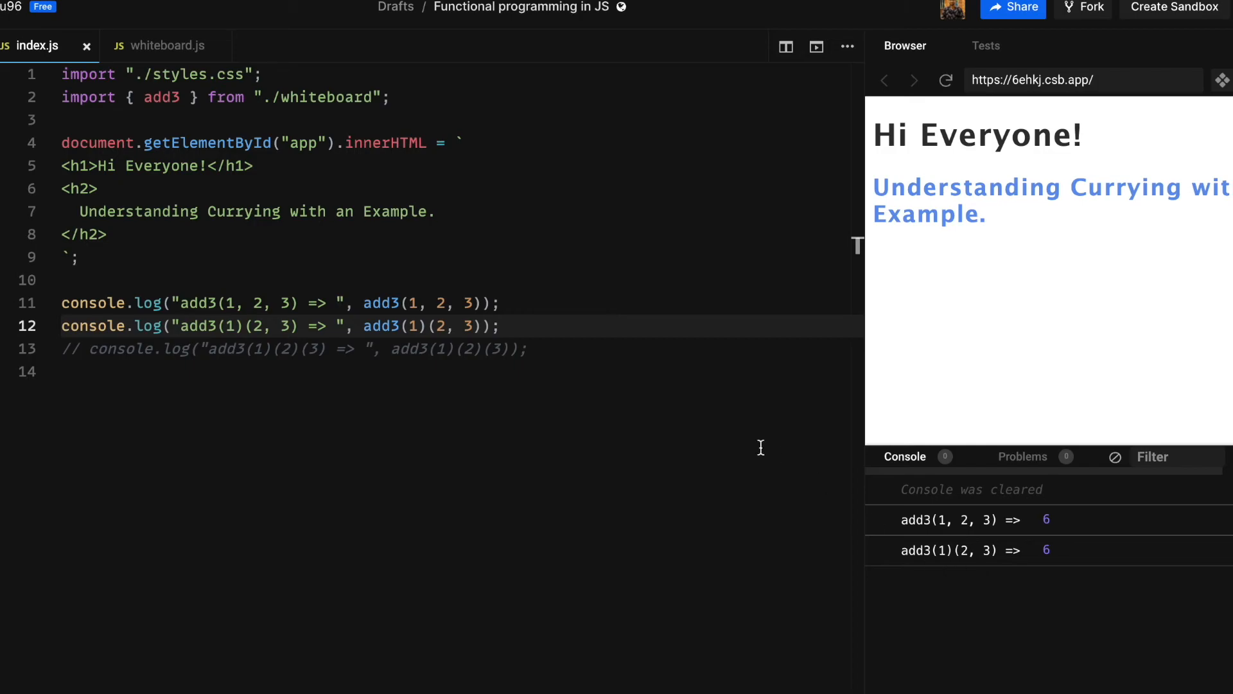
pyautogui.click(528, 348)
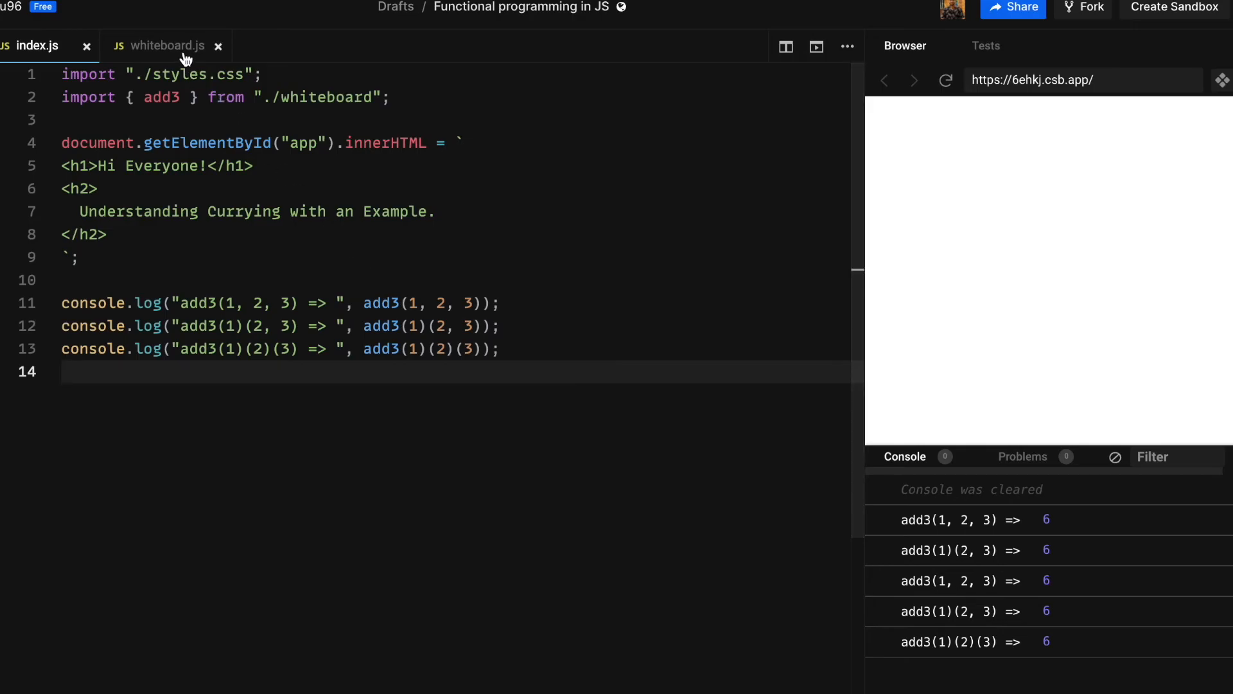
pyautogui.click(165, 45)
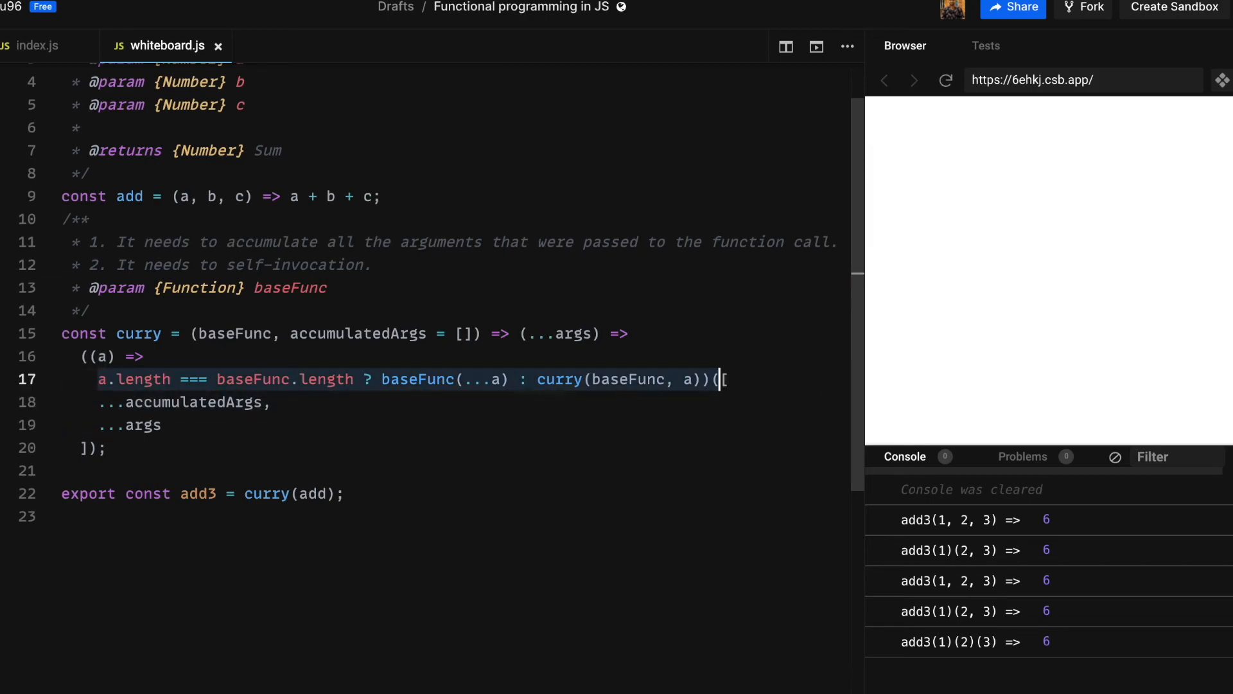
# Give the inner function a block body that returns the ternary
pyautogui.press('Backspace')
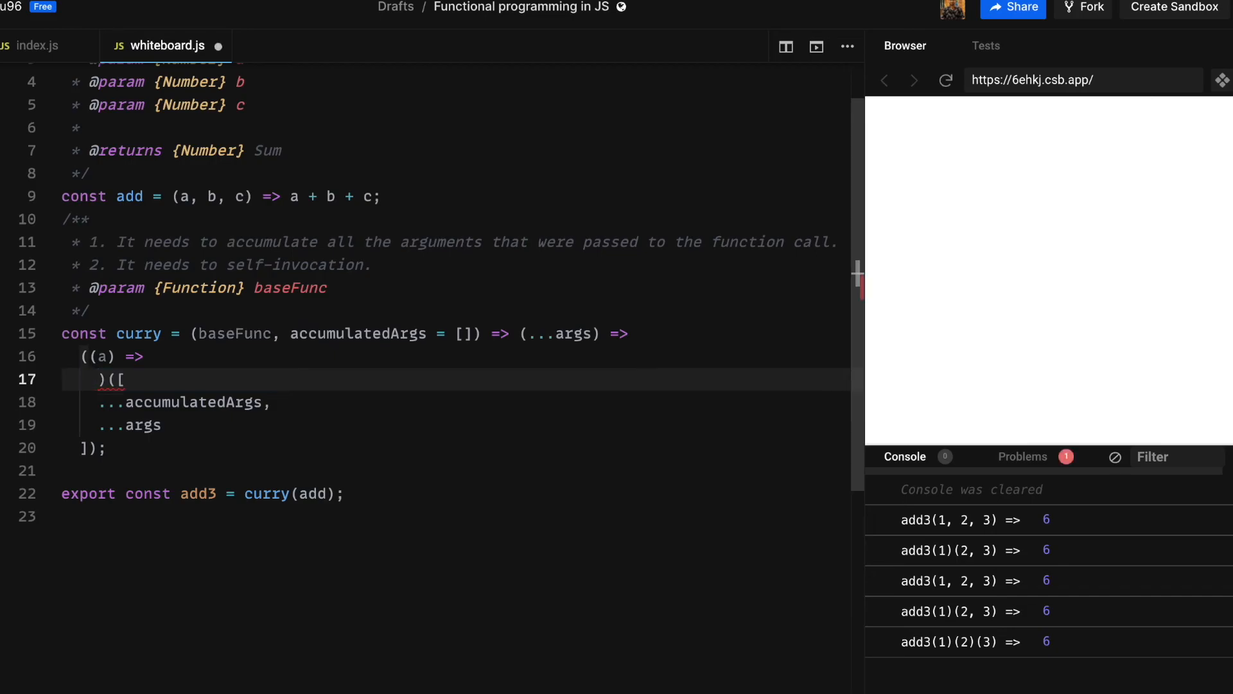
pyautogui.write('{}')
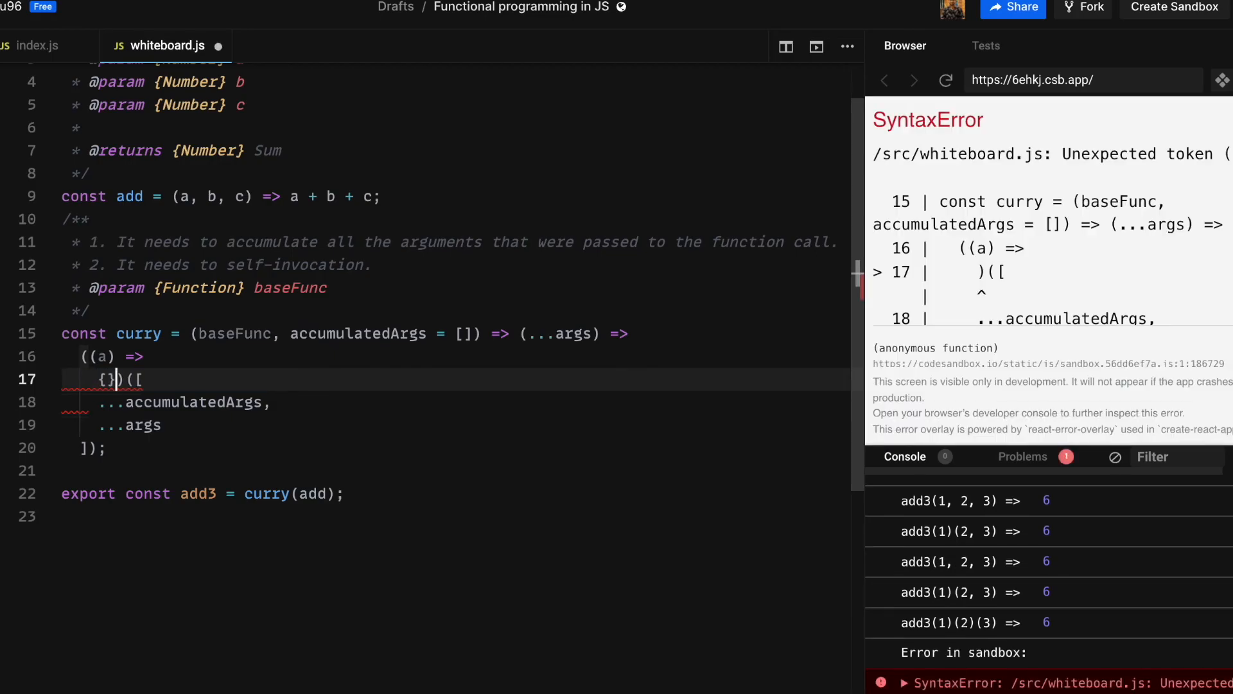
pyautogui.write('return a.length === baseFunc.length ? baseFunc(...a) : curry(baseFunc, a')
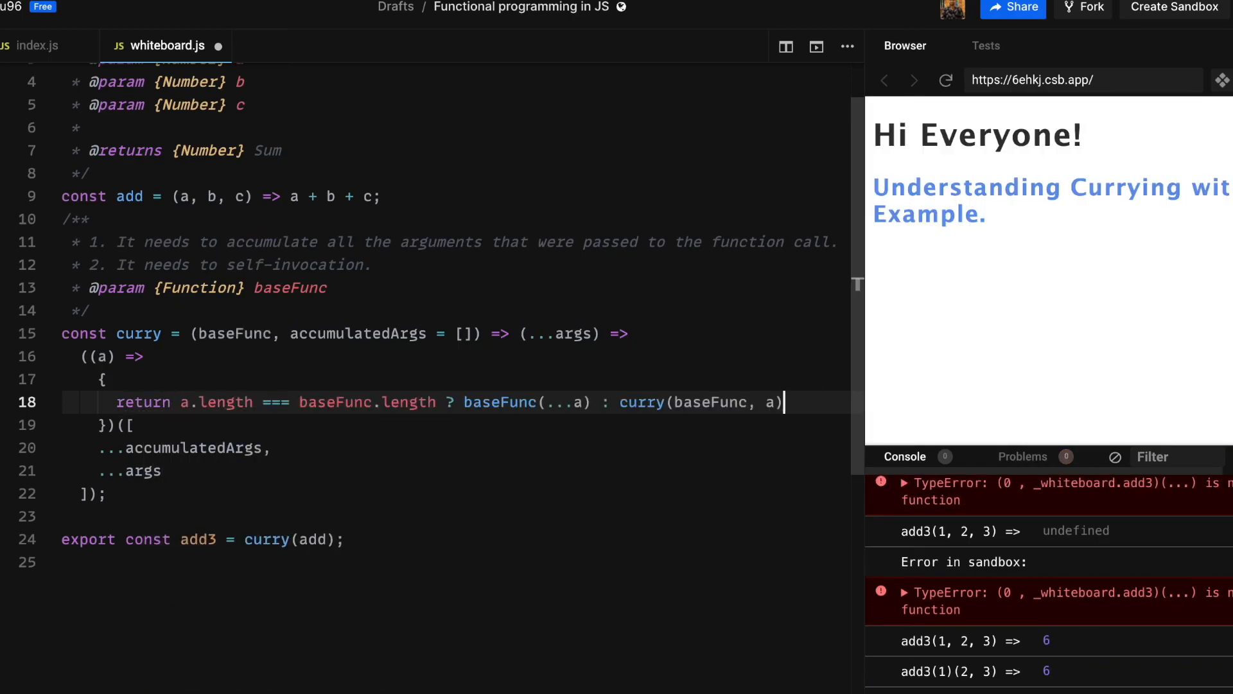
pyautogui.write(';')
pyautogui.press('Enter')
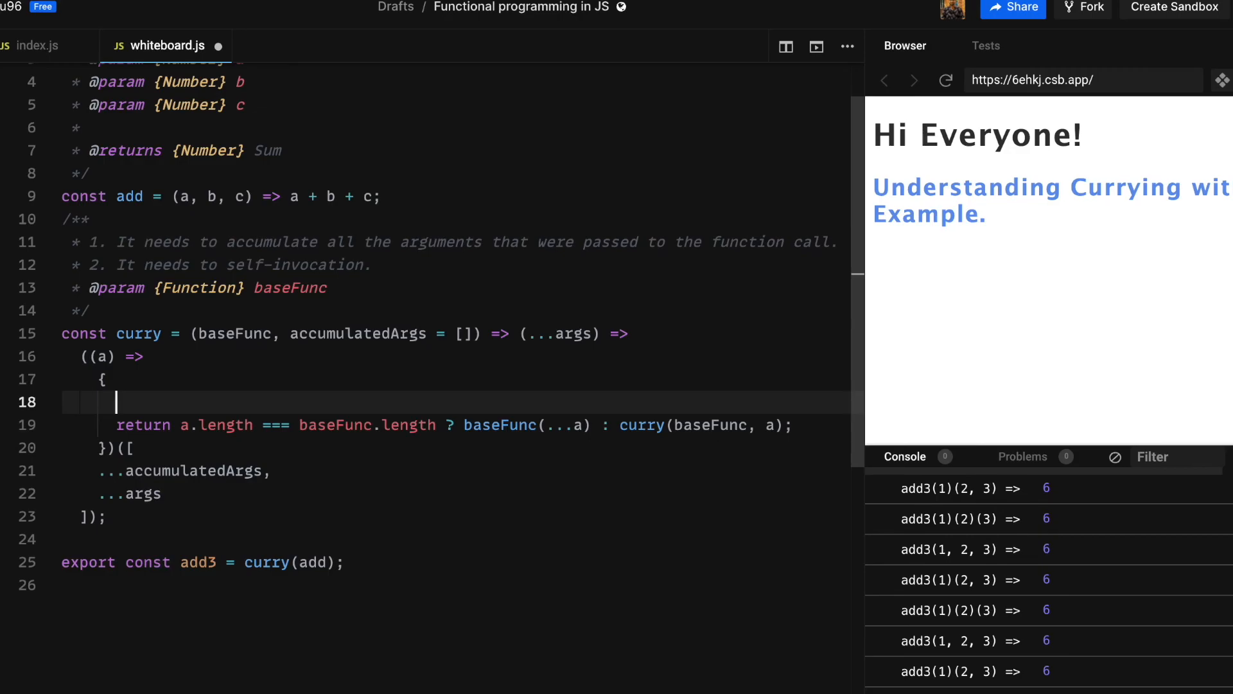
# Log "Received: " with JSON.stringify of accumulatedArgs, args and a above the return
pyautogui.write('console.log(')
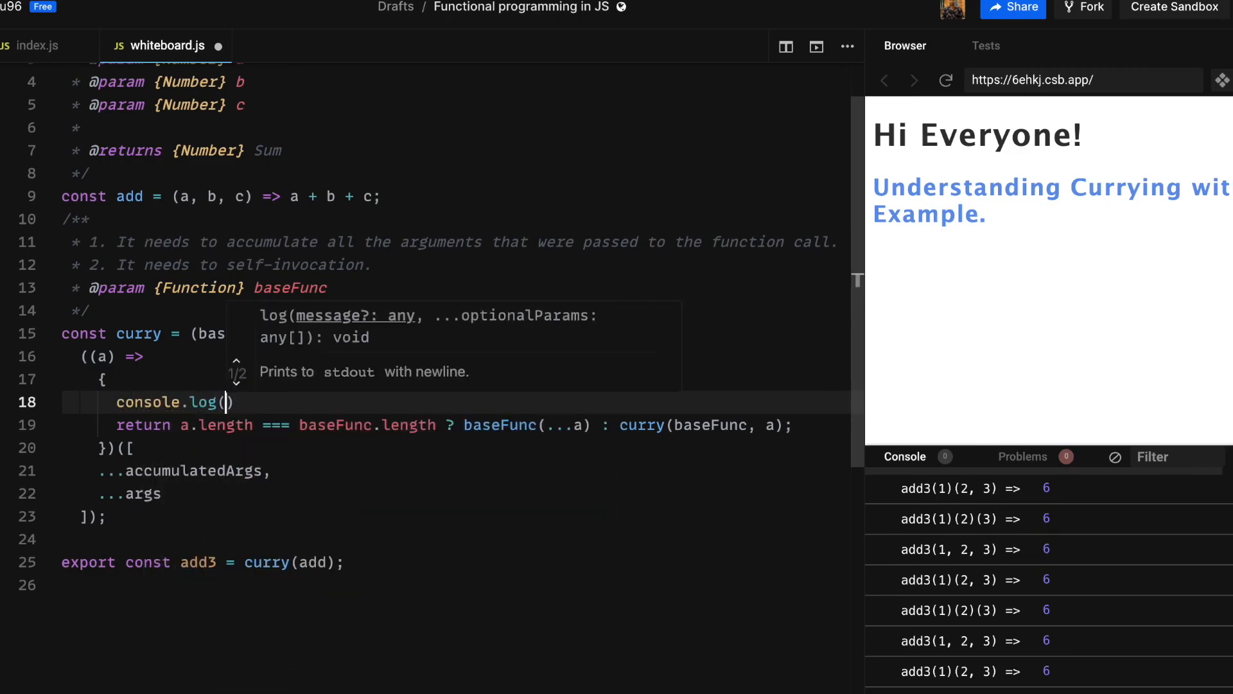
pyautogui.write('"Received: "')
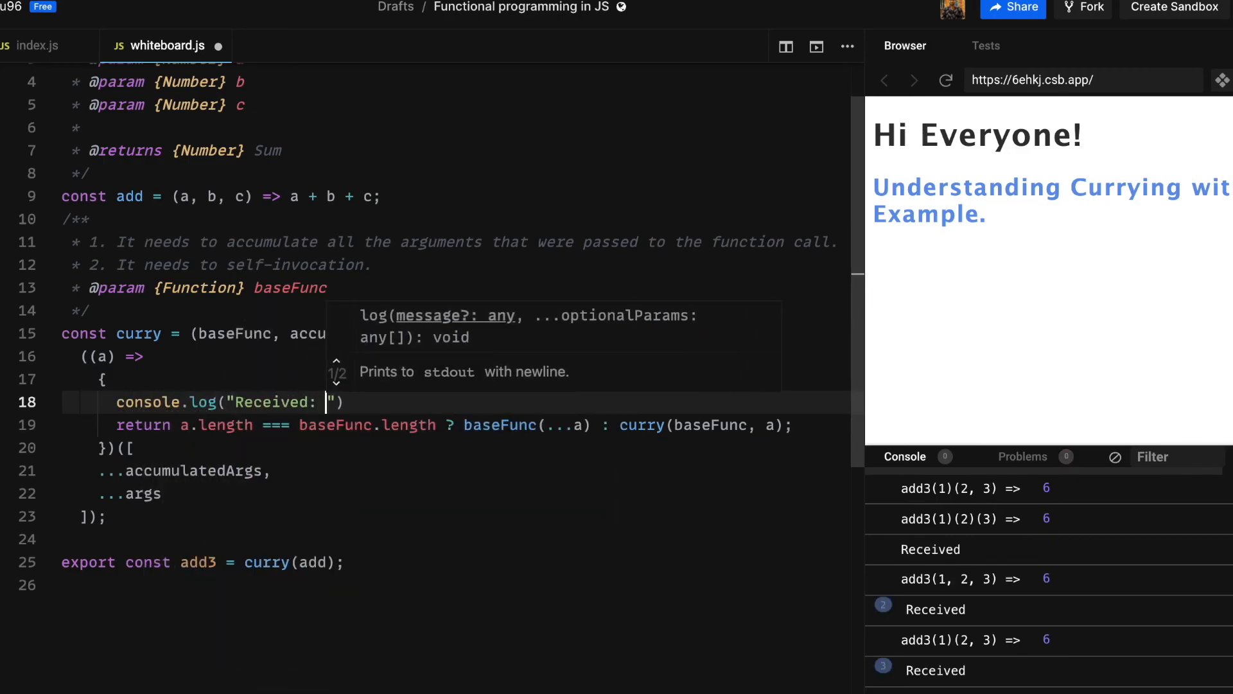
pyautogui.write(', JSON.stringify{}')
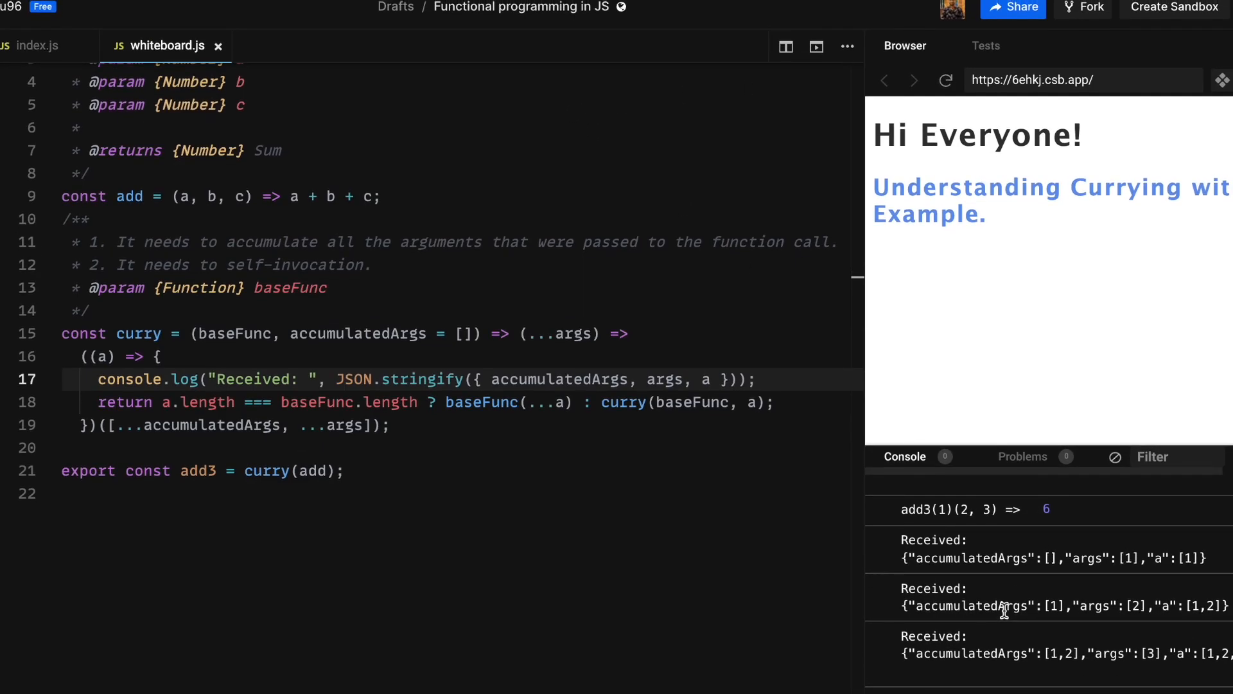
pyautogui.moveTo(959, 558)
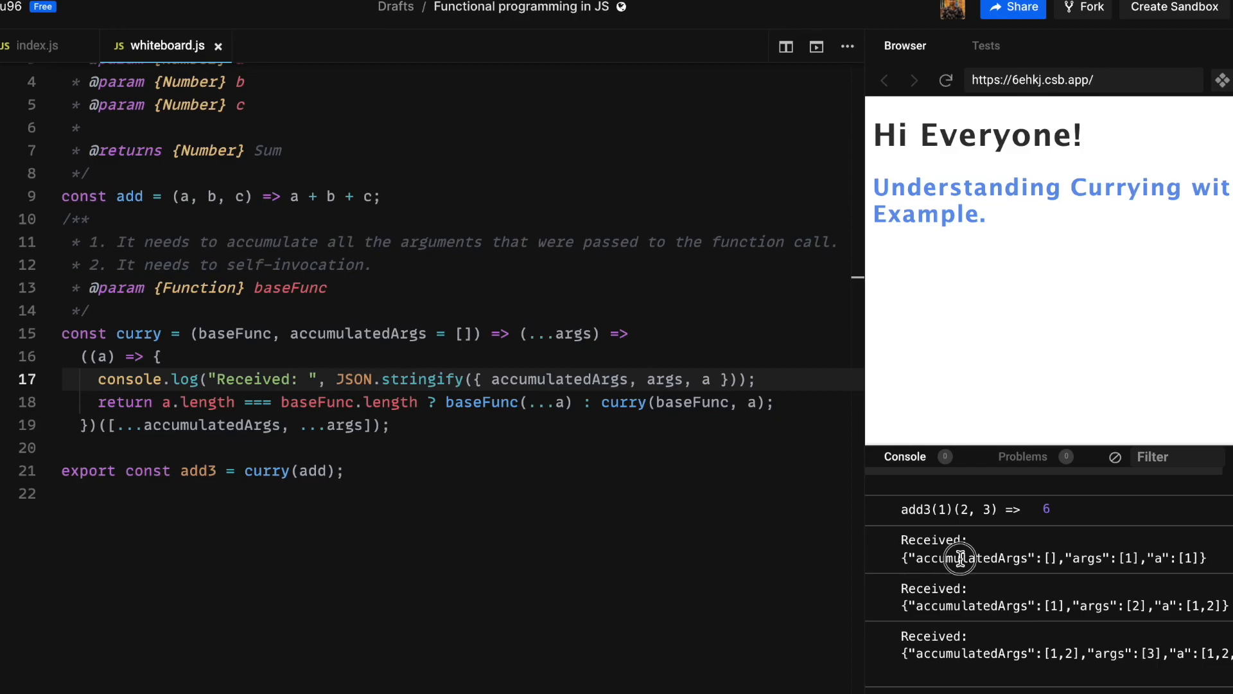
pyautogui.moveTo(1128, 559)
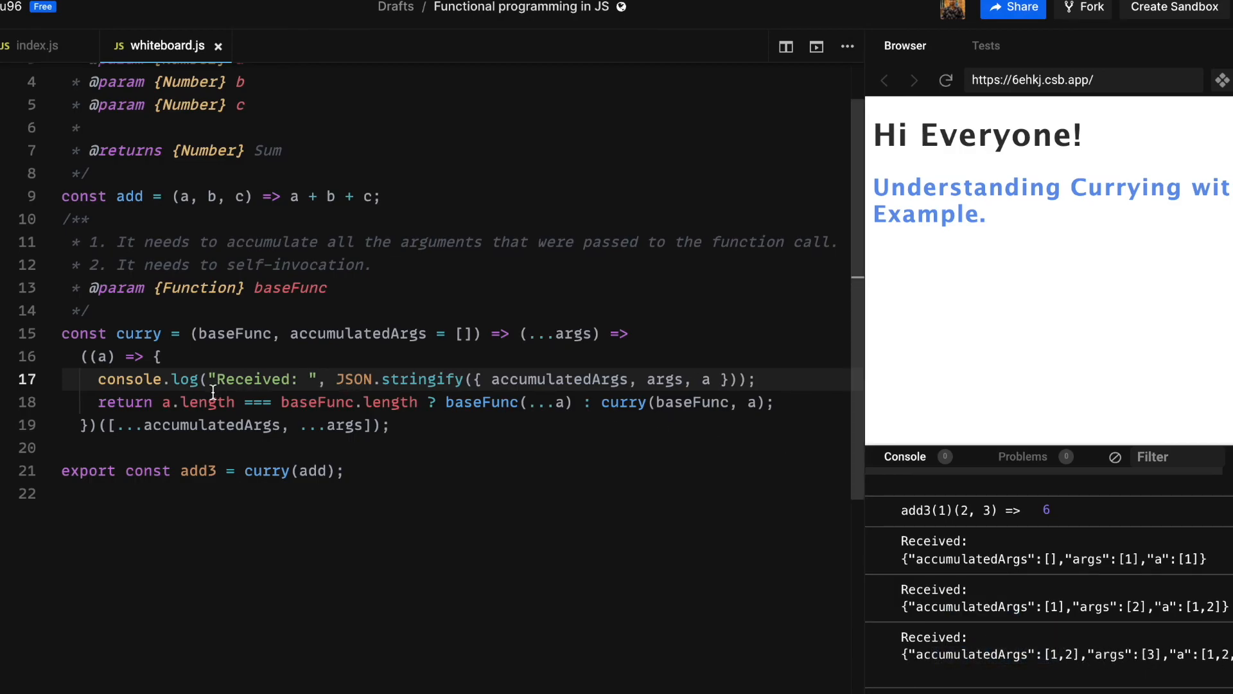
# Widen the preview and console area for the Received logs and clear the old console output
pyautogui.click(511, 403)
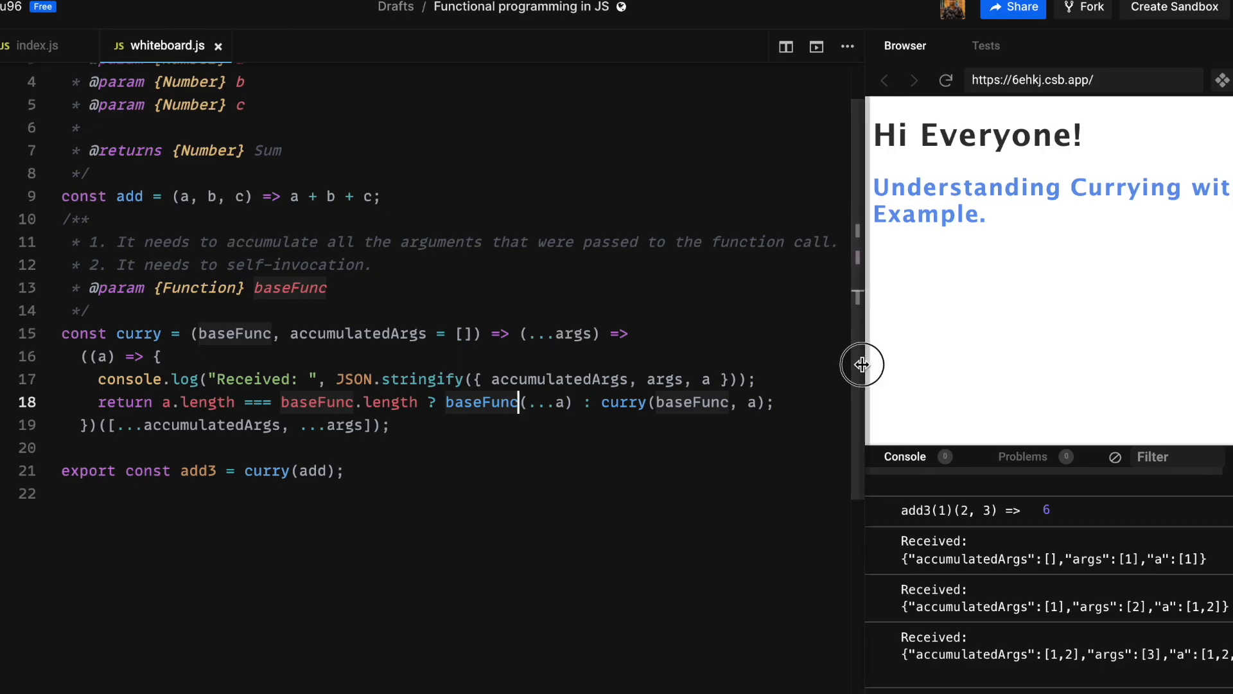
pyautogui.moveTo(861, 364); pyautogui.dragTo(783, 365)
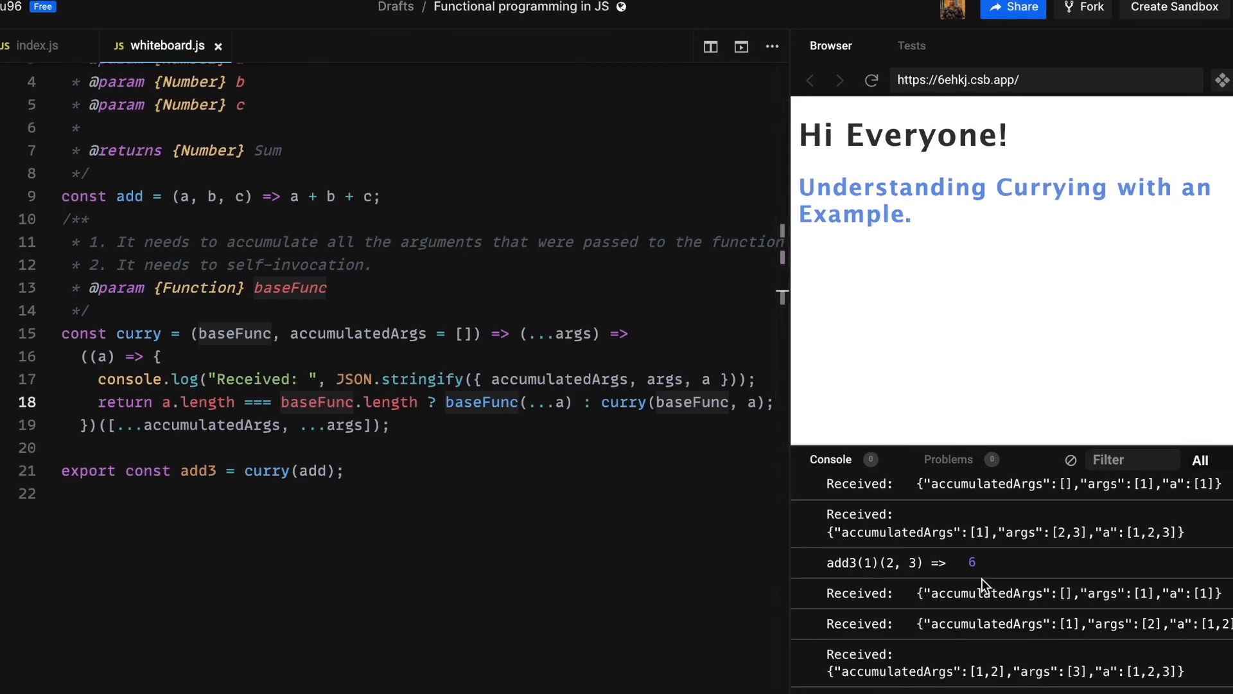
pyautogui.click(1070, 459)
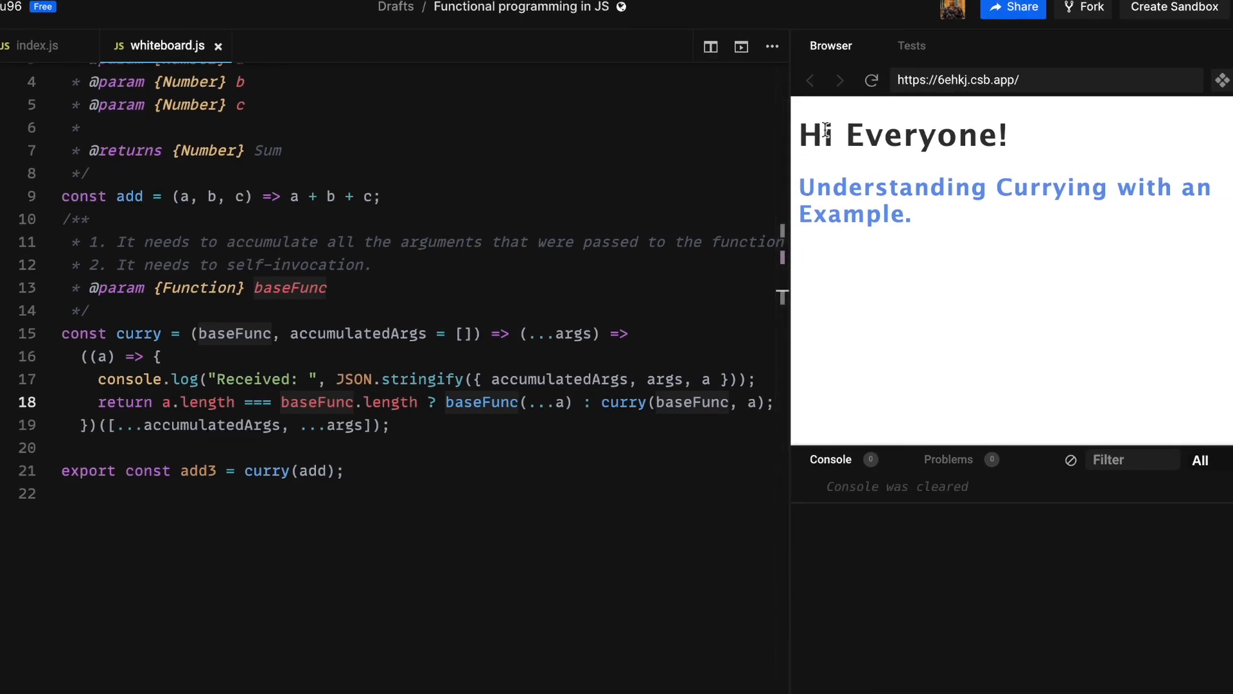